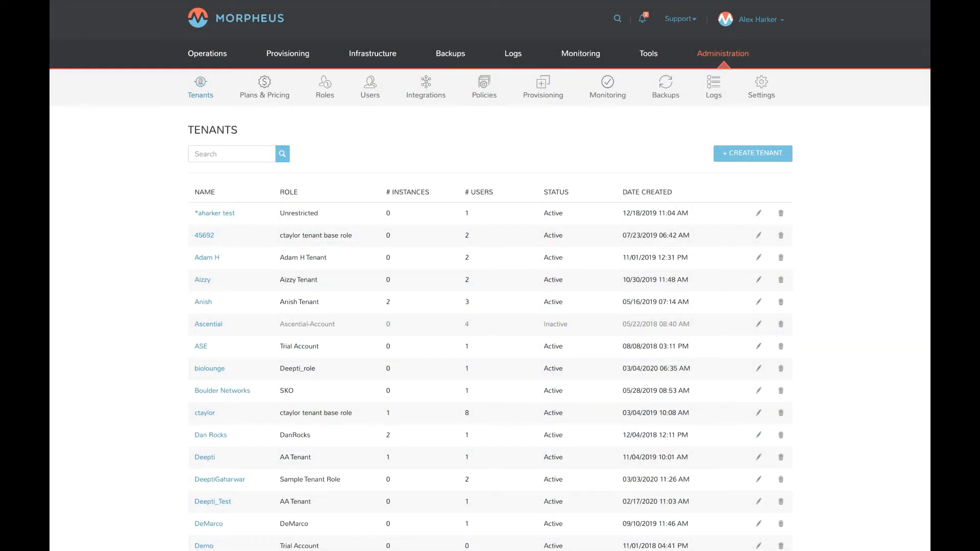
pyautogui.moveTo(870, 337)
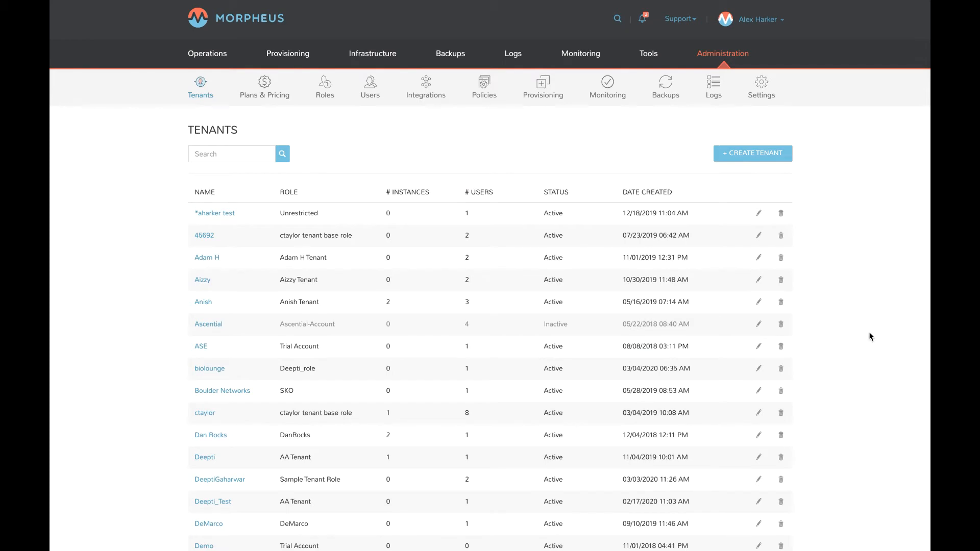
pyautogui.moveTo(897, 250)
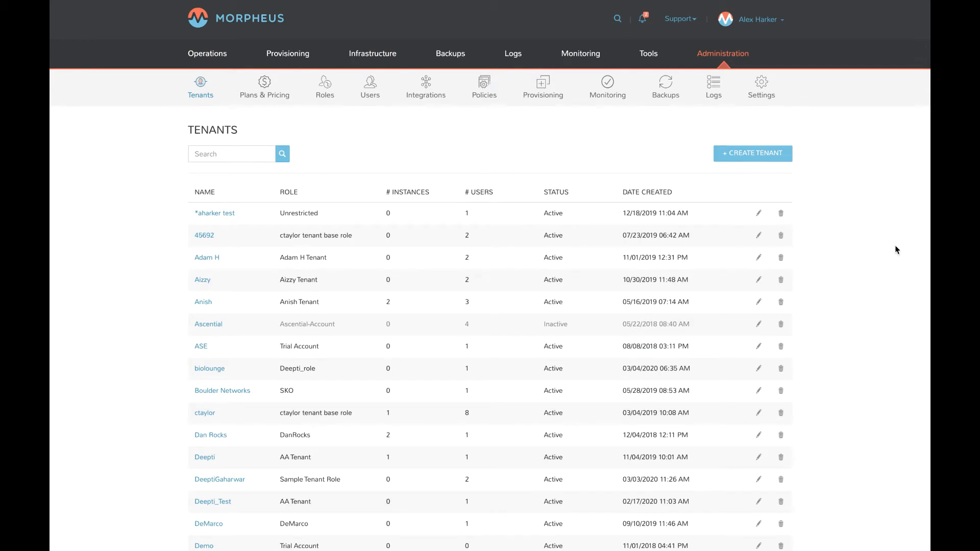
pyautogui.moveTo(773, 251)
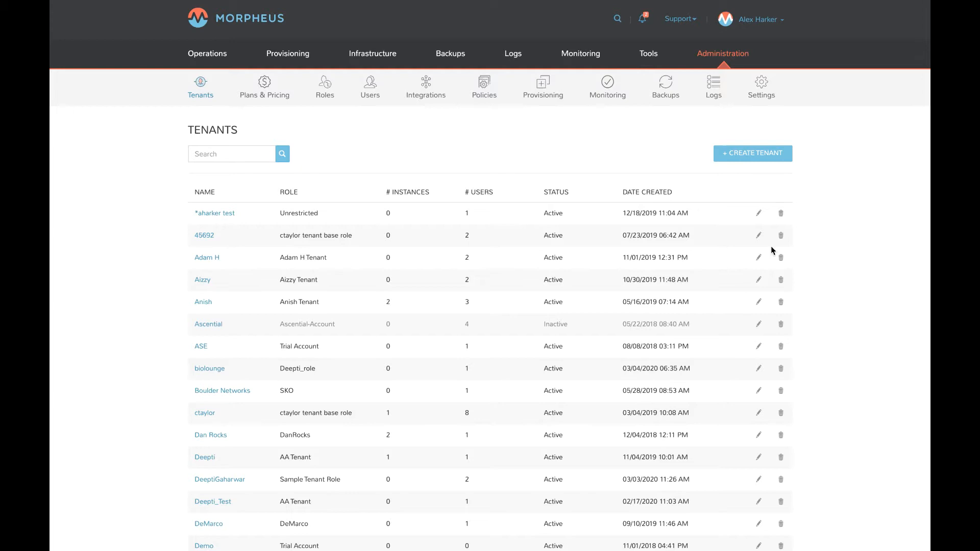
pyautogui.moveTo(95, 168)
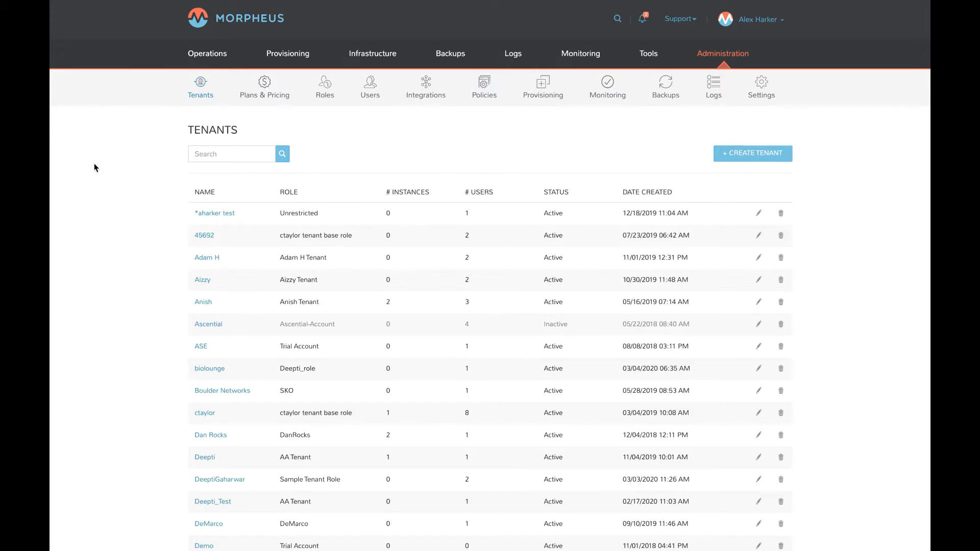
pyautogui.moveTo(117, 153)
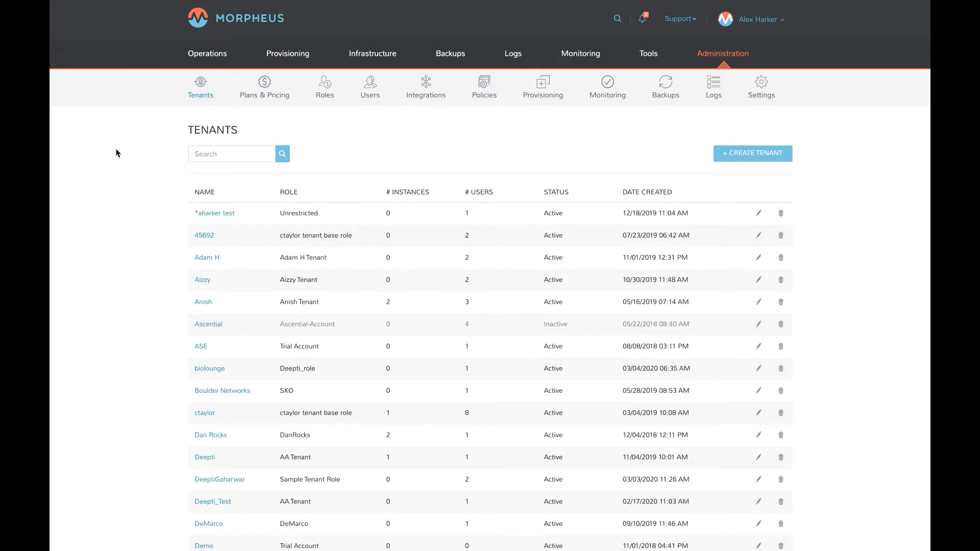
pyautogui.moveTo(901, 159)
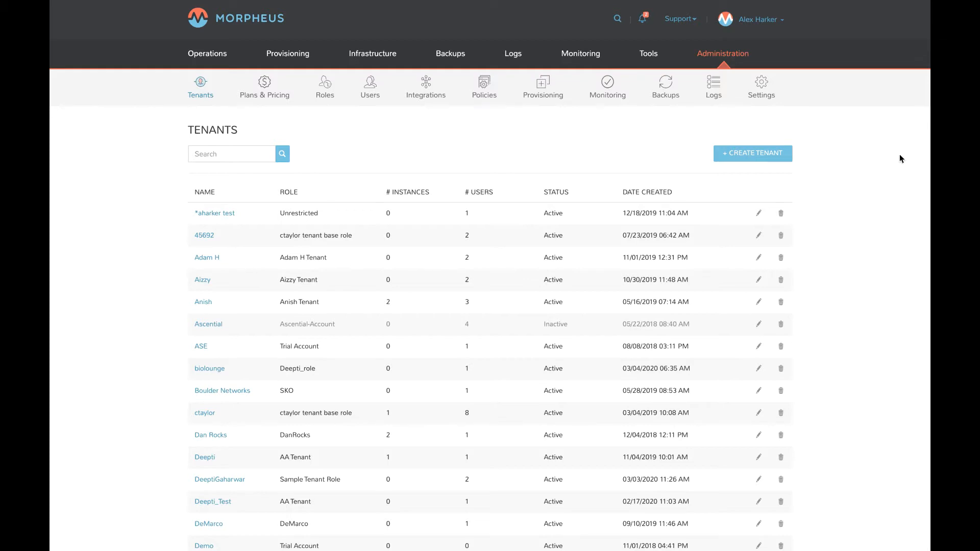
pyautogui.moveTo(891, 164)
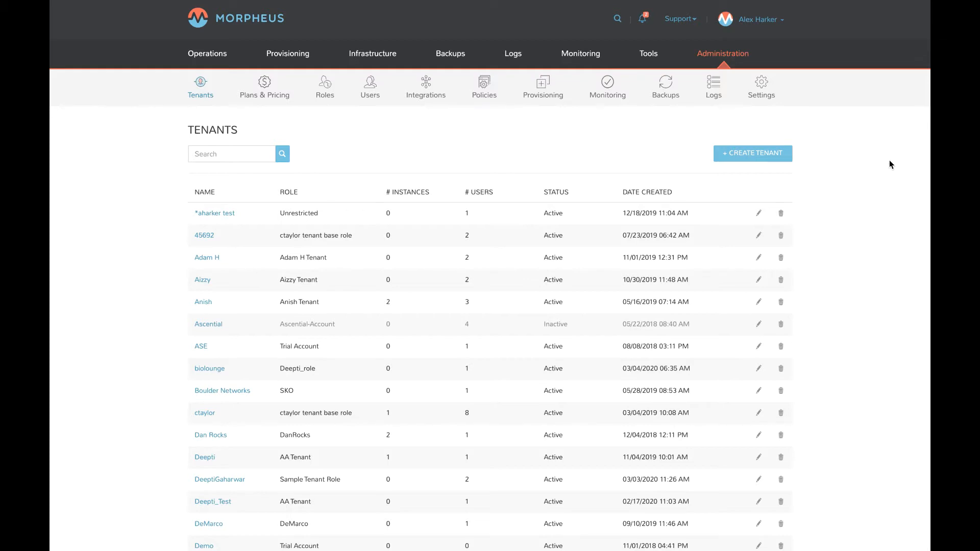
pyautogui.moveTo(394, 132)
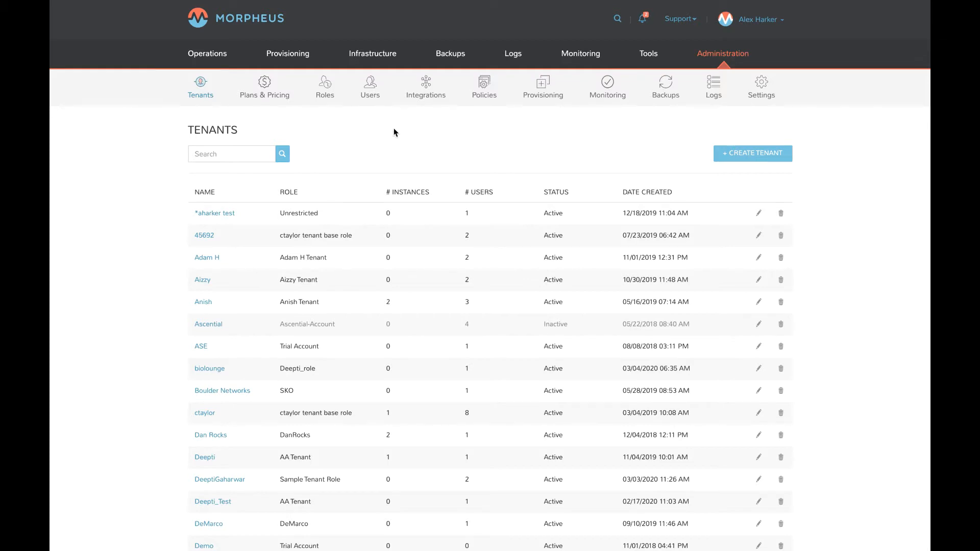
pyautogui.moveTo(242, 190)
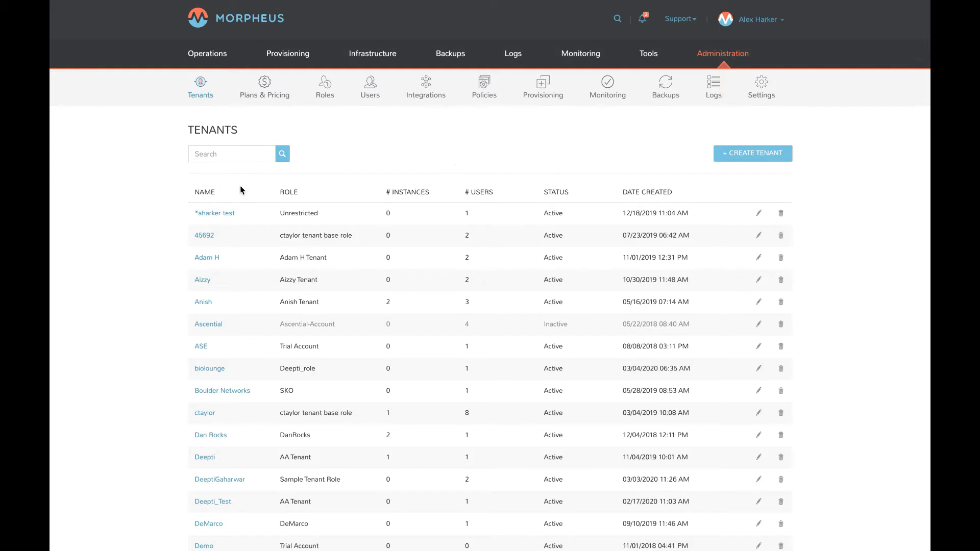
pyautogui.moveTo(445, 151)
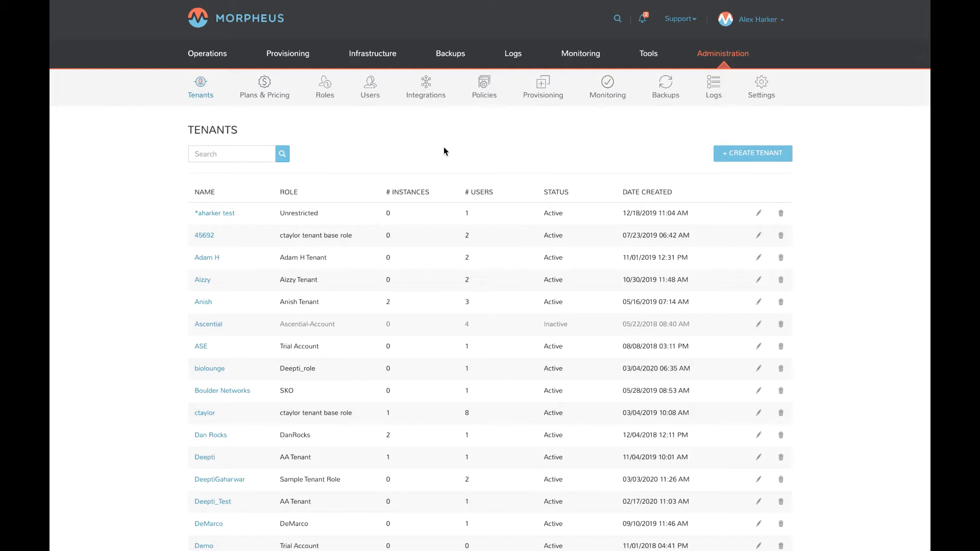
pyautogui.moveTo(486, 193)
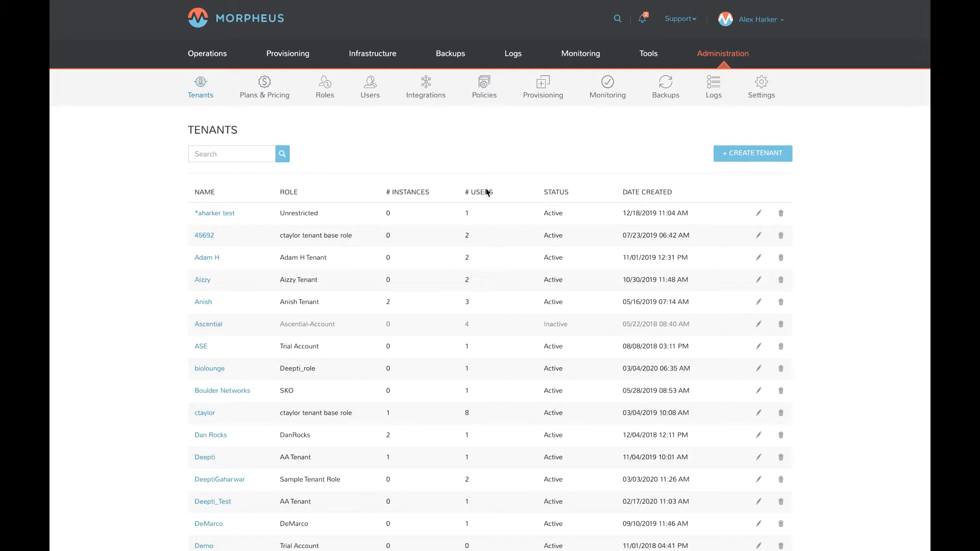
pyautogui.moveTo(182, 142)
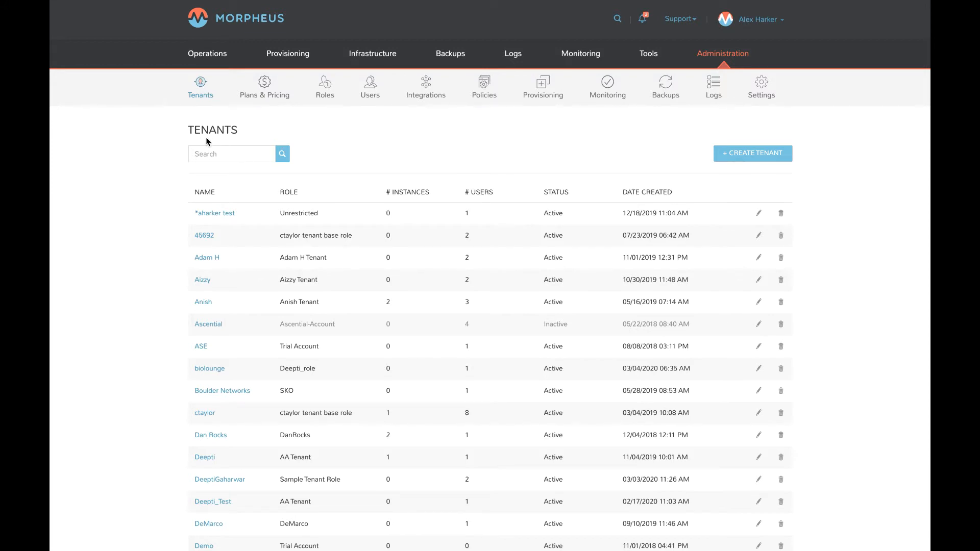
pyautogui.moveTo(378, 133)
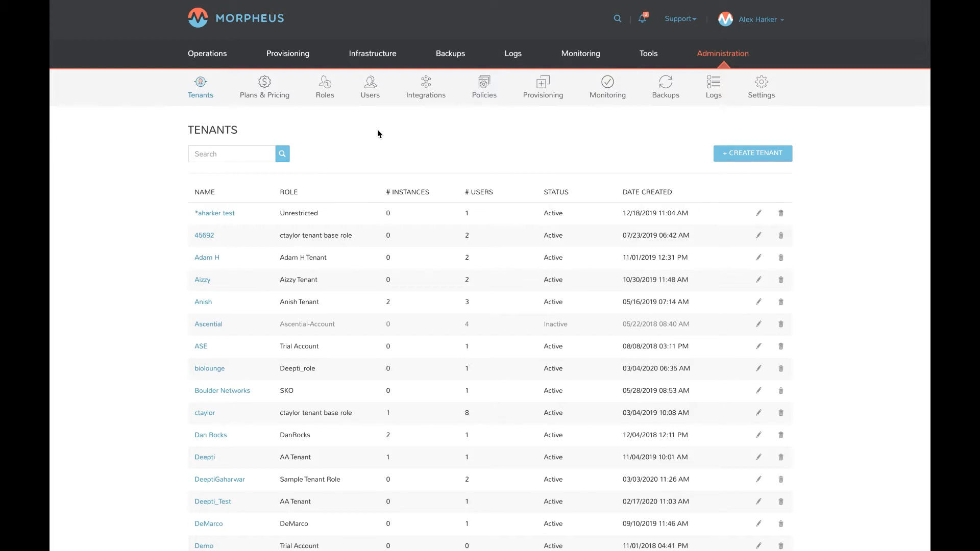
pyautogui.moveTo(350, 142)
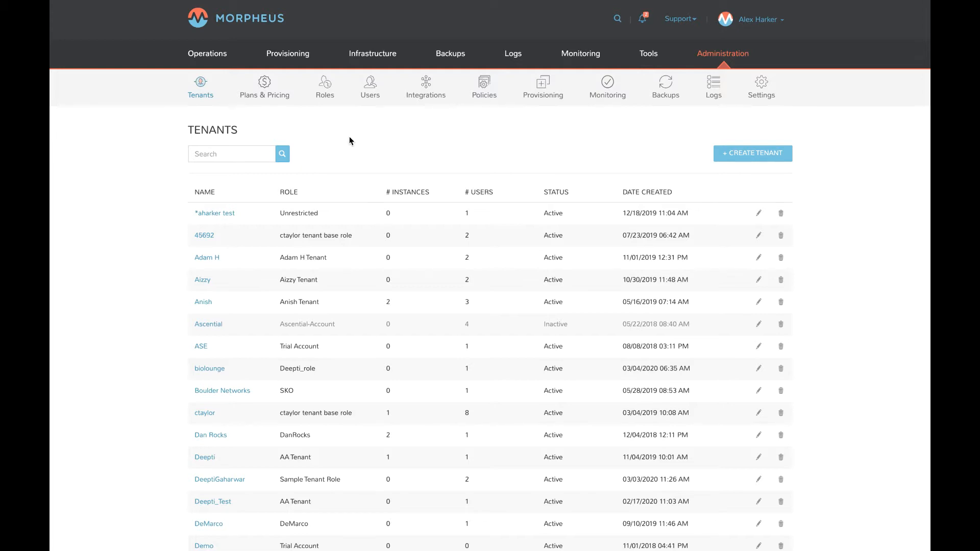
pyautogui.moveTo(356, 163)
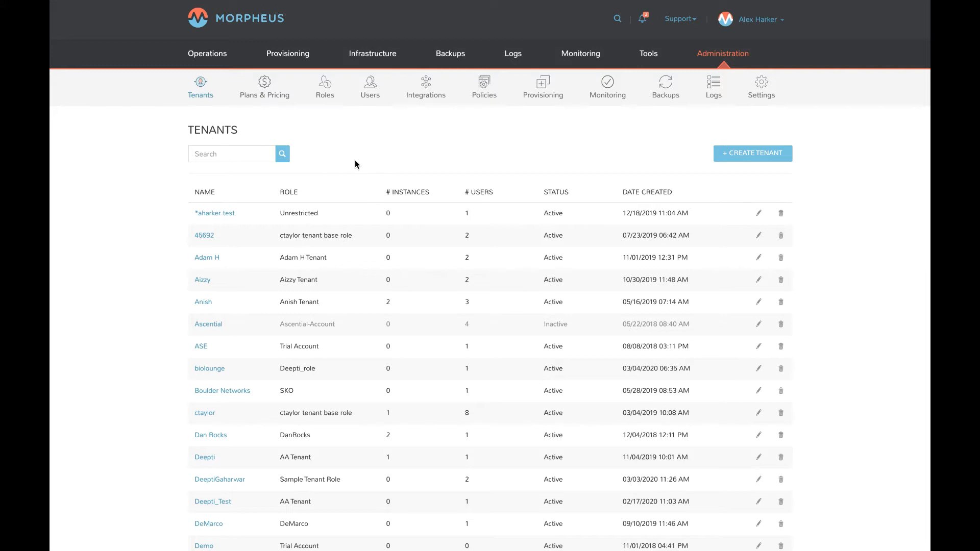
pyautogui.moveTo(398, 164)
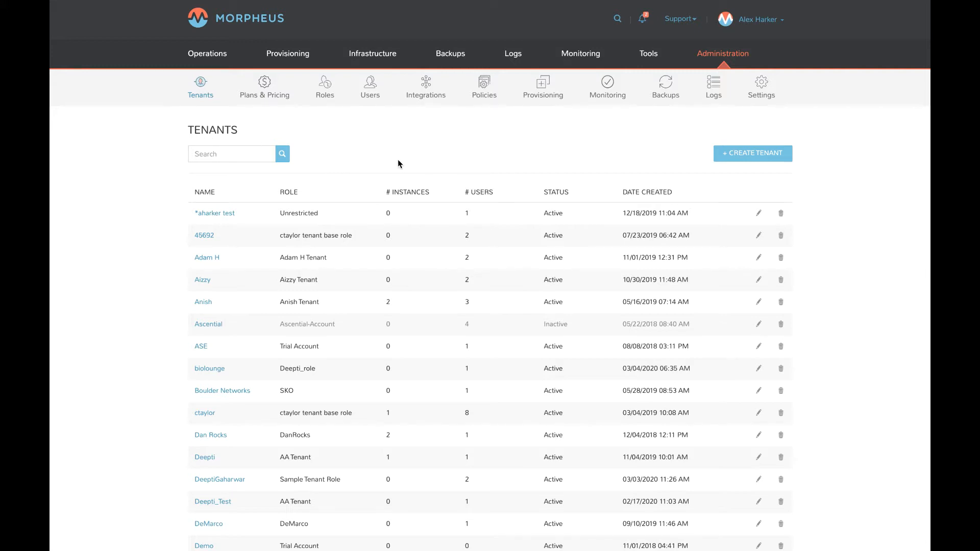
pyautogui.moveTo(421, 177)
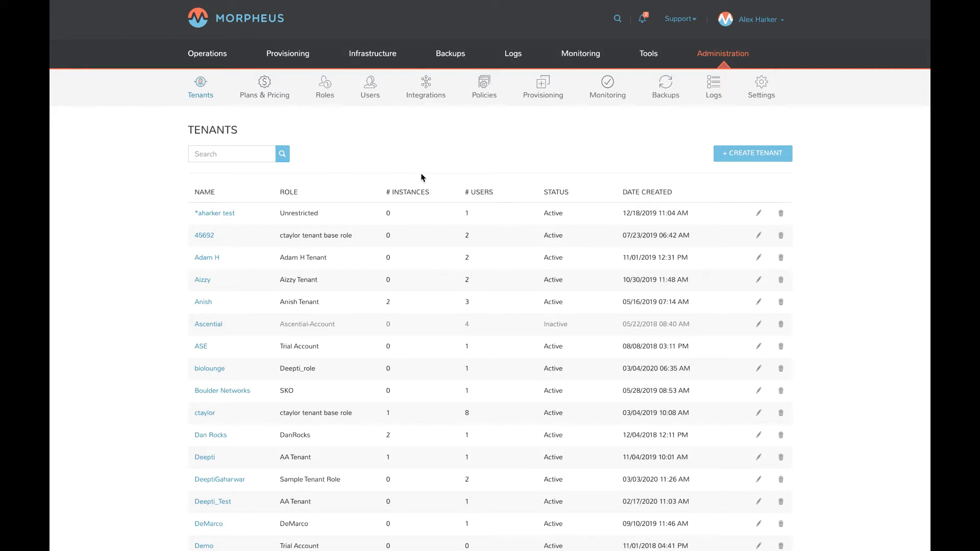
pyautogui.moveTo(481, 256)
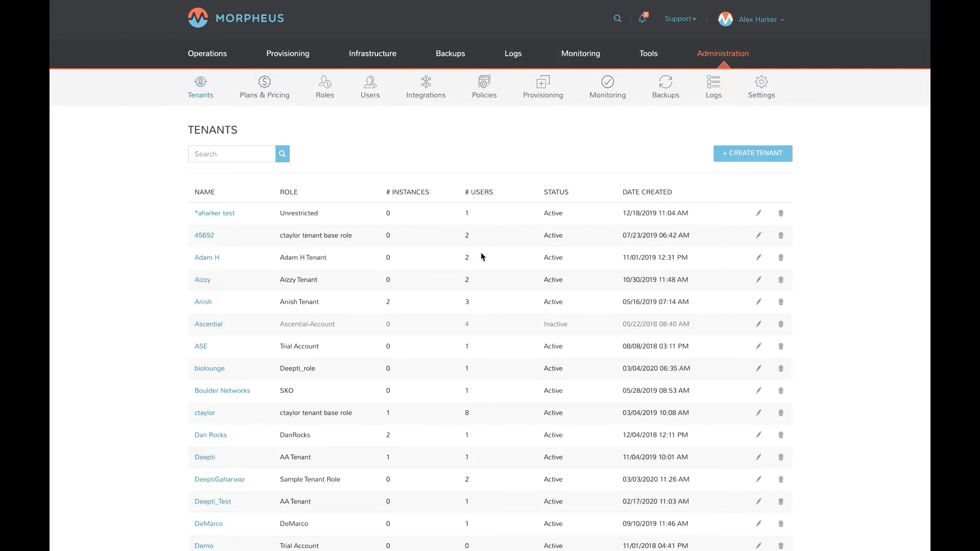
pyautogui.moveTo(362, 167)
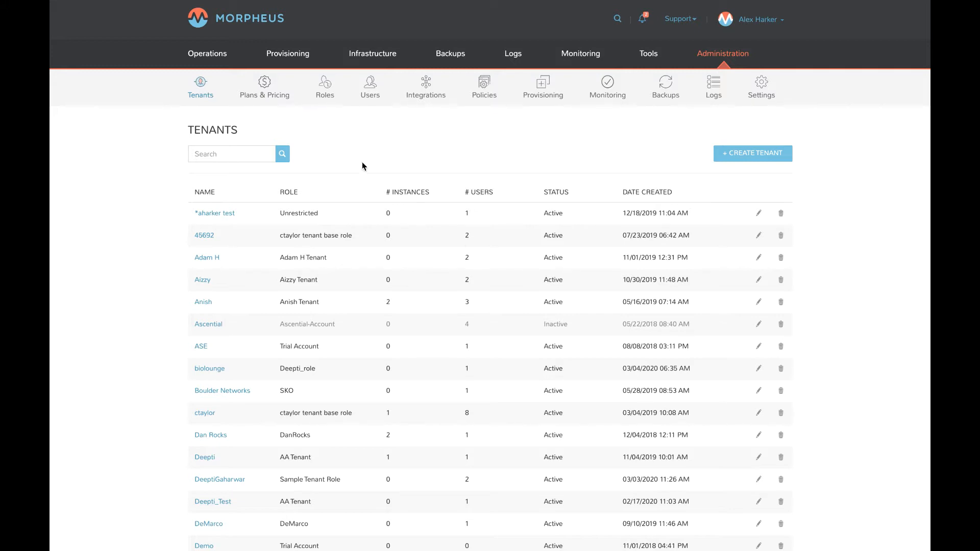
pyautogui.moveTo(358, 148)
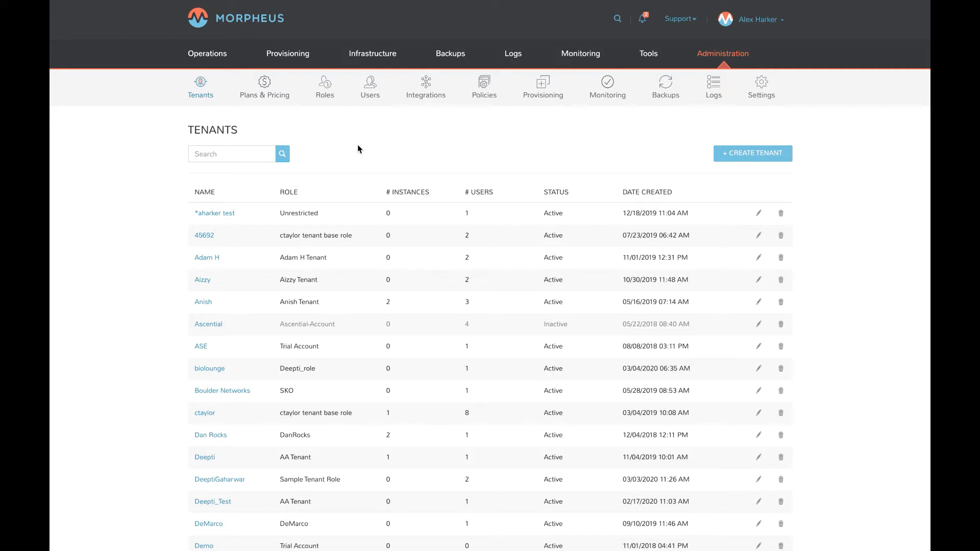
pyautogui.moveTo(429, 162)
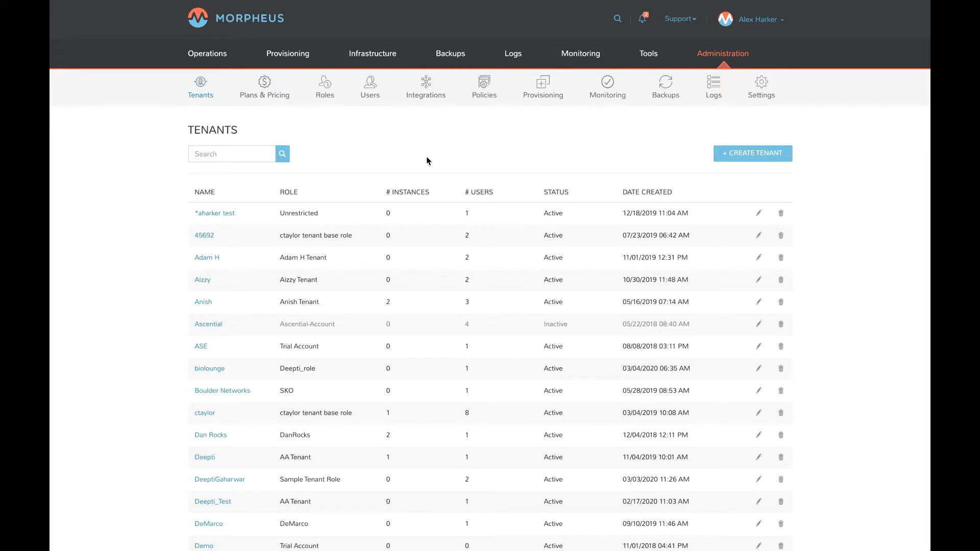
pyautogui.moveTo(402, 146)
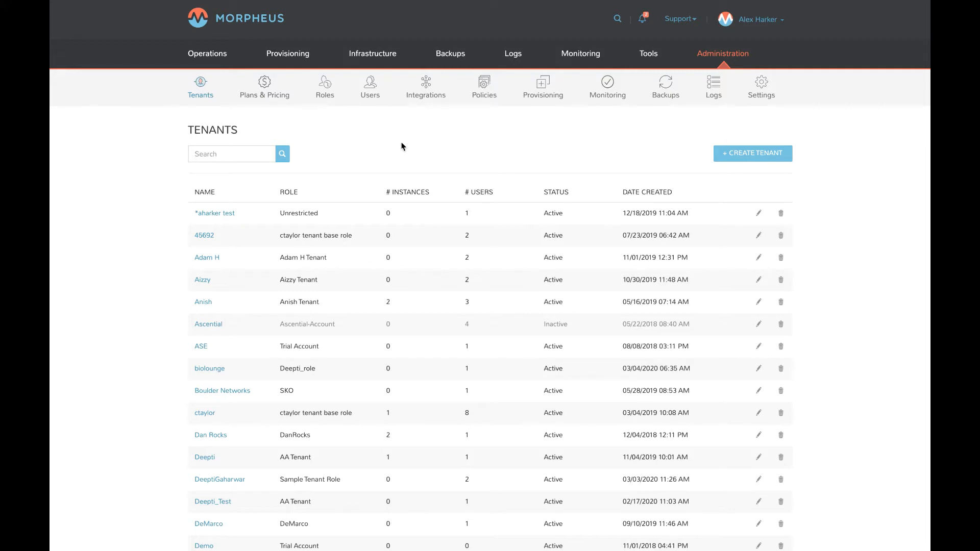
pyautogui.moveTo(462, 146)
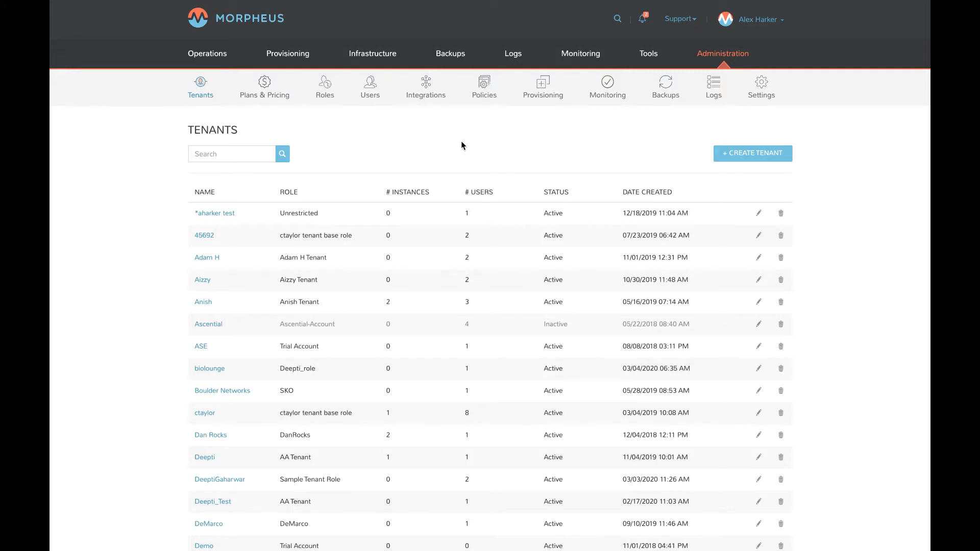
pyautogui.moveTo(539, 148)
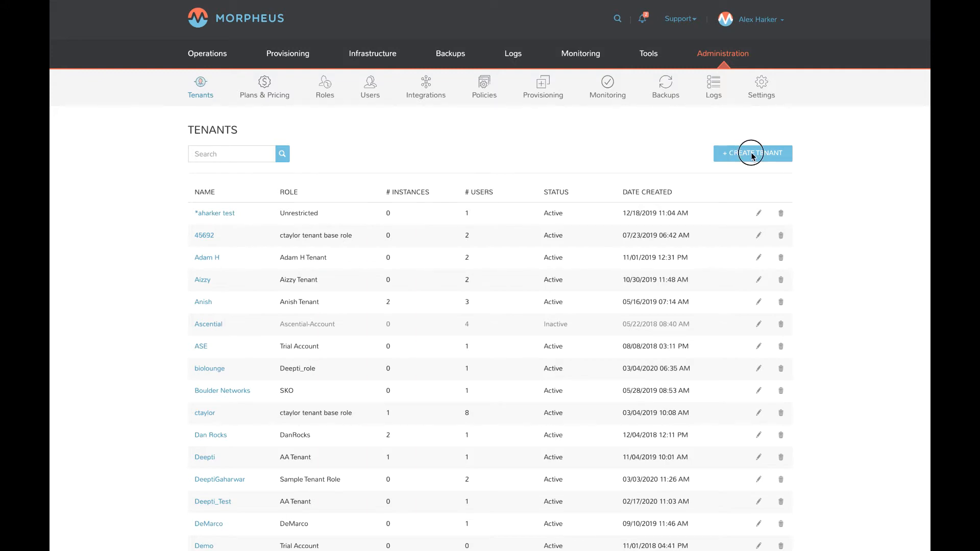
# Cancel the new tenant and view the *aharker test tenant user's account settings.
pyautogui.click(753, 153)
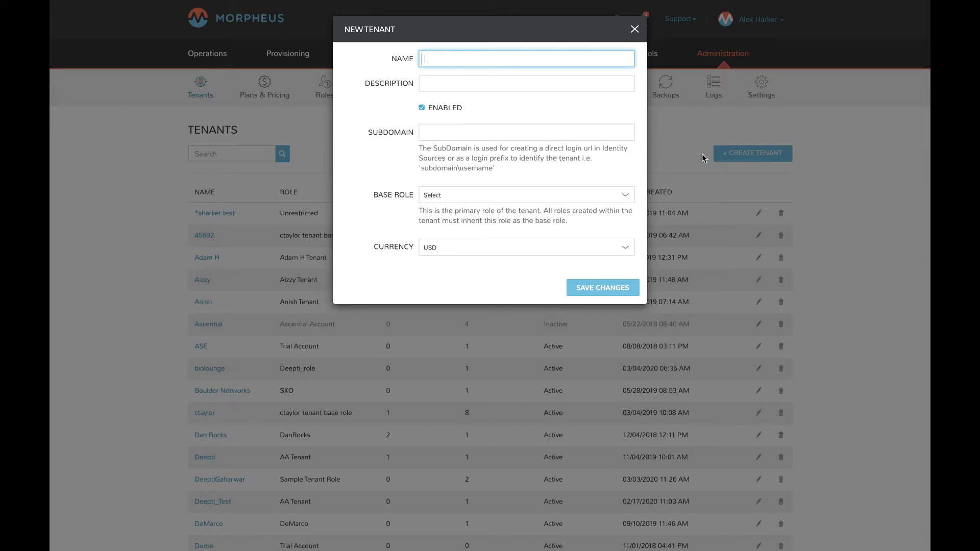
pyautogui.moveTo(387, 101)
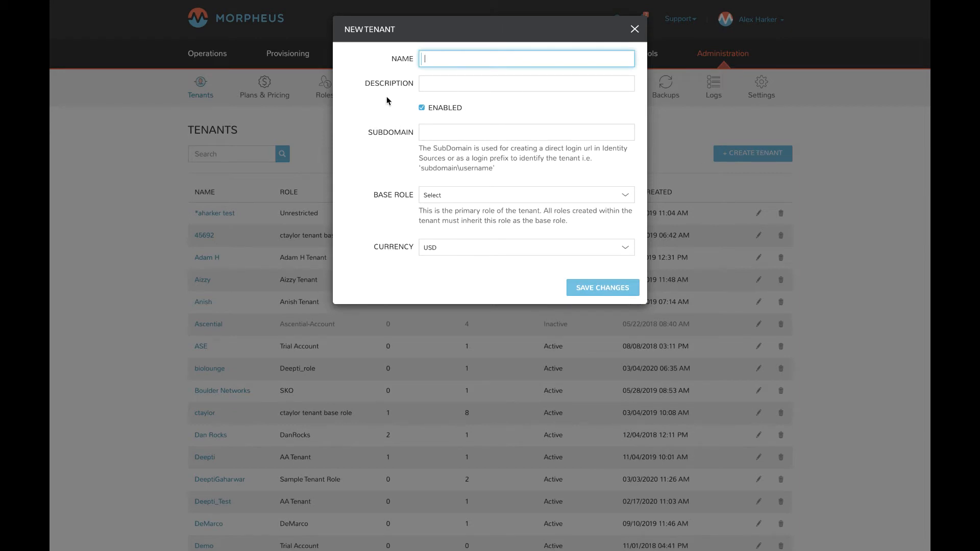
pyautogui.moveTo(427, 59)
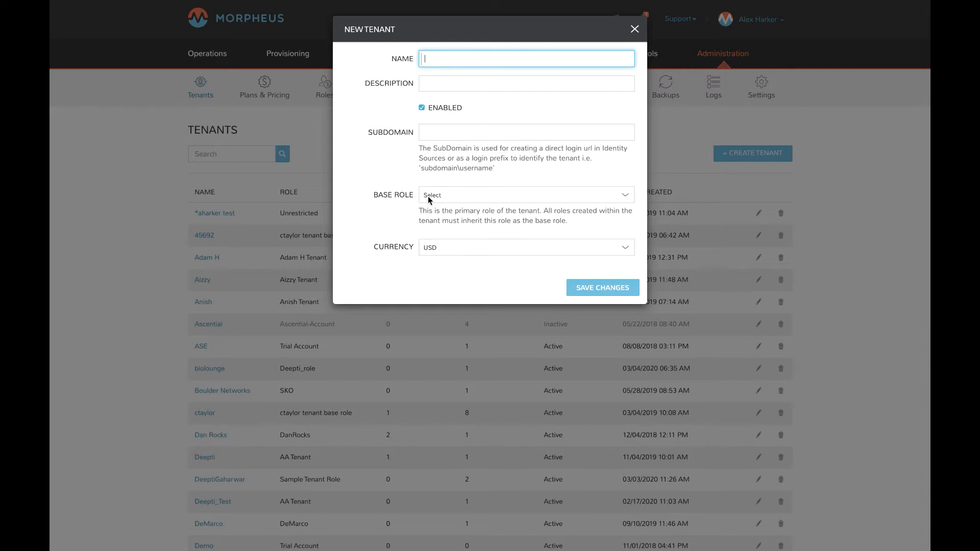
pyautogui.moveTo(384, 201)
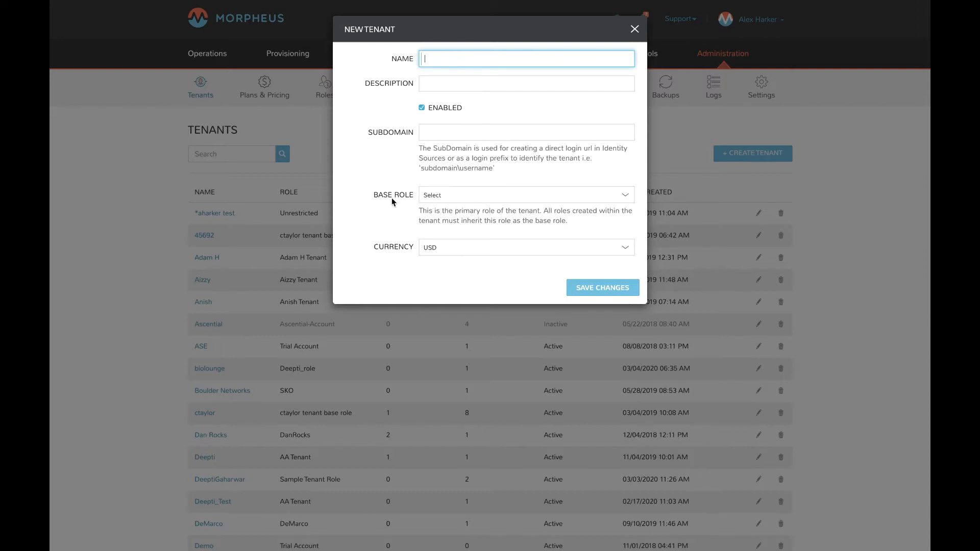
pyautogui.moveTo(499, 199)
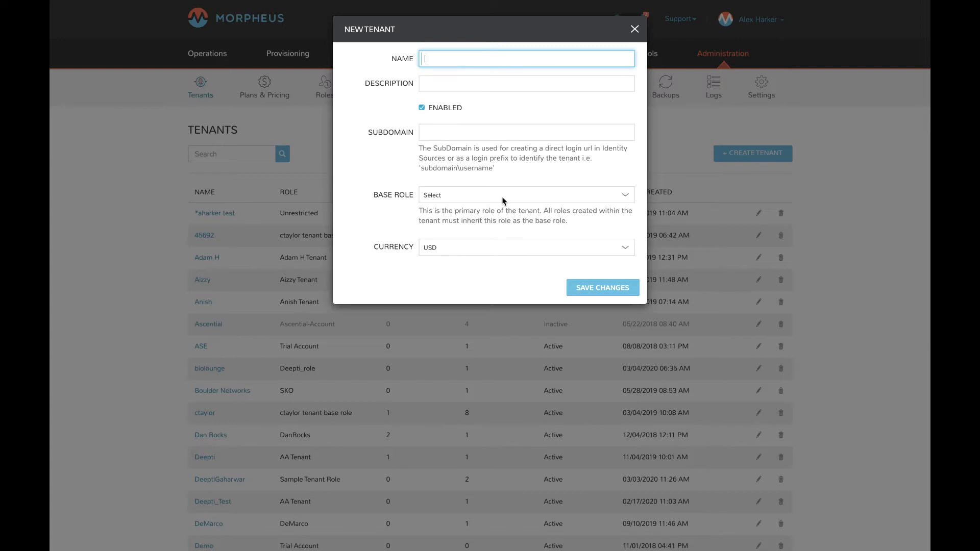
pyautogui.moveTo(401, 203)
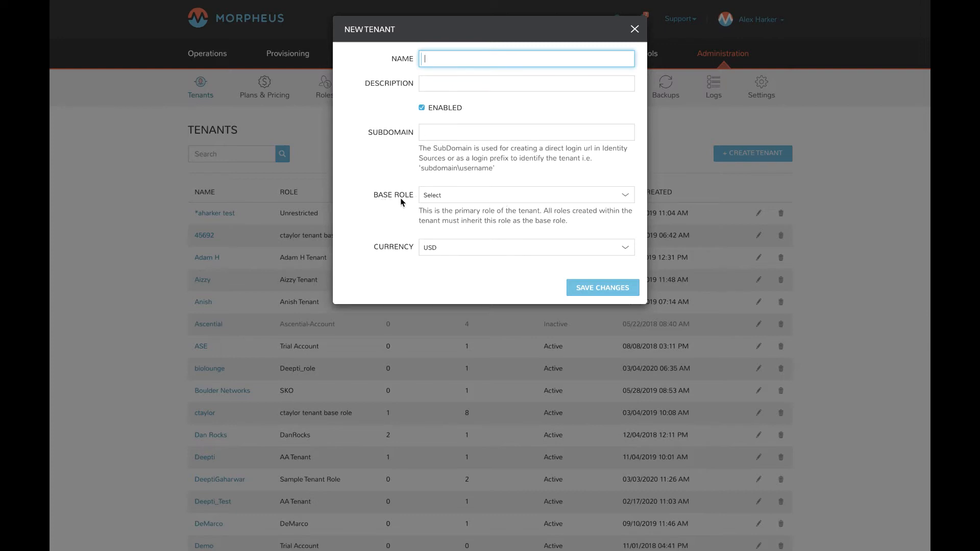
pyautogui.moveTo(465, 204)
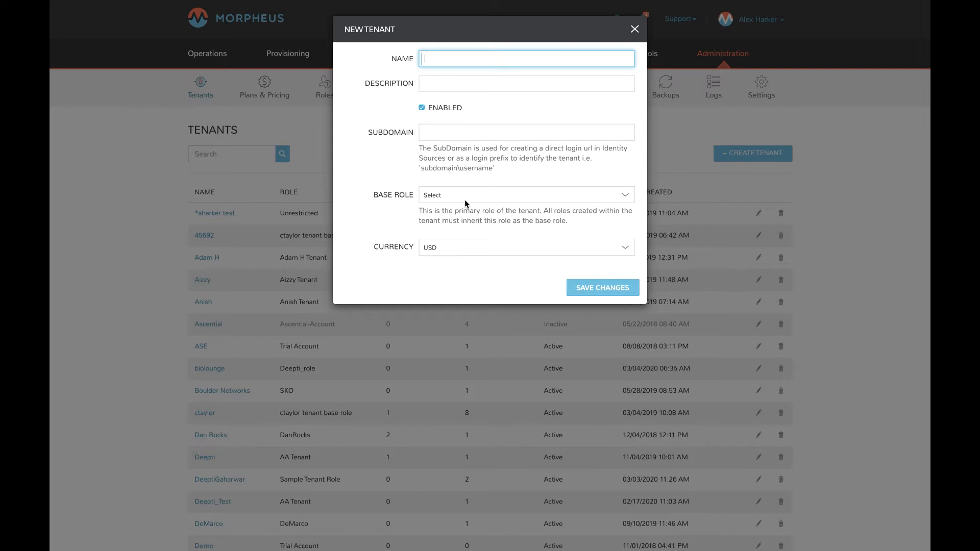
pyautogui.click(634, 28)
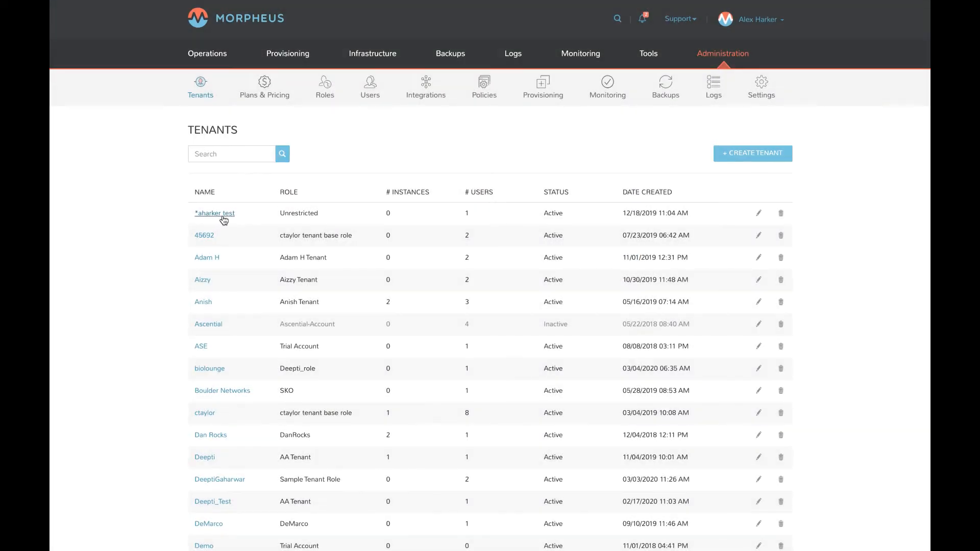
pyautogui.click(215, 213)
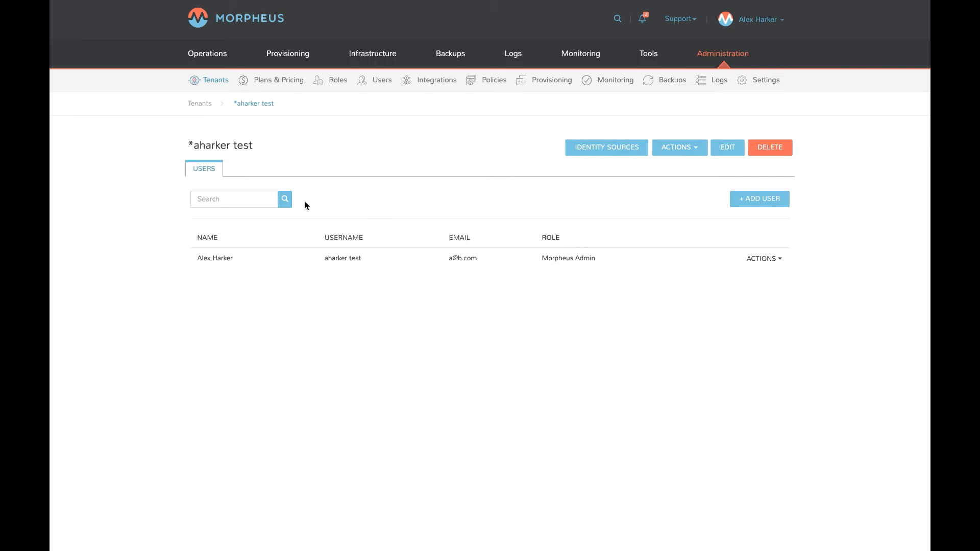
pyautogui.moveTo(762, 258)
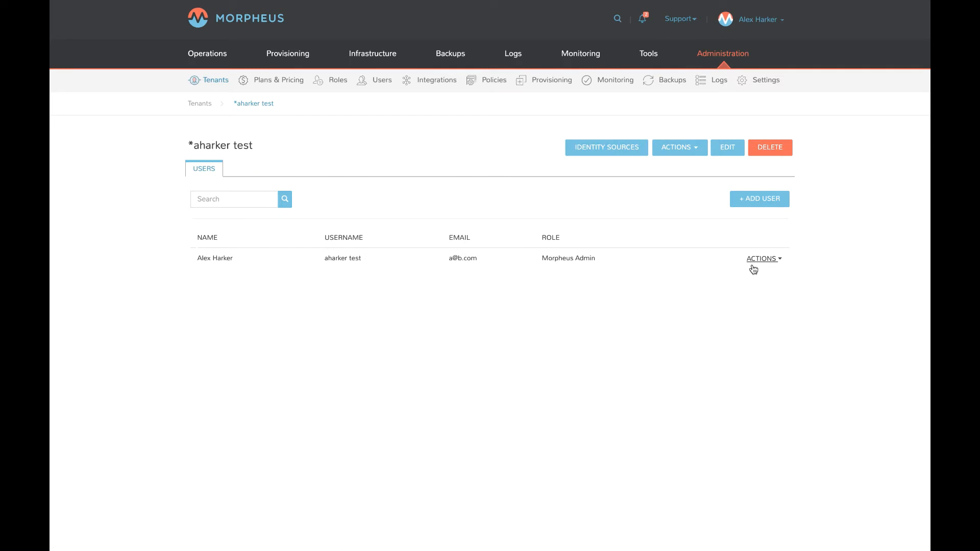
pyautogui.moveTo(758, 256)
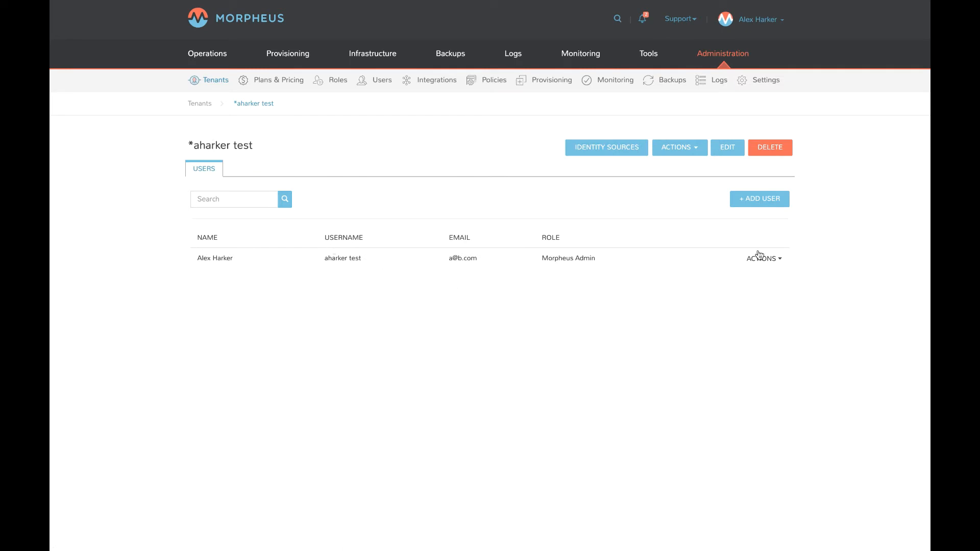
pyautogui.click(761, 258)
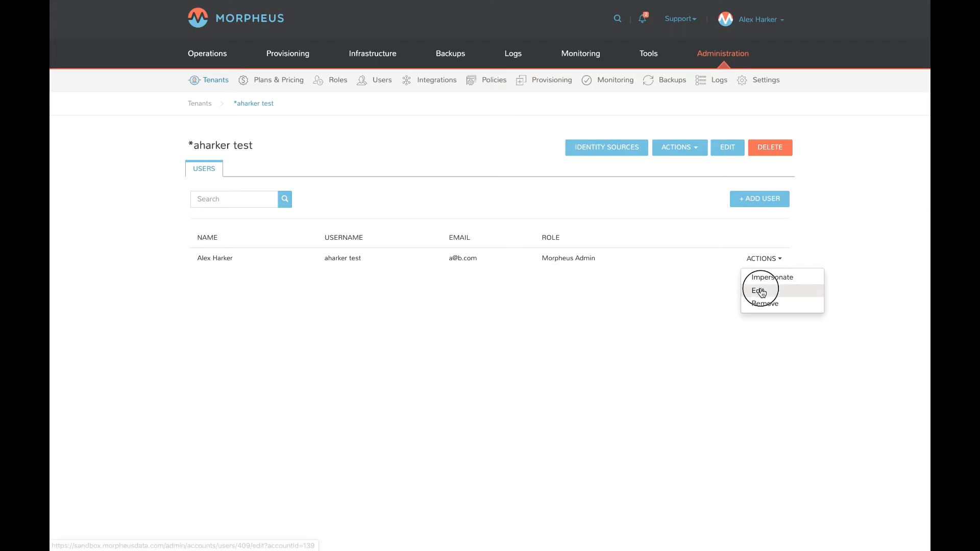
pyautogui.click(757, 290)
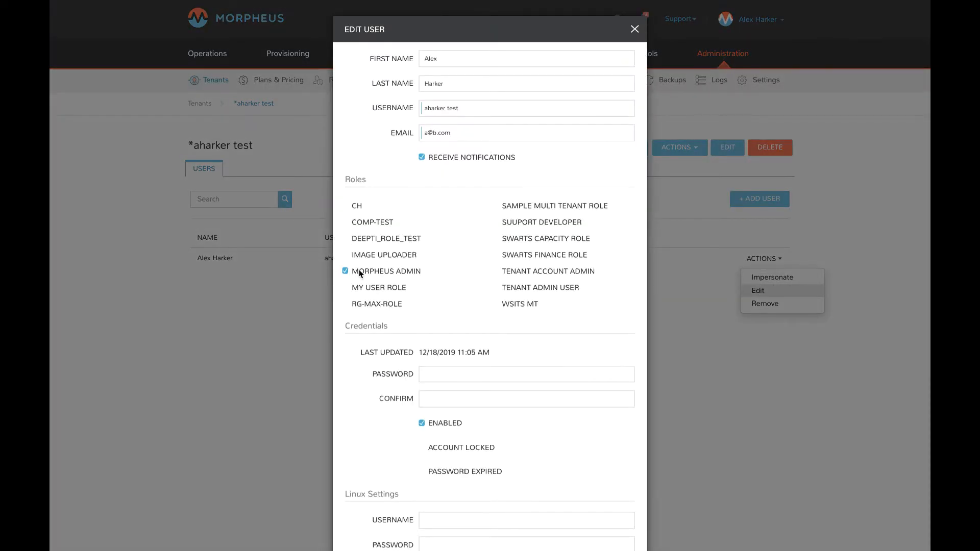
pyautogui.moveTo(635, 53)
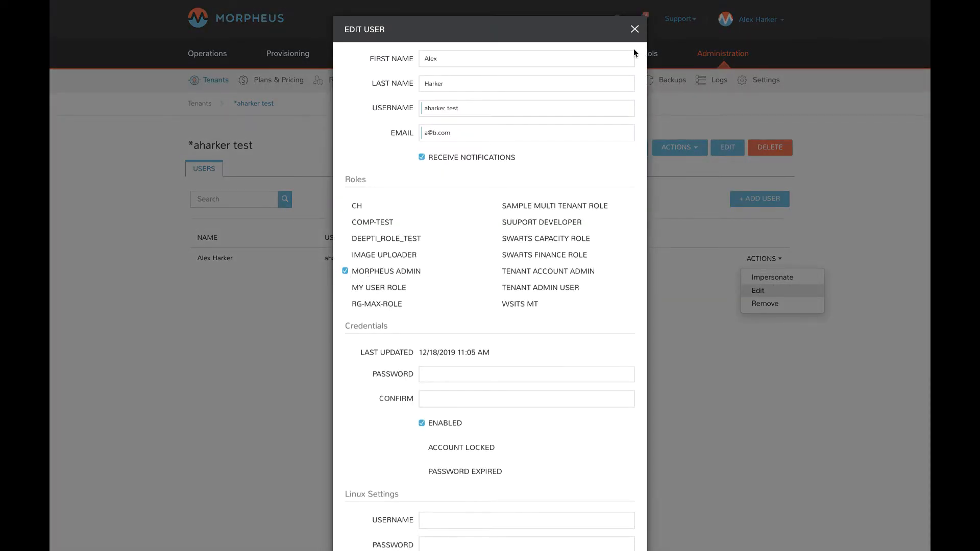
# Close the user settings unsaved, recheck the user's actions, then go to Roles.
pyautogui.click(634, 30)
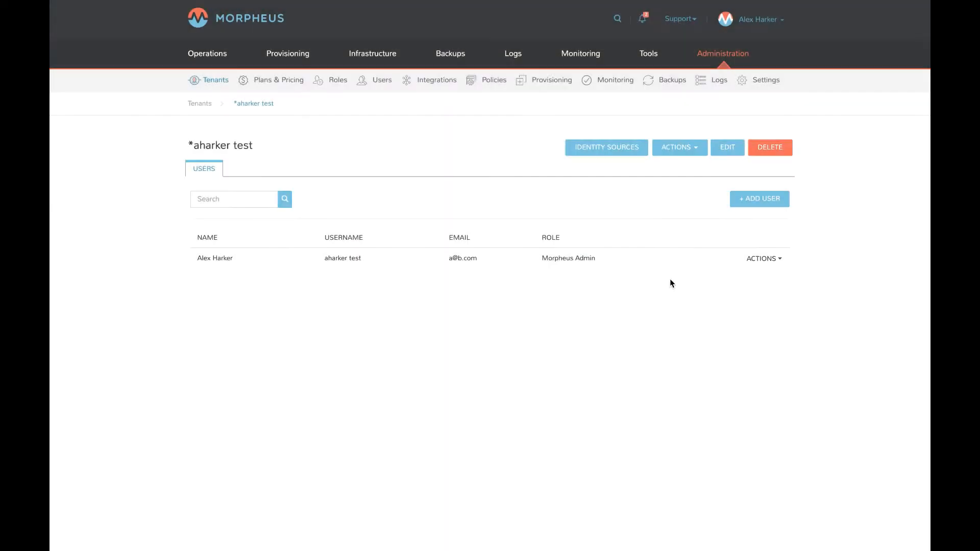
pyautogui.click(764, 259)
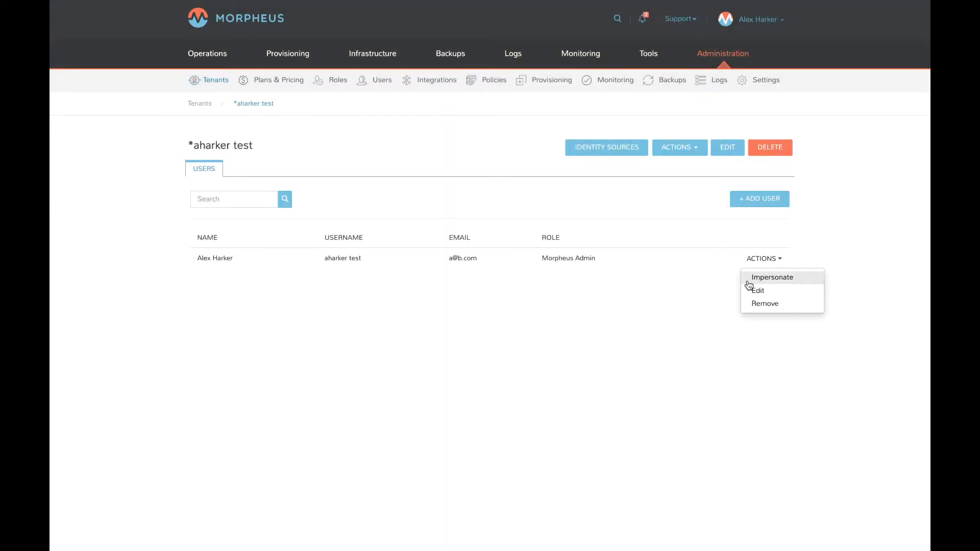
pyautogui.moveTo(786, 281)
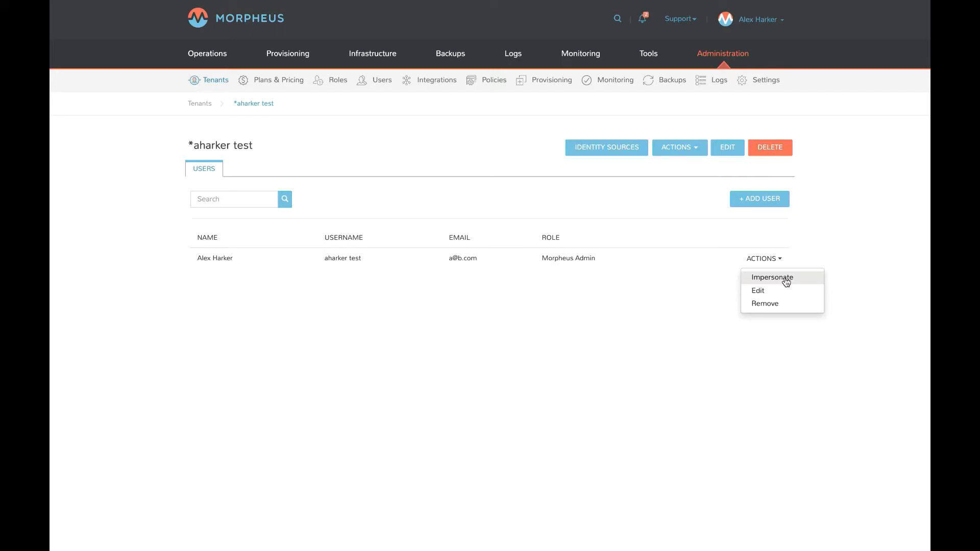
pyautogui.moveTo(628, 344)
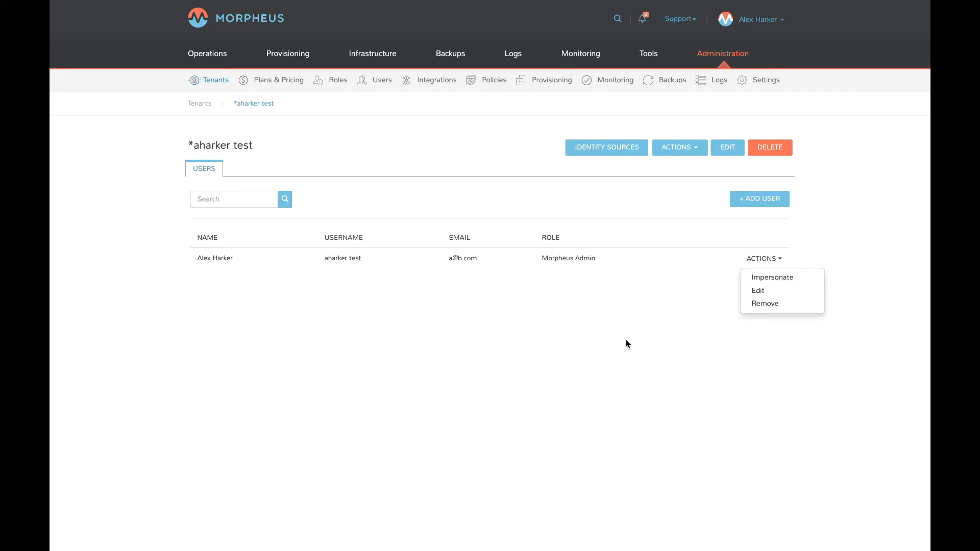
pyautogui.click(318, 167)
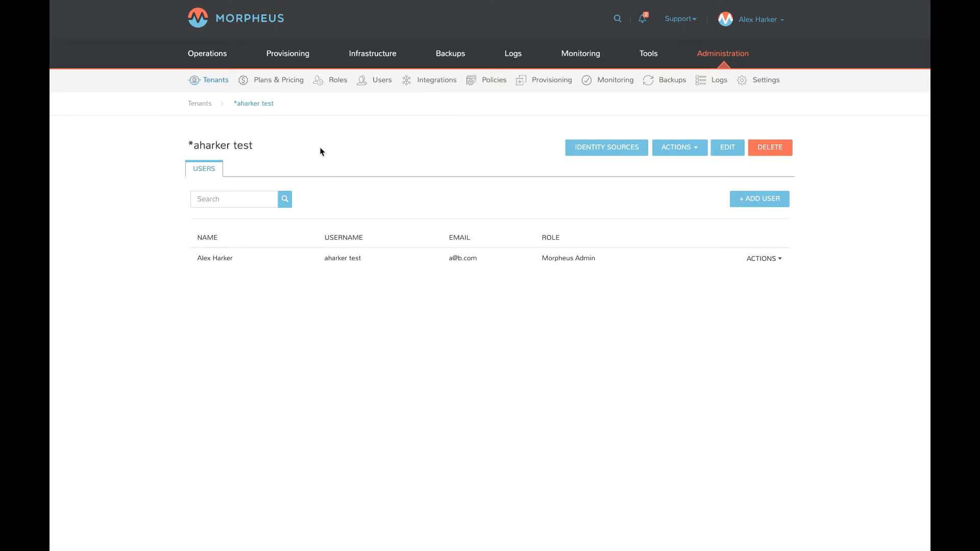
pyautogui.moveTo(440, 170)
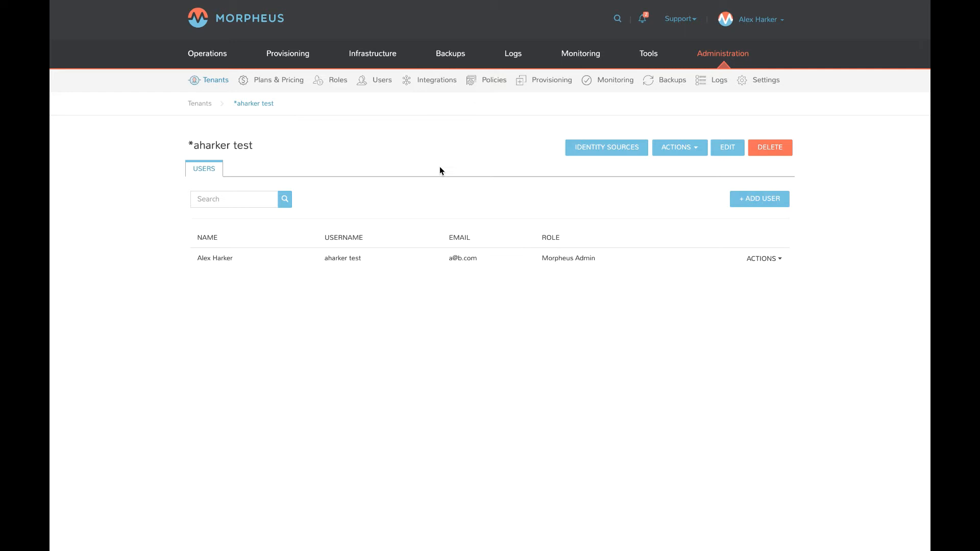
pyautogui.moveTo(338, 80)
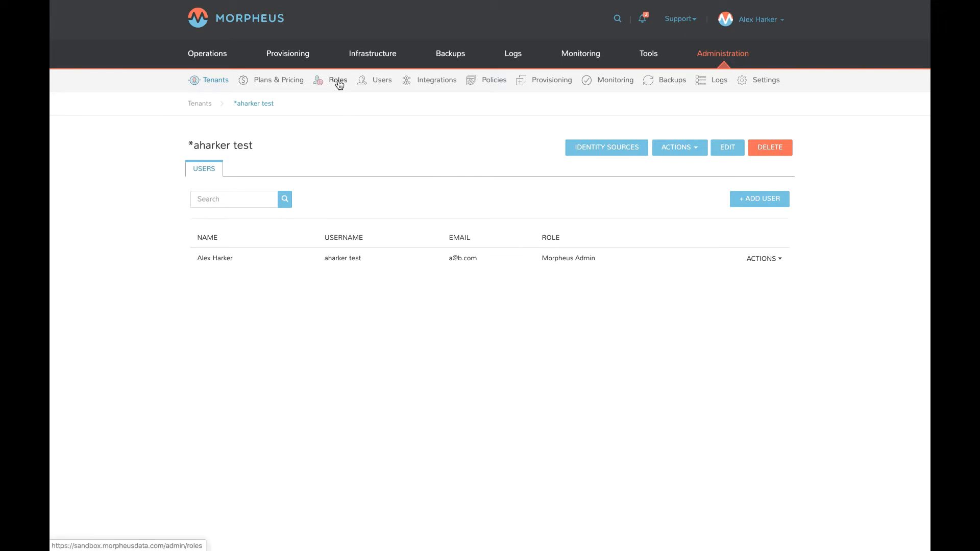
pyautogui.click(337, 79)
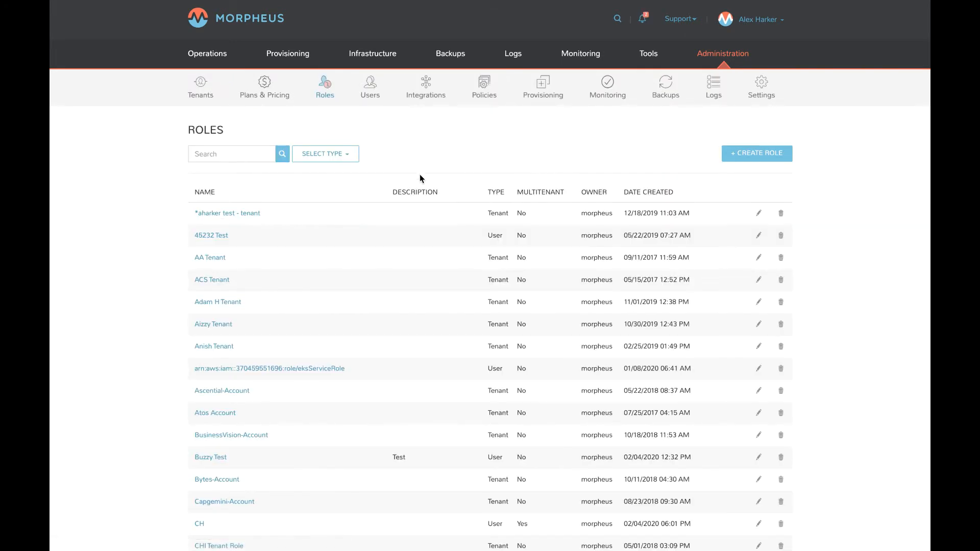
pyautogui.moveTo(592, 169)
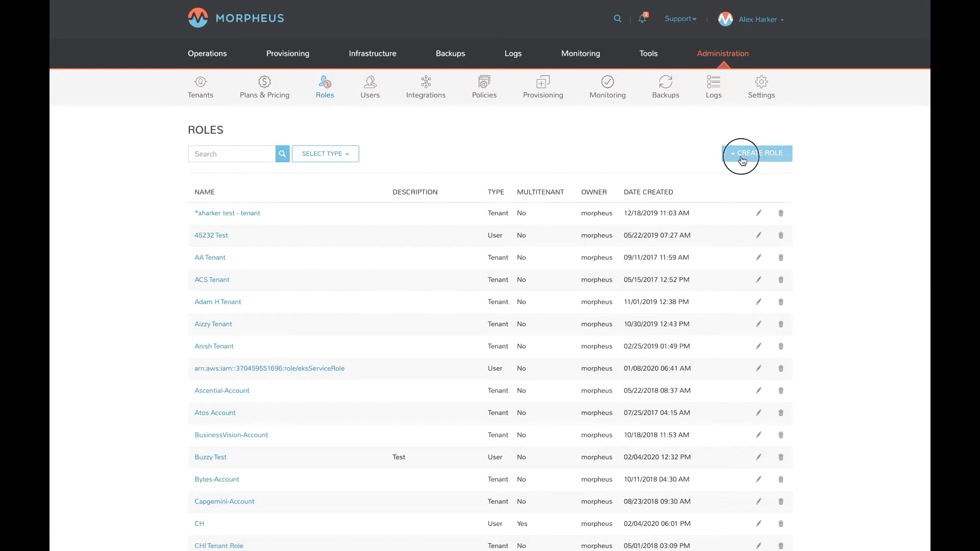
# Start a new role and browse the role types, keeping User Role.
pyautogui.click(757, 153)
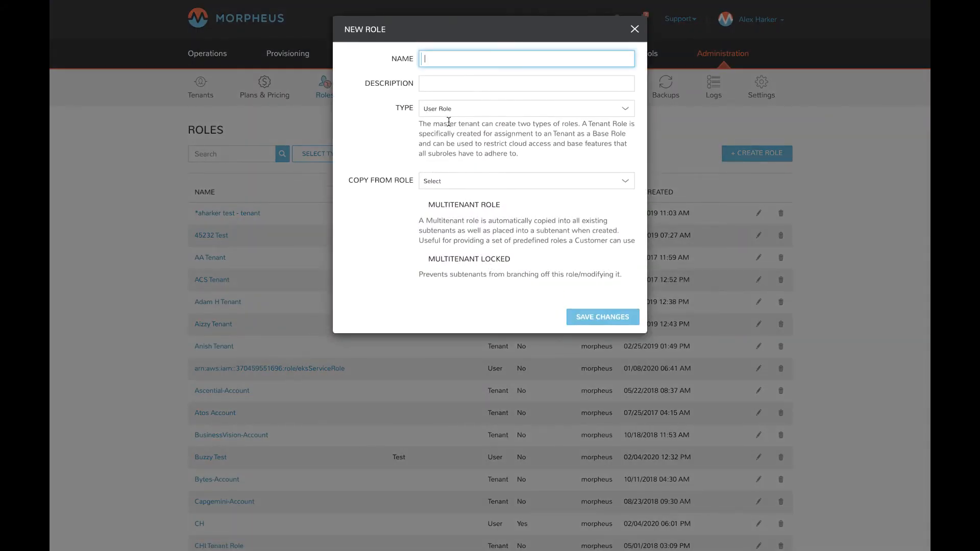
pyautogui.click(526, 108)
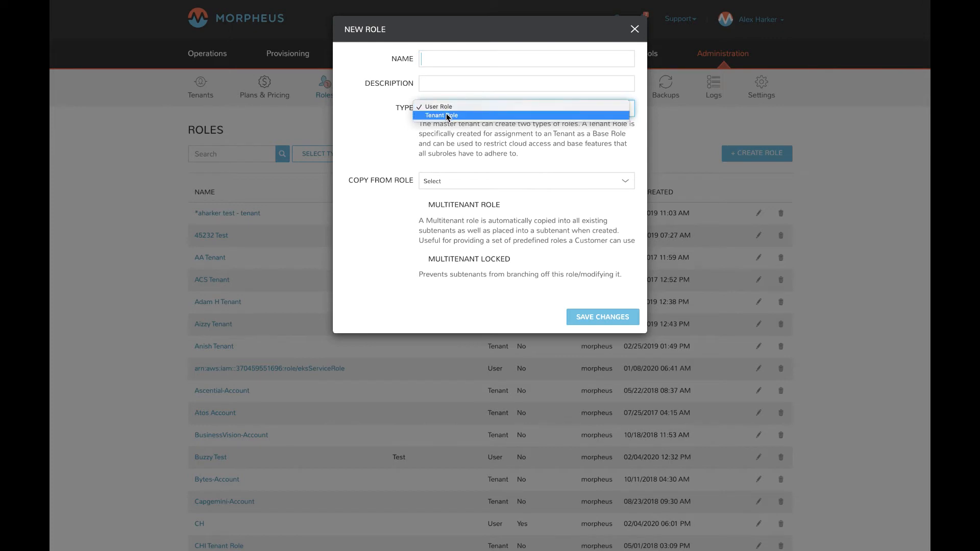
pyautogui.moveTo(432, 122)
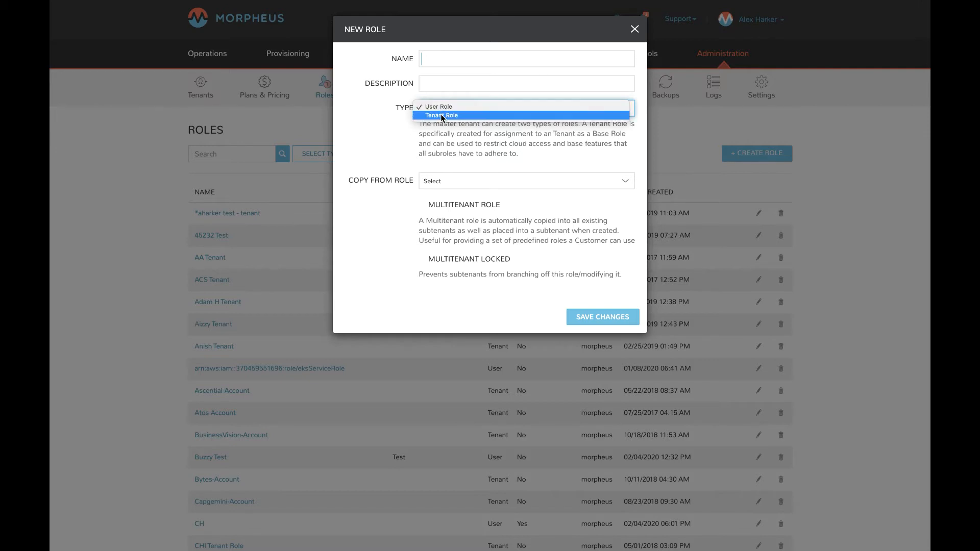
pyautogui.moveTo(374, 151)
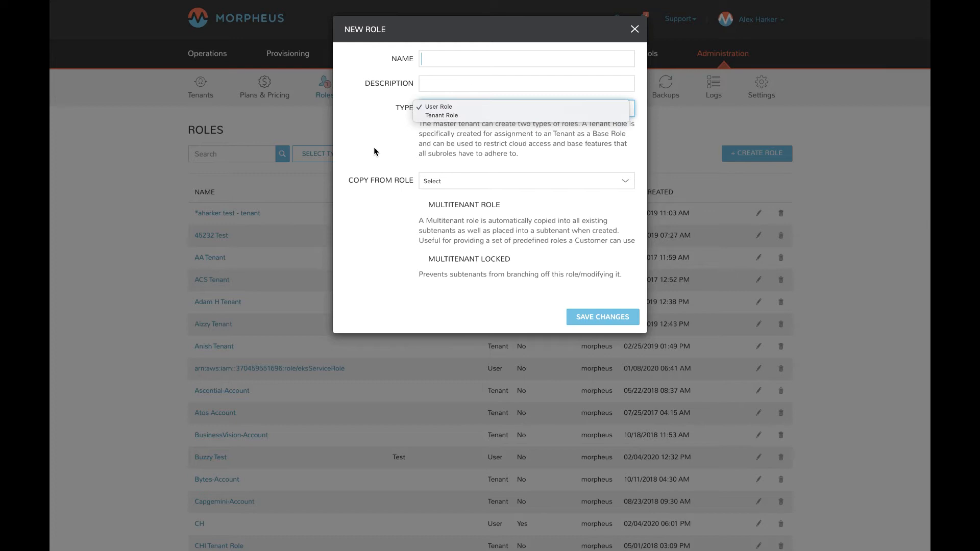
pyautogui.click(438, 107)
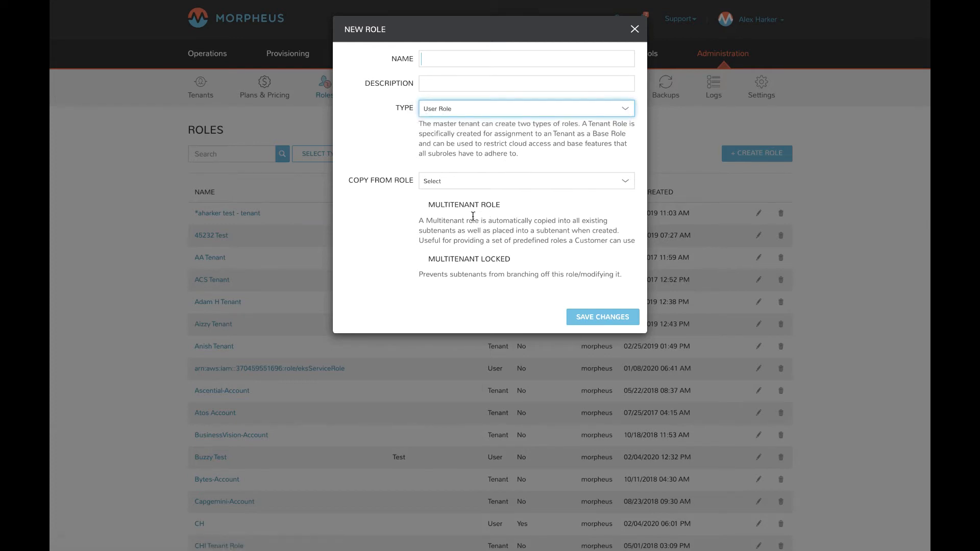
pyautogui.moveTo(442, 114)
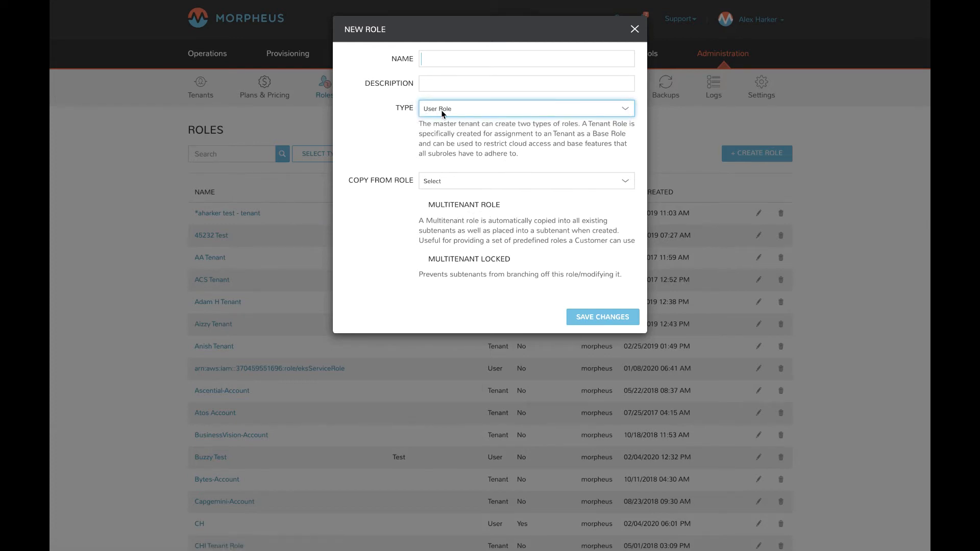
pyautogui.moveTo(424, 215)
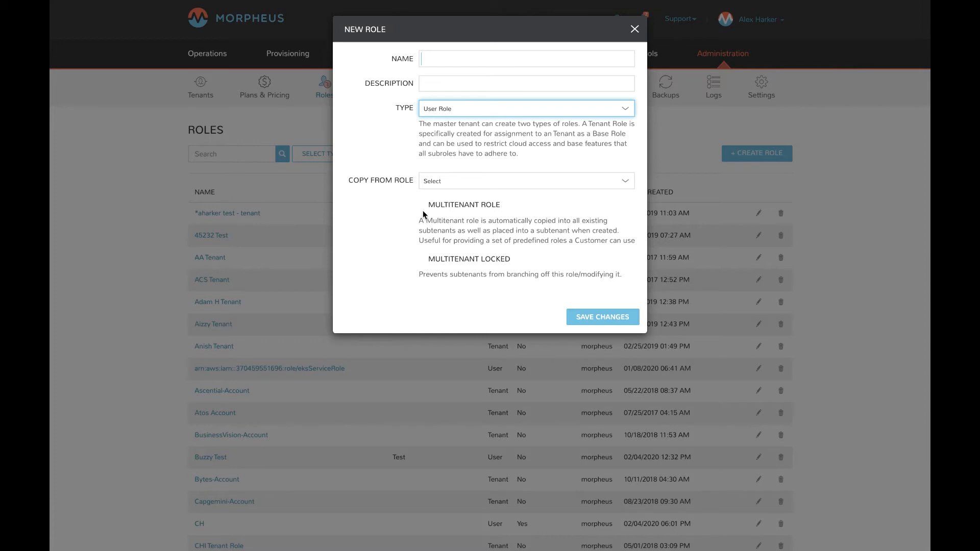
pyautogui.moveTo(429, 202)
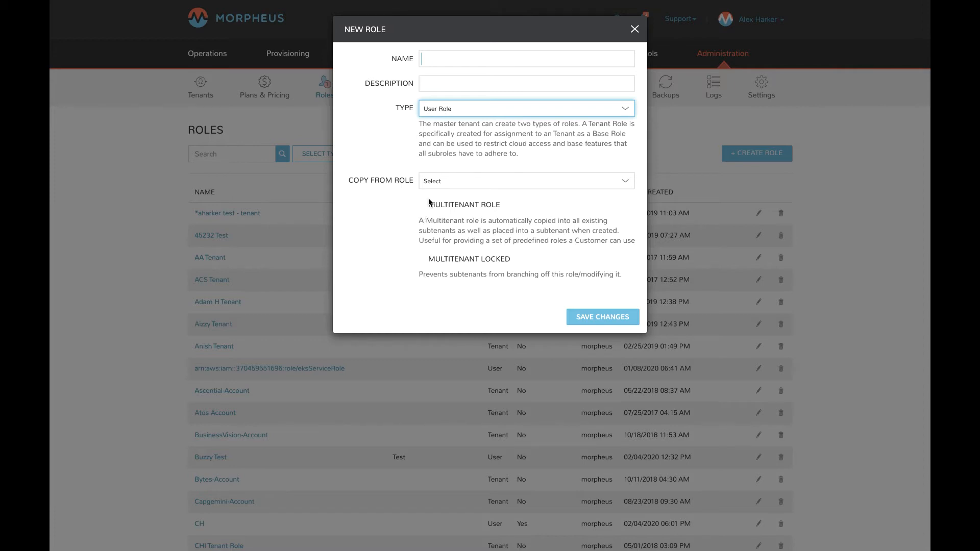
pyautogui.moveTo(472, 201)
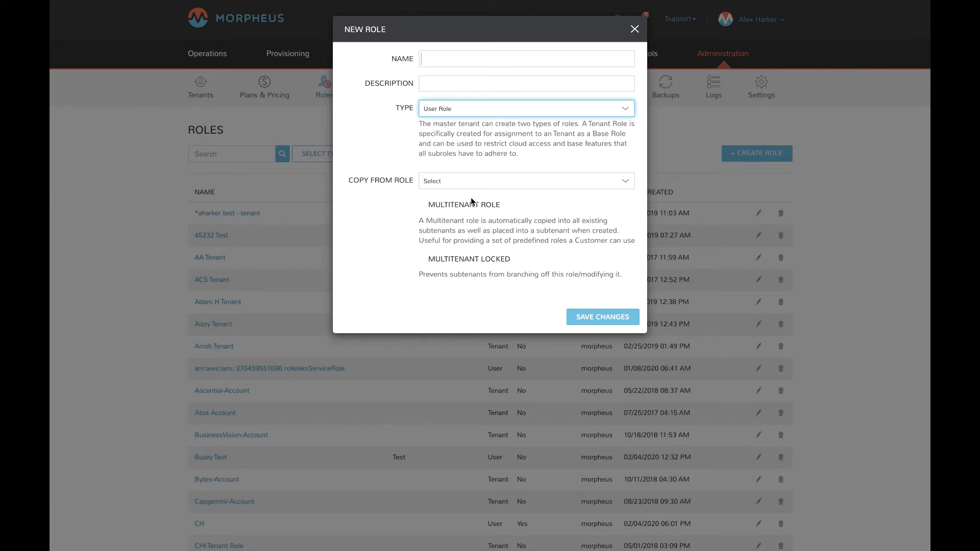
pyautogui.moveTo(495, 209)
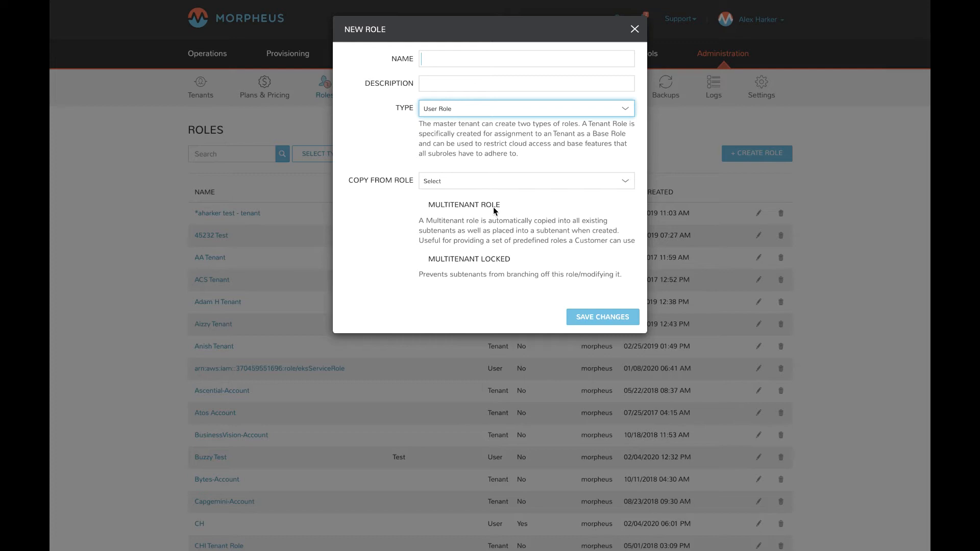
pyautogui.moveTo(424, 213)
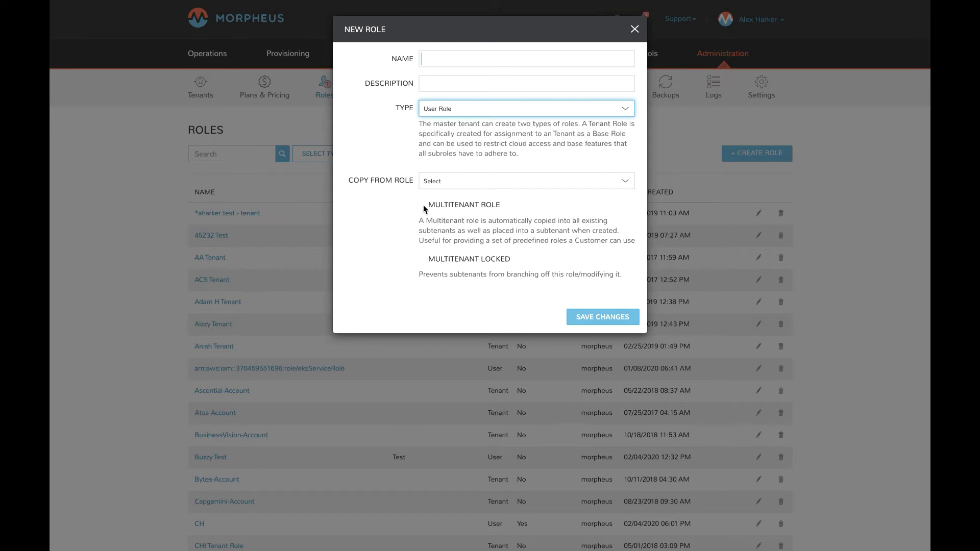
pyautogui.moveTo(450, 204)
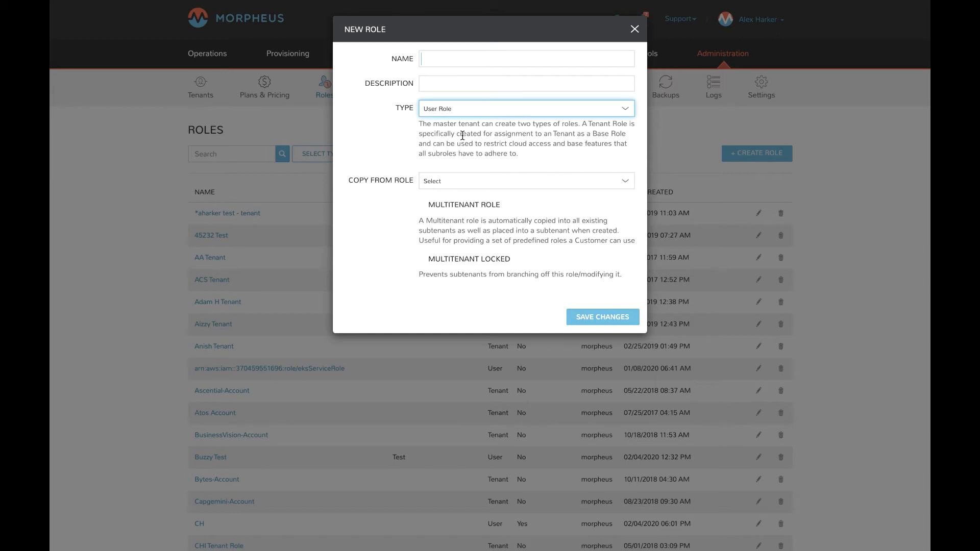
pyautogui.moveTo(432, 264)
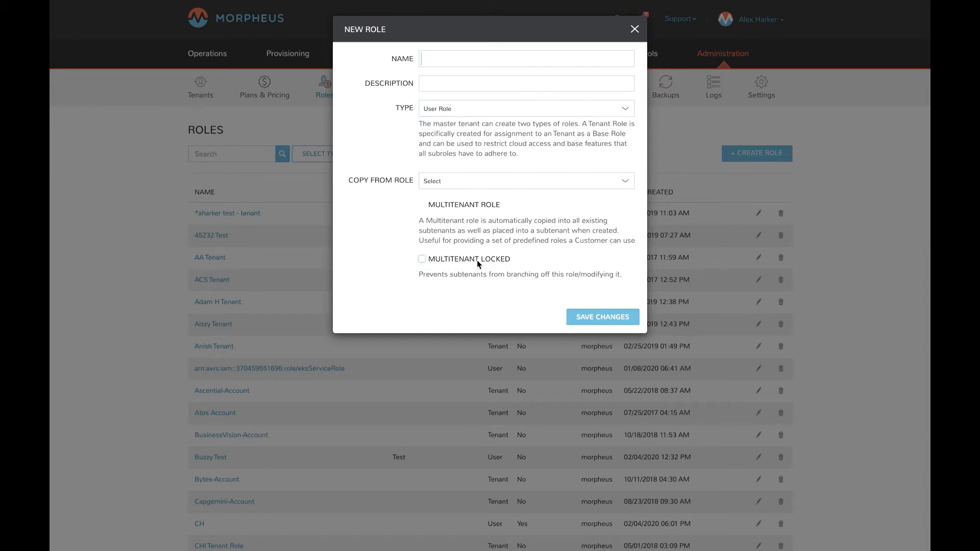
pyautogui.moveTo(458, 274)
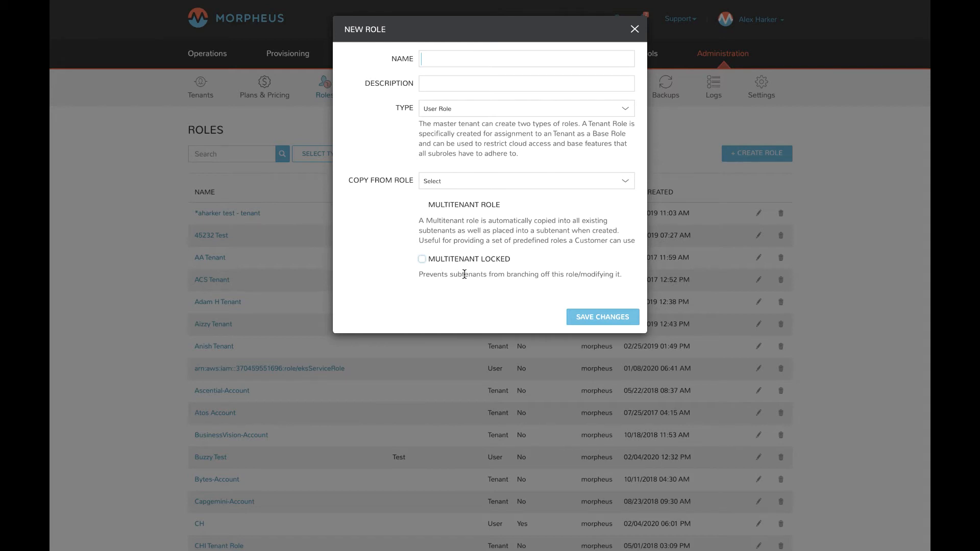
pyautogui.moveTo(455, 239)
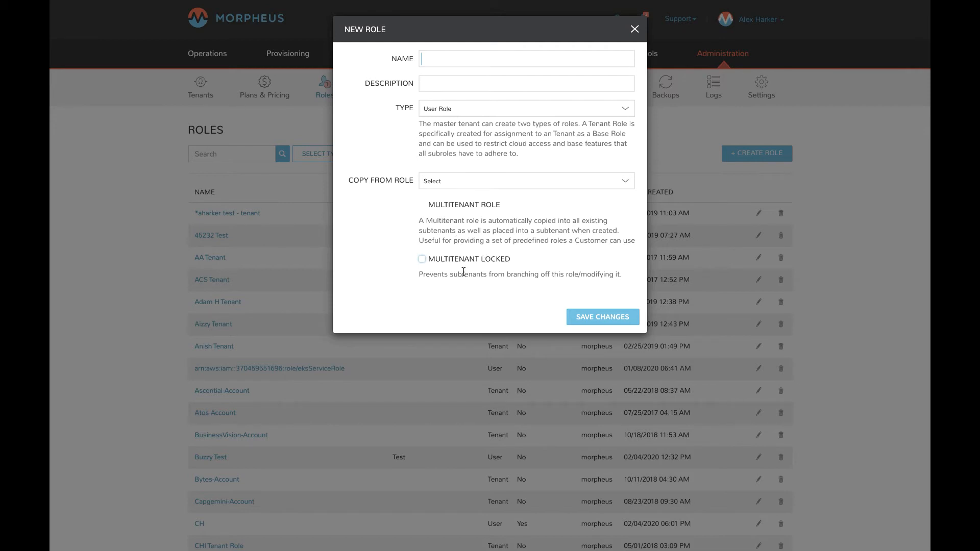
pyautogui.moveTo(465, 285)
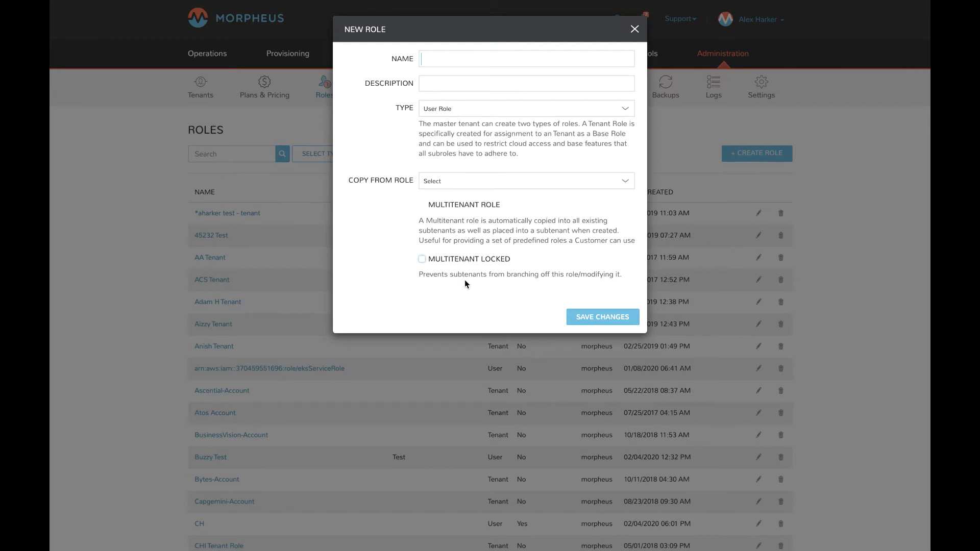
# Change the new role's type from User Role to Tenant Role.
pyautogui.click(526, 108)
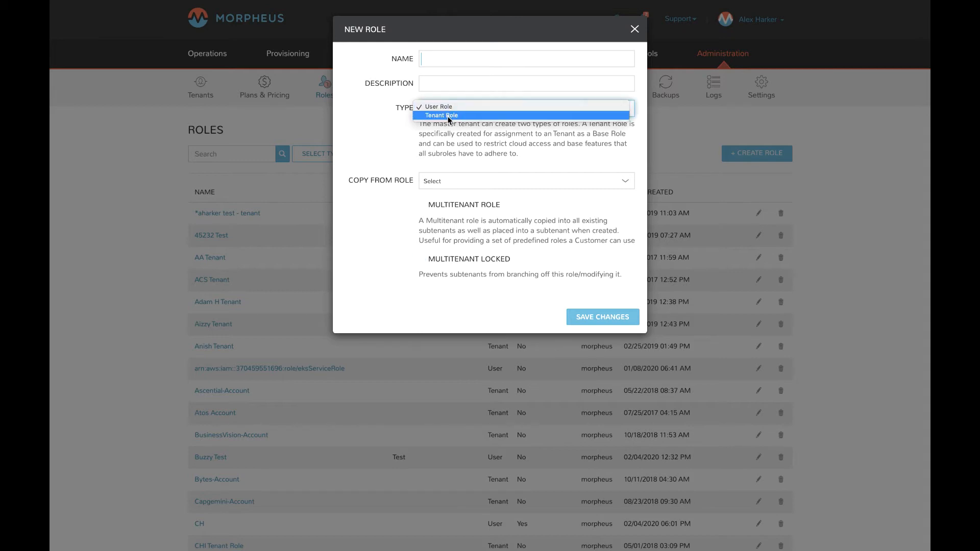
pyautogui.click(441, 115)
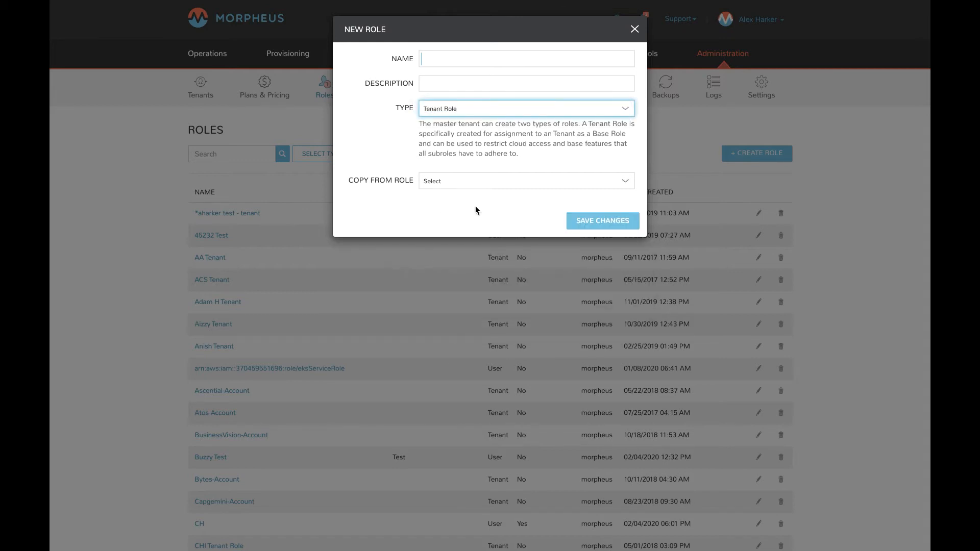
pyautogui.moveTo(436, 163)
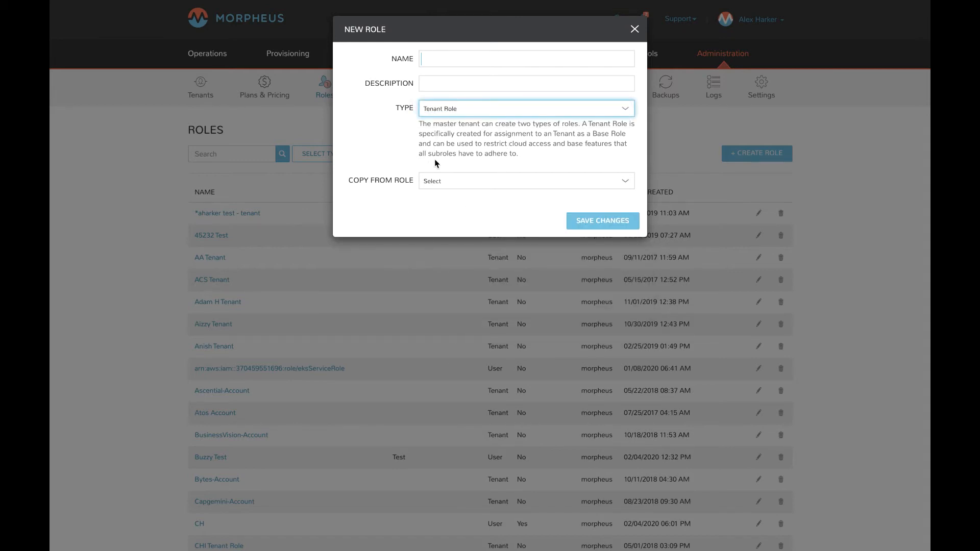
pyautogui.moveTo(470, 177)
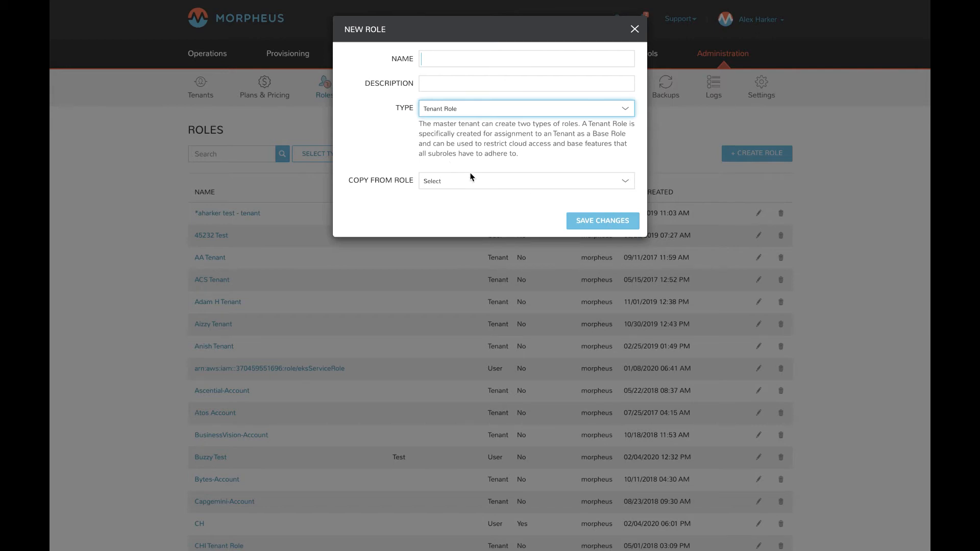
pyautogui.moveTo(442, 145)
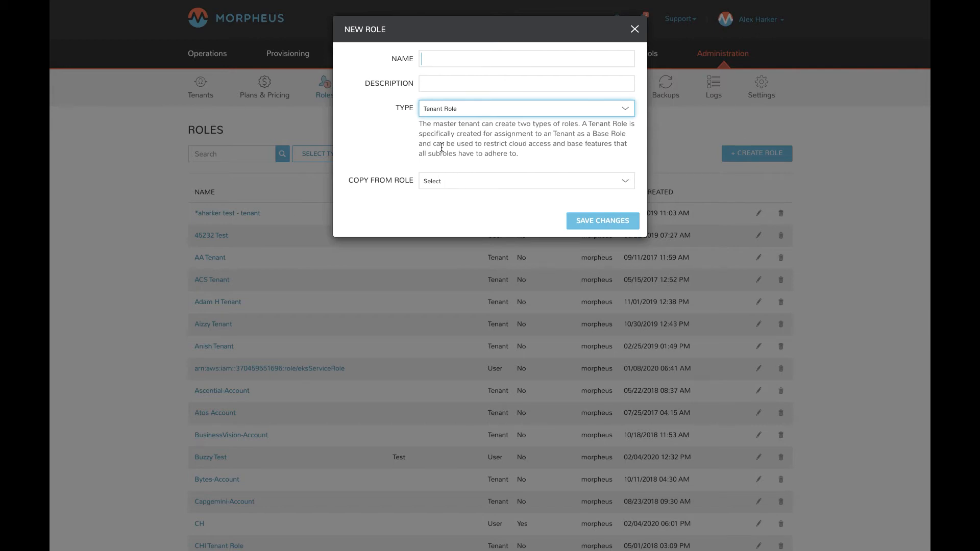
pyautogui.moveTo(542, 209)
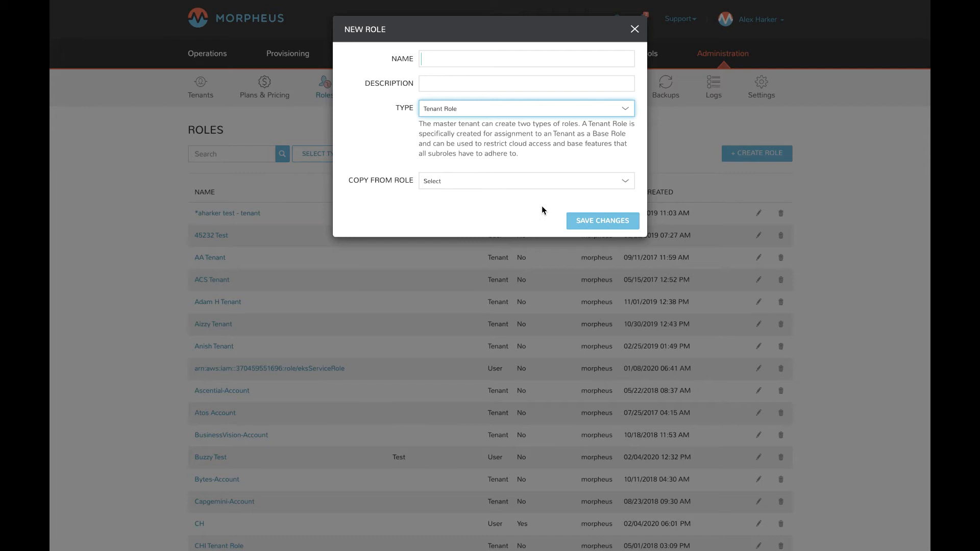
pyautogui.moveTo(533, 167)
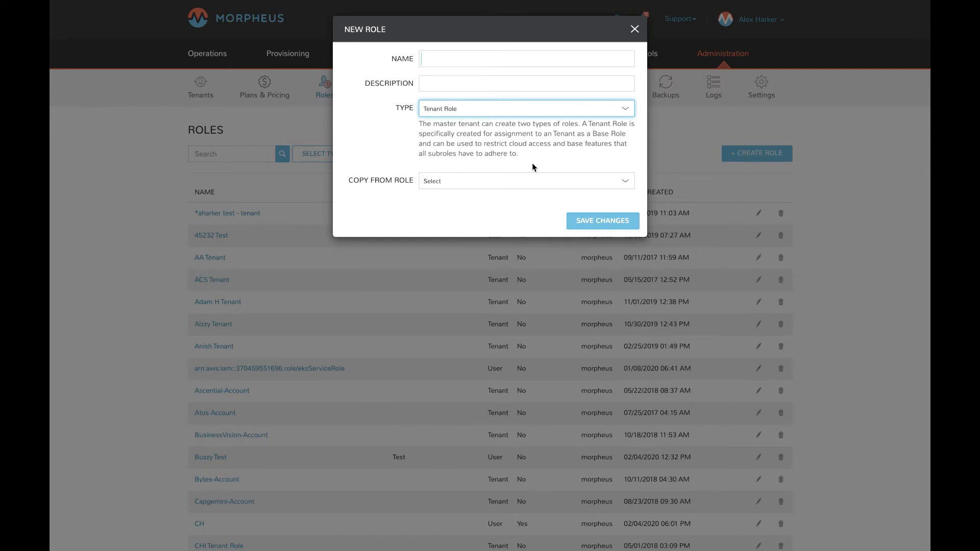
pyautogui.moveTo(456, 201)
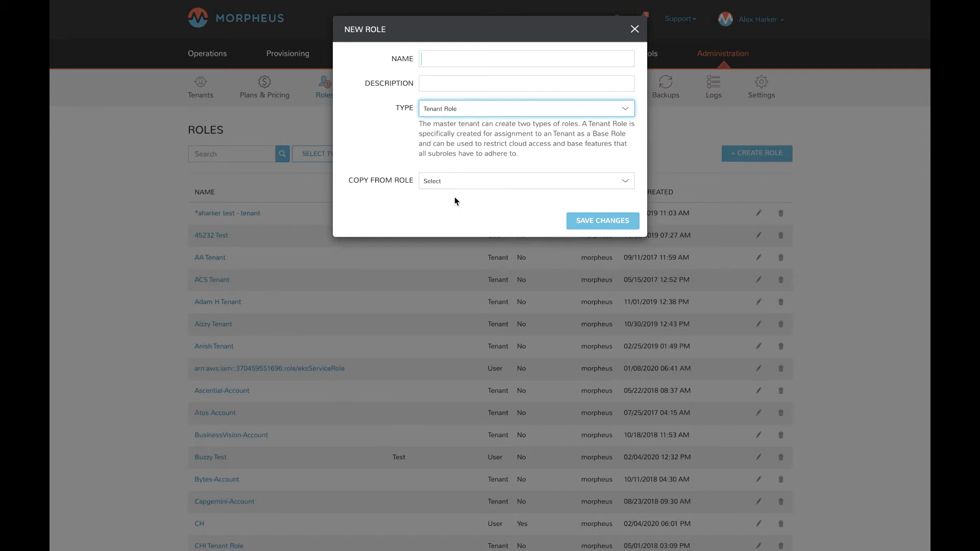
pyautogui.moveTo(569, 122)
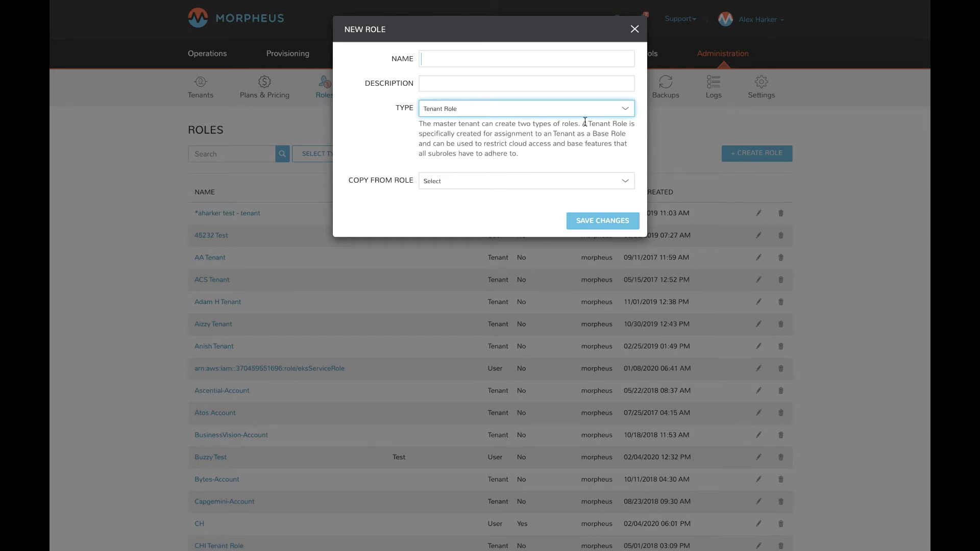
# Close the New Role form without saving.
pyautogui.click(634, 28)
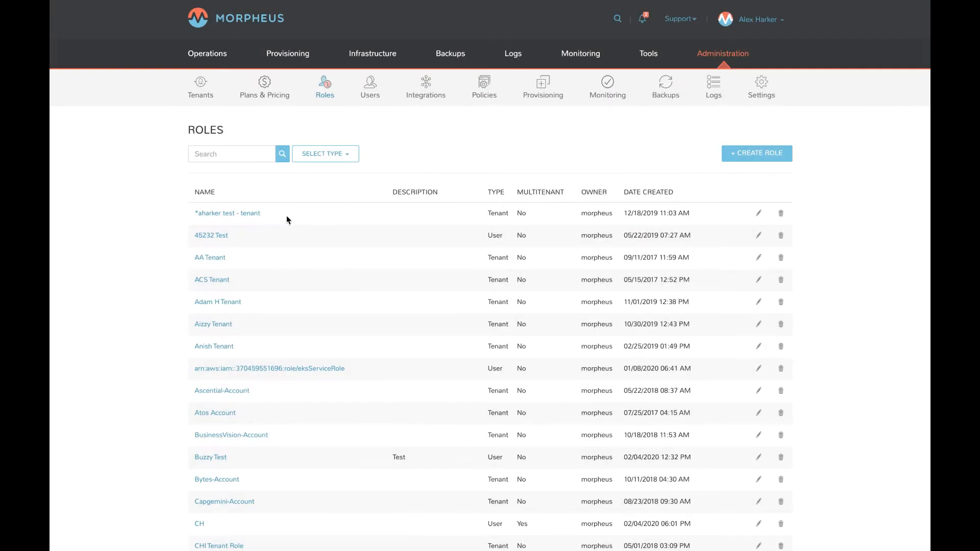
pyautogui.moveTo(491, 315)
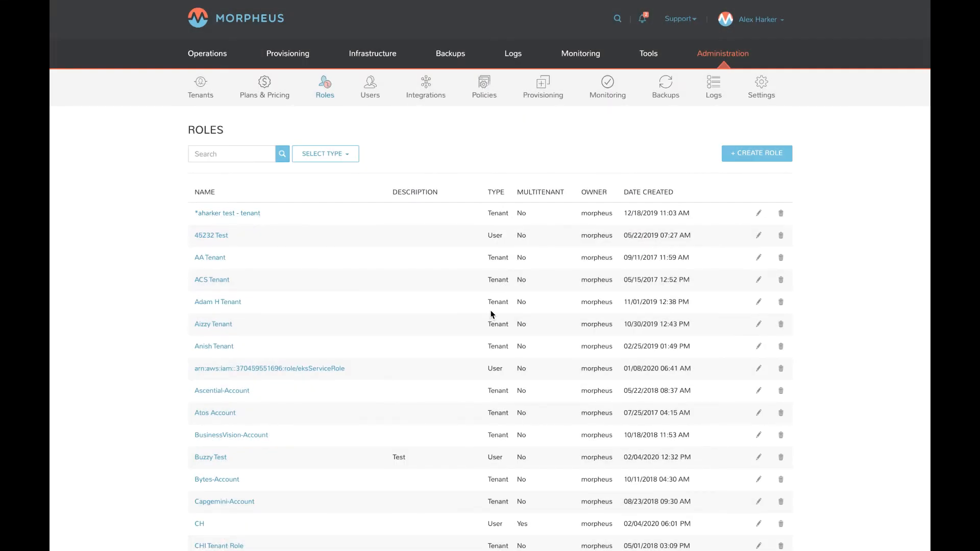
pyautogui.moveTo(566, 287)
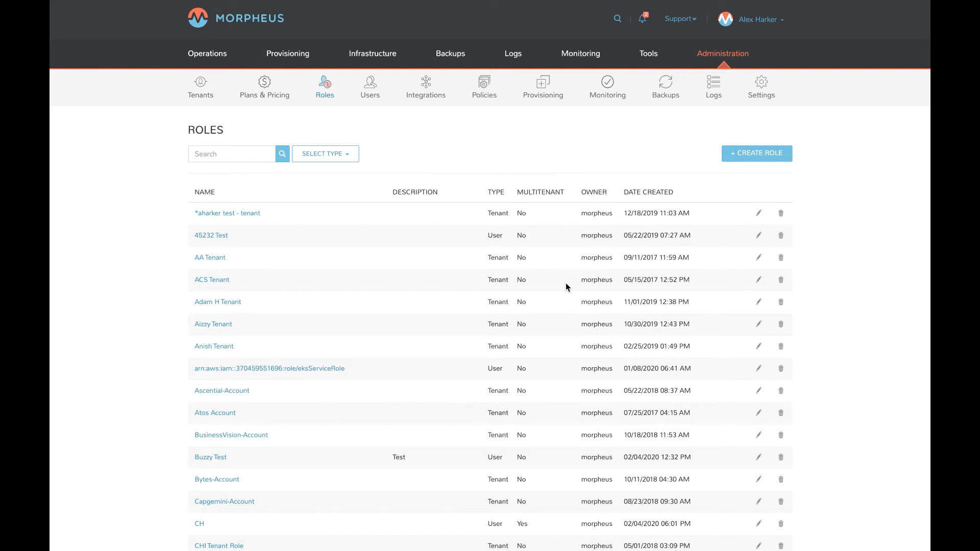
pyautogui.moveTo(800, 163)
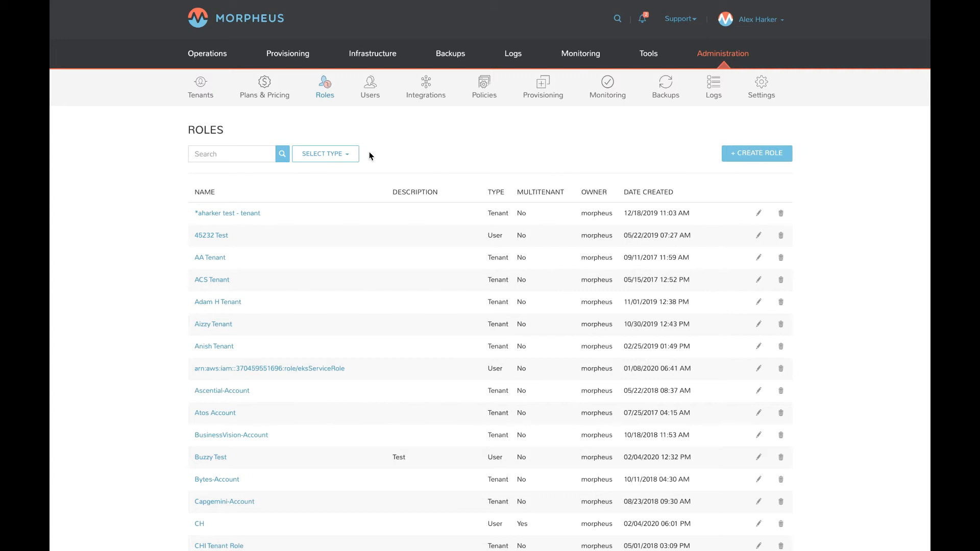
# Open the *aharker test - tenant role and view its instance type and blueprint access.
pyautogui.click(228, 213)
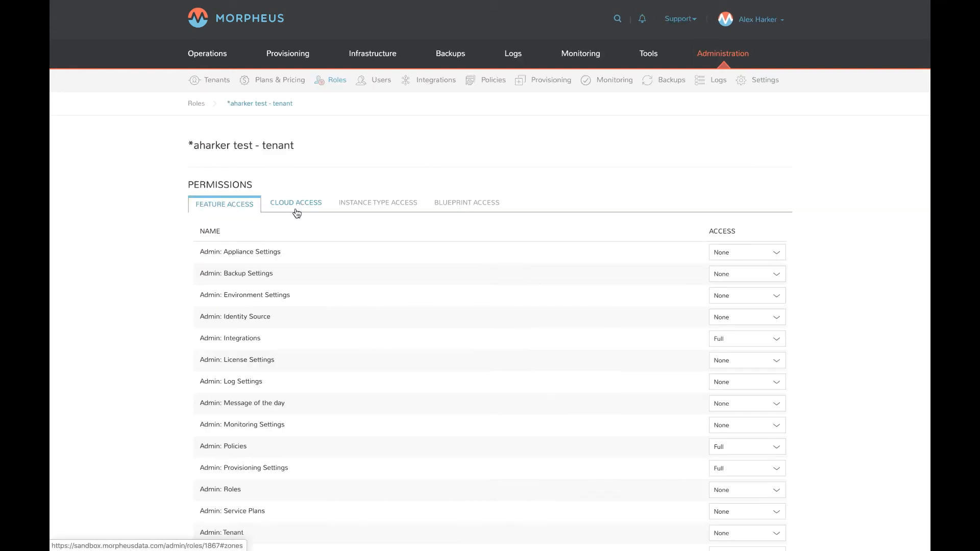
pyautogui.moveTo(228, 217)
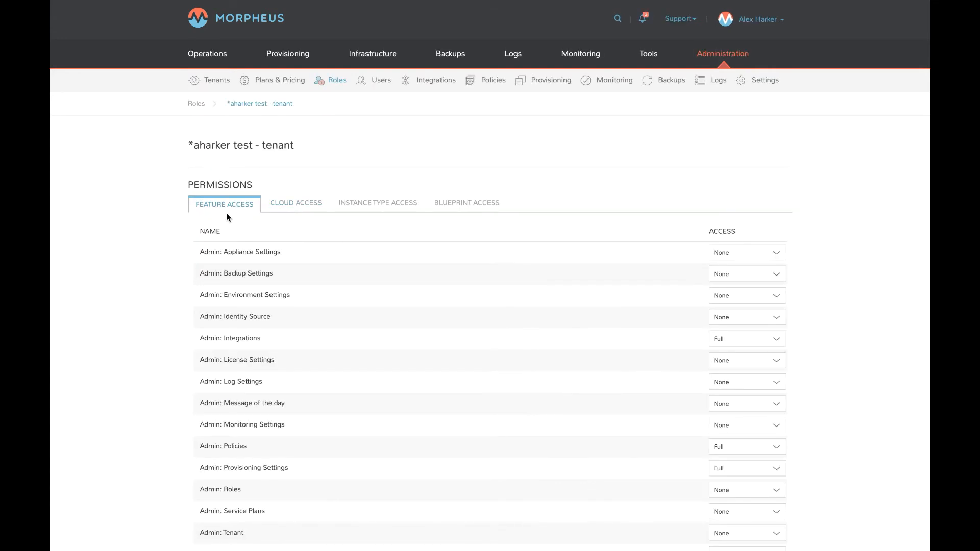
pyautogui.moveTo(213, 283)
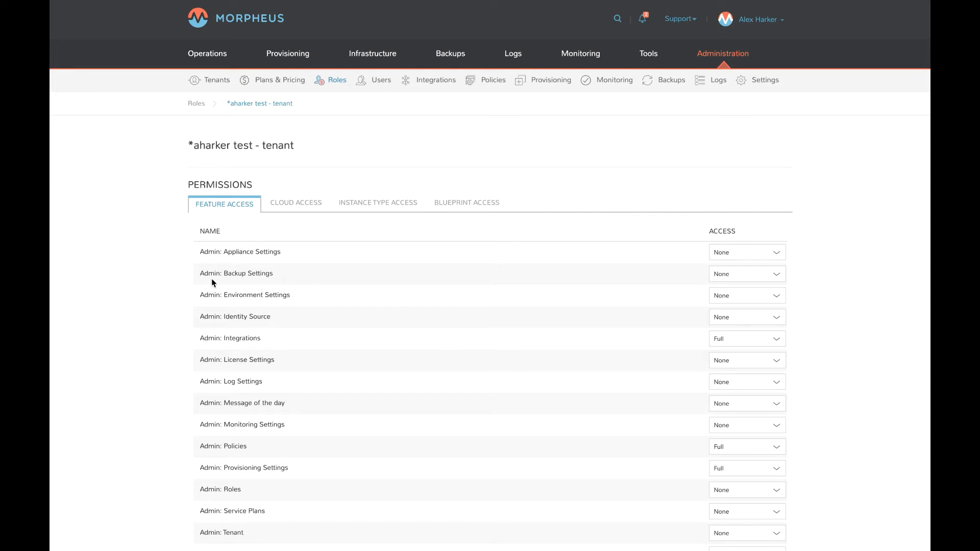
pyautogui.moveTo(309, 292)
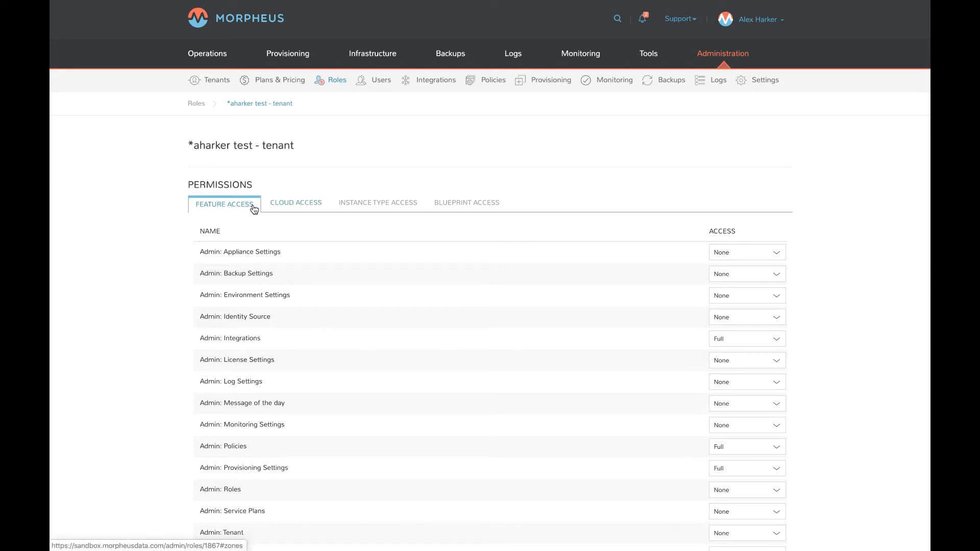
pyautogui.scroll(-3)
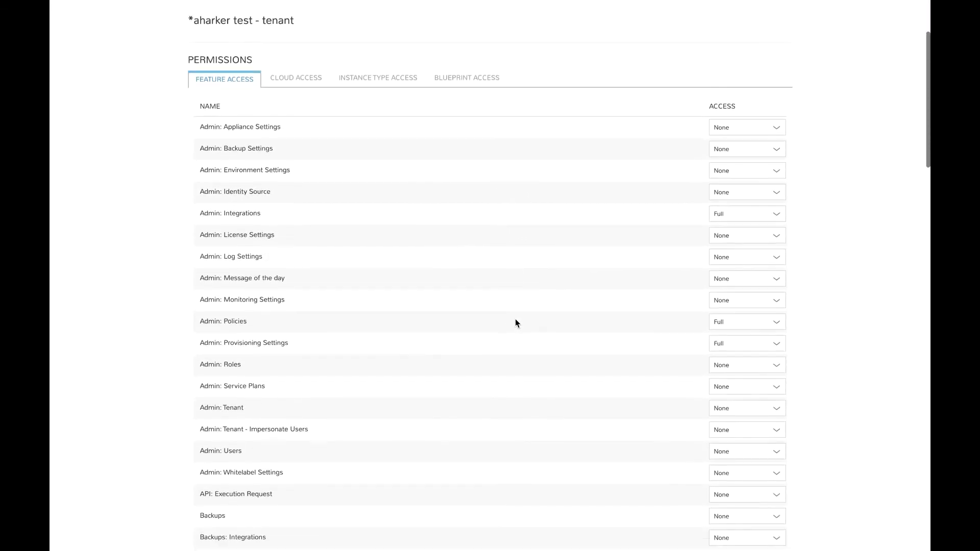
pyautogui.scroll(3)
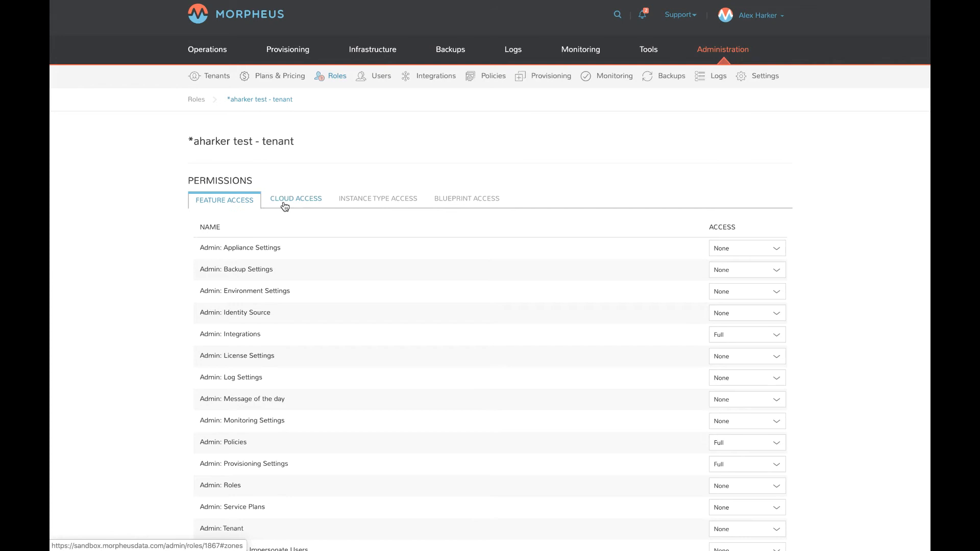
pyautogui.moveTo(274, 206)
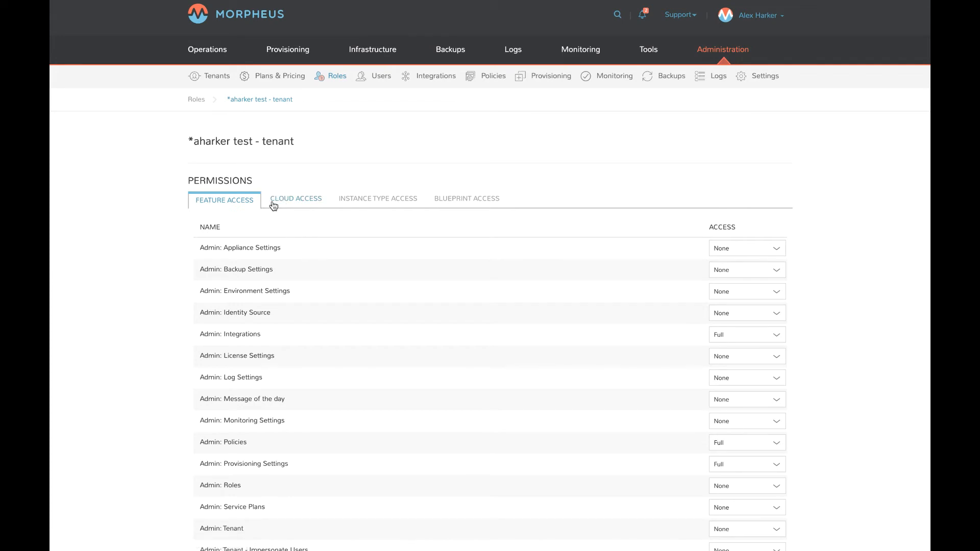
pyautogui.click(378, 200)
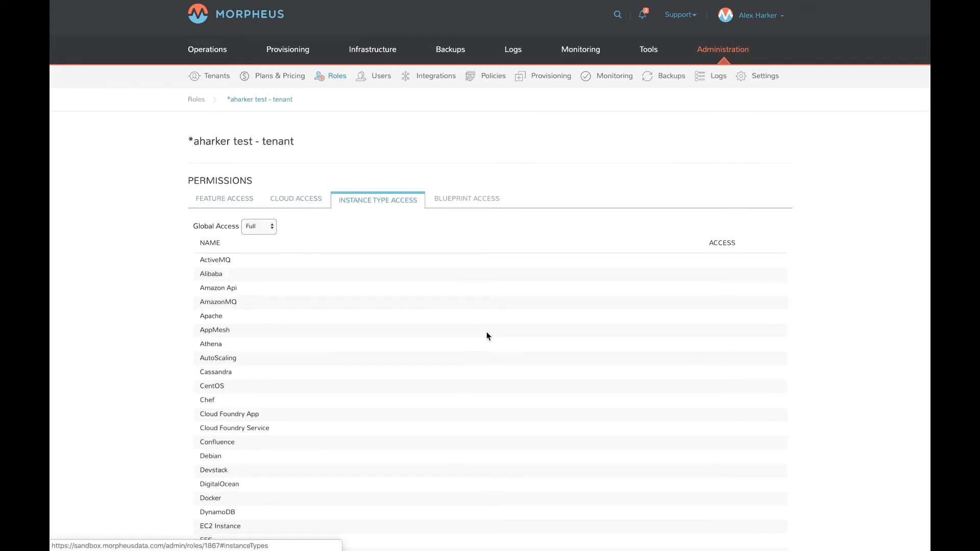
pyautogui.moveTo(265, 257)
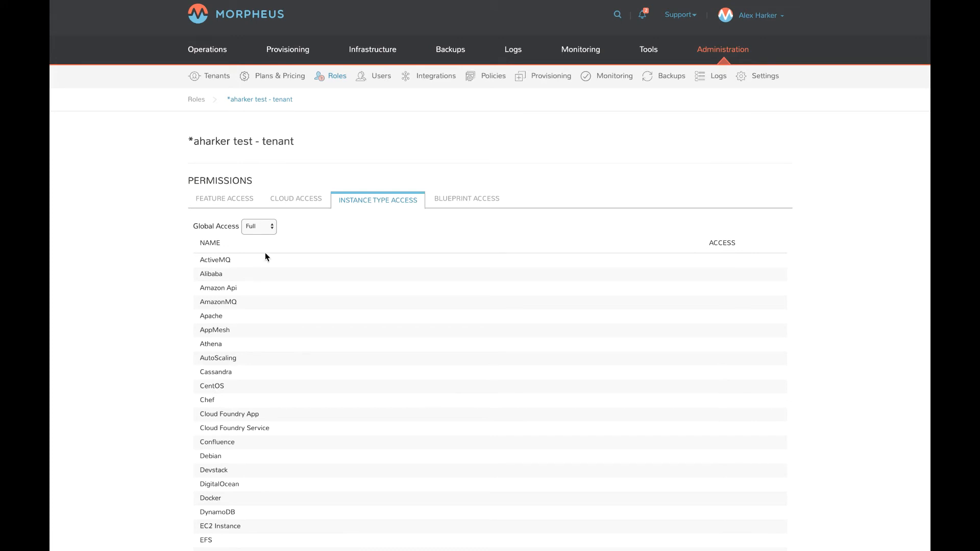
pyautogui.moveTo(270, 306)
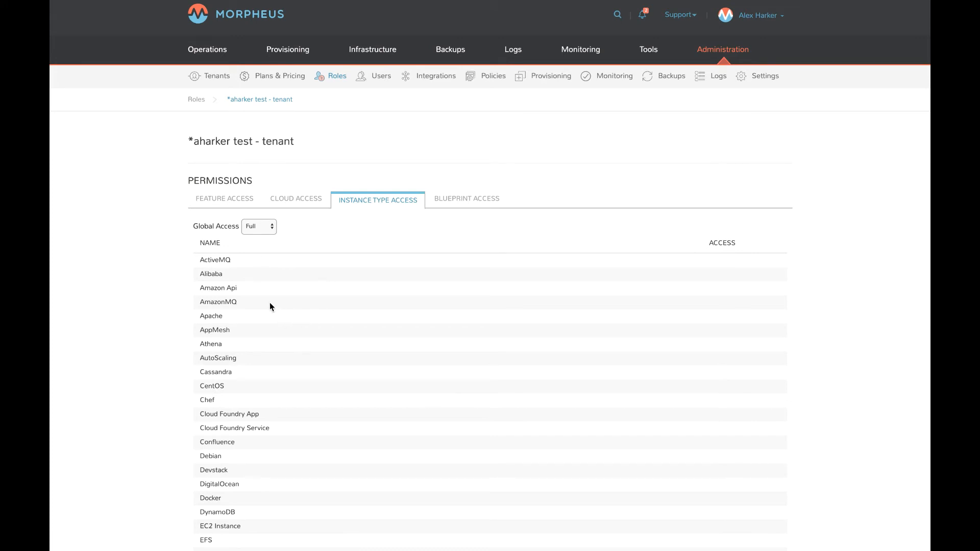
pyautogui.moveTo(358, 235)
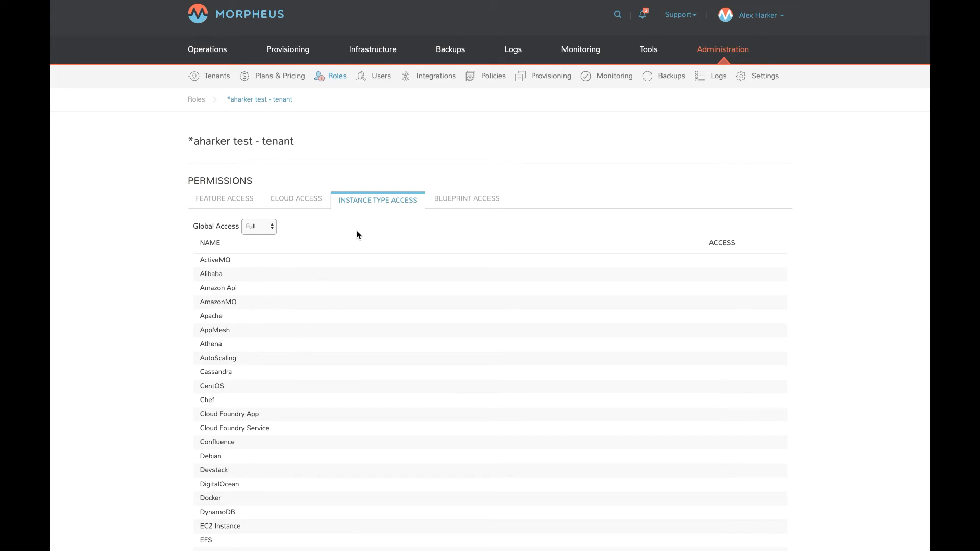
pyautogui.moveTo(466, 199)
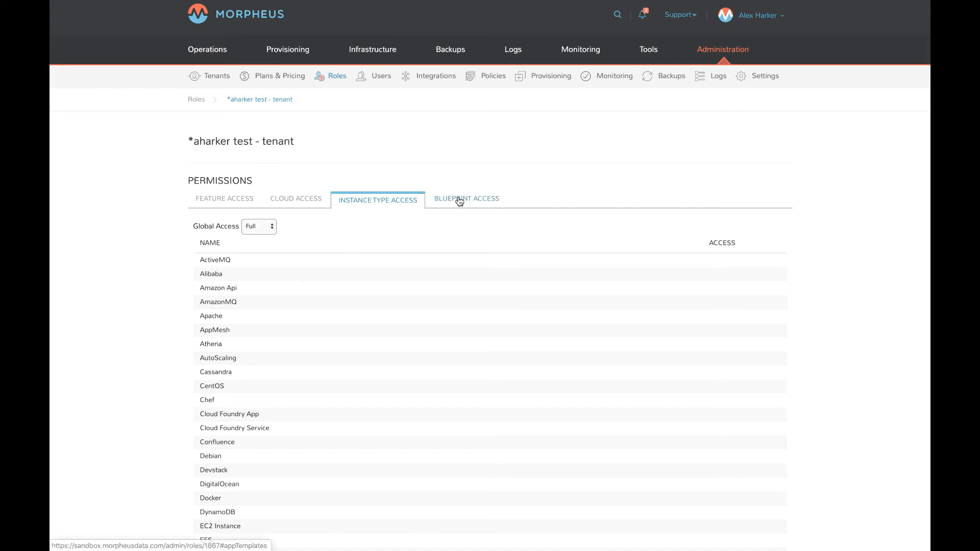
pyautogui.click(466, 199)
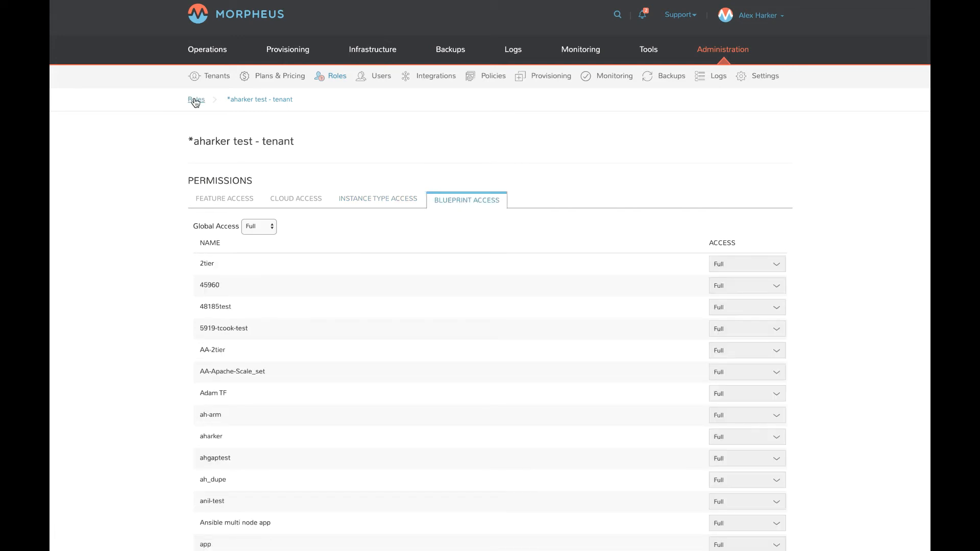
# Return to the roles list and open the Policies page.
pyautogui.click(196, 100)
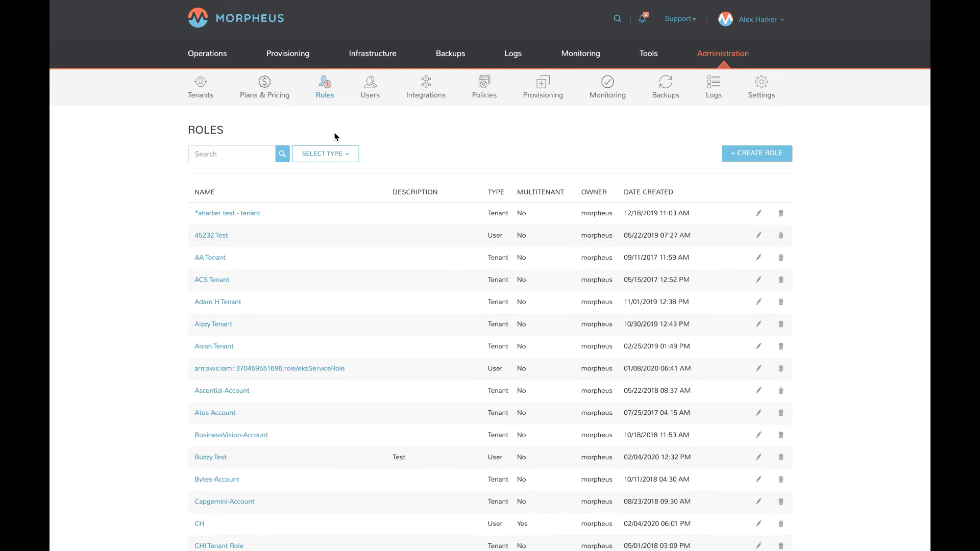
pyautogui.moveTo(393, 284)
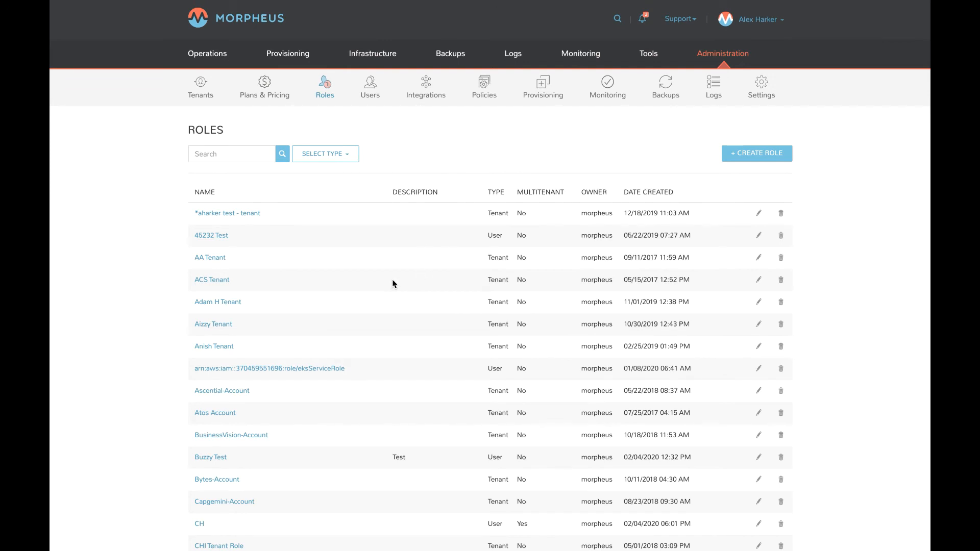
pyautogui.moveTo(401, 189)
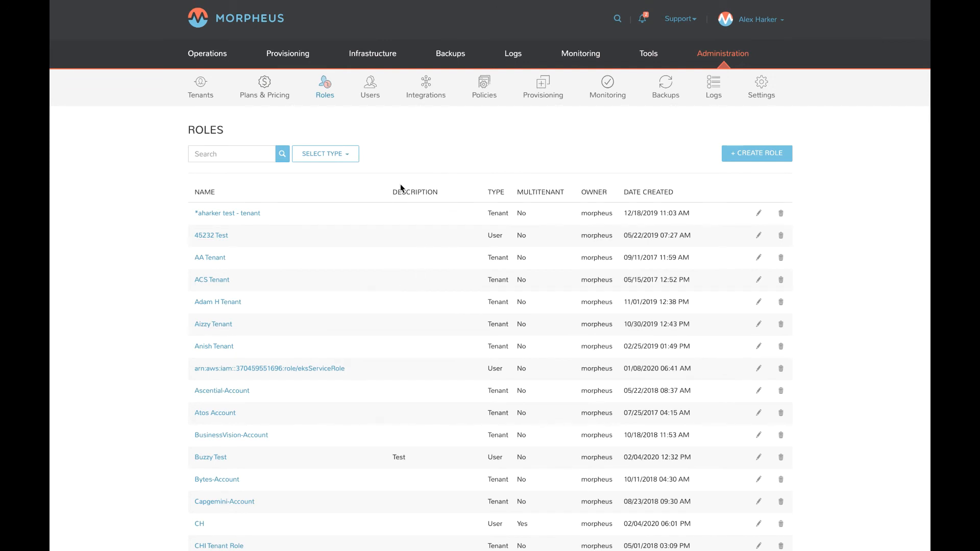
pyautogui.moveTo(404, 162)
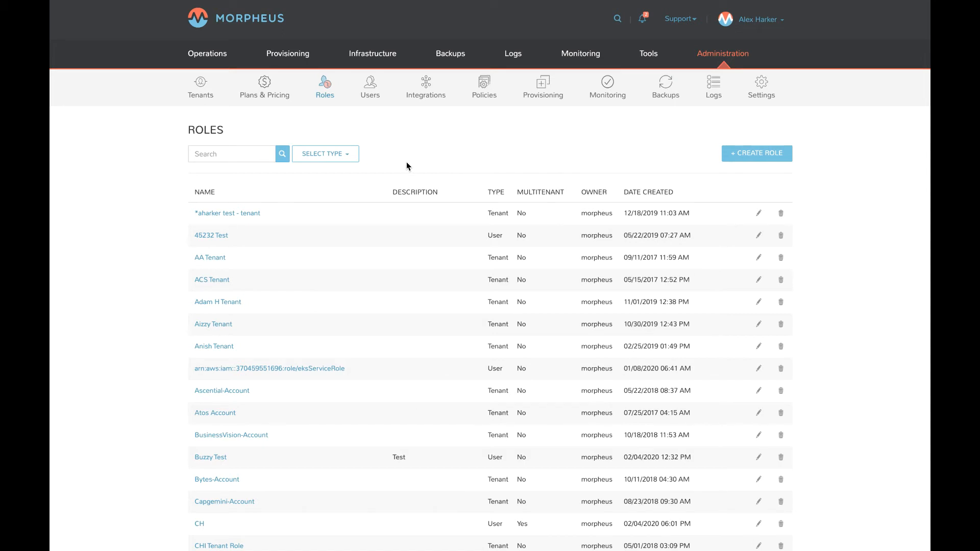
pyautogui.moveTo(493, 92)
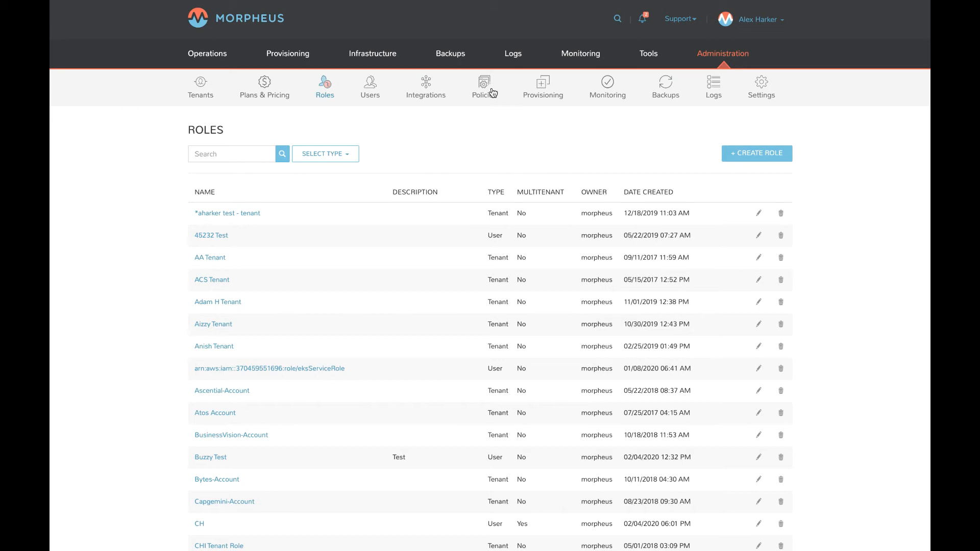
pyautogui.click(484, 86)
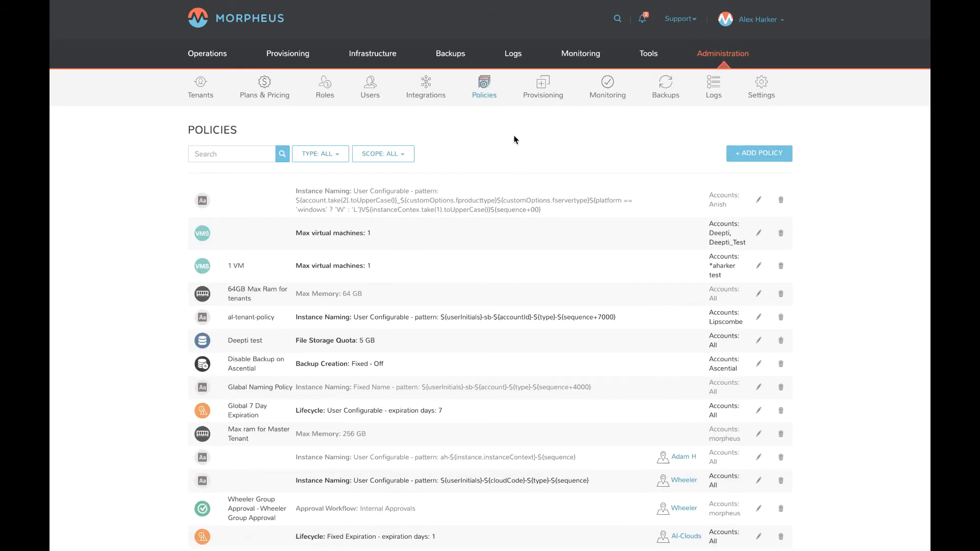
pyautogui.moveTo(581, 192)
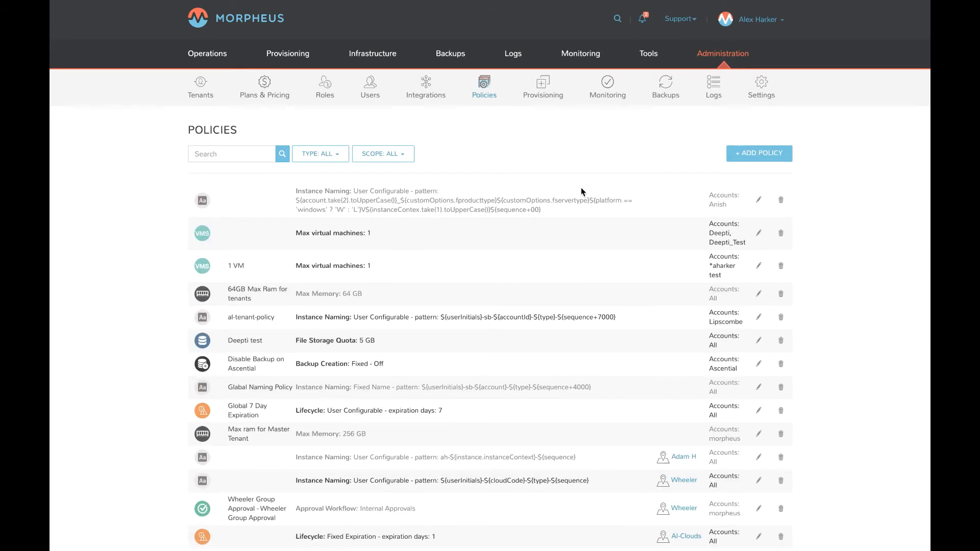
pyautogui.moveTo(338, 447)
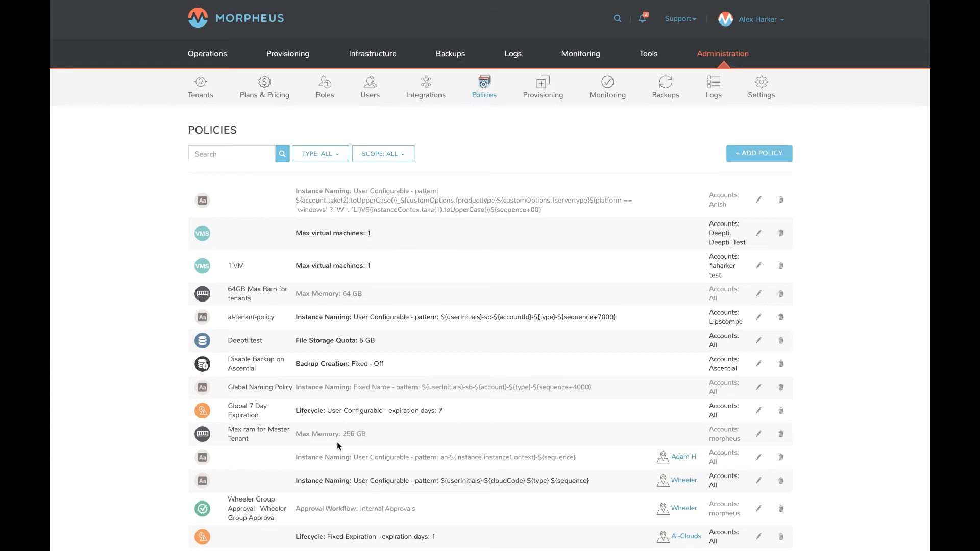
# Start a new policy, trying Max Cores before settling on Power Schedule type.
pyautogui.click(758, 153)
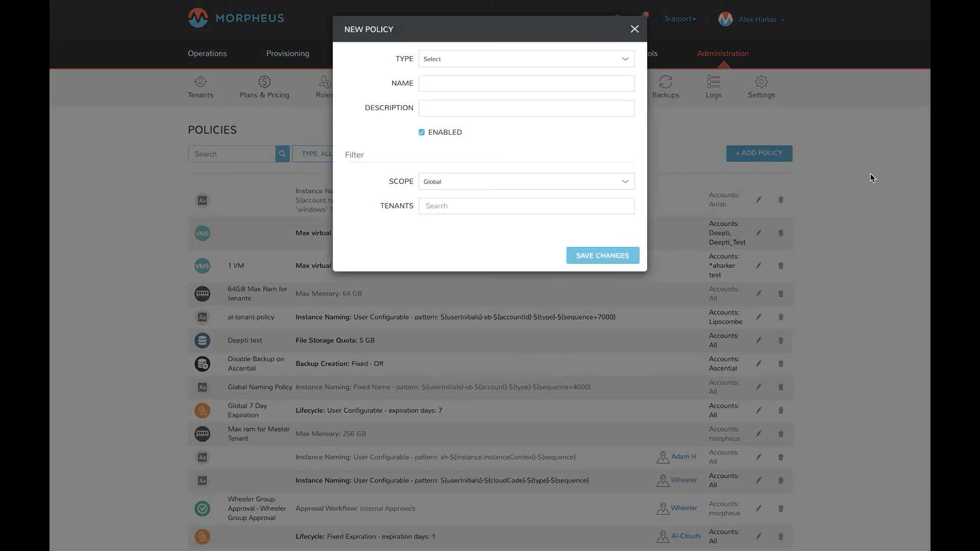
pyautogui.click(526, 59)
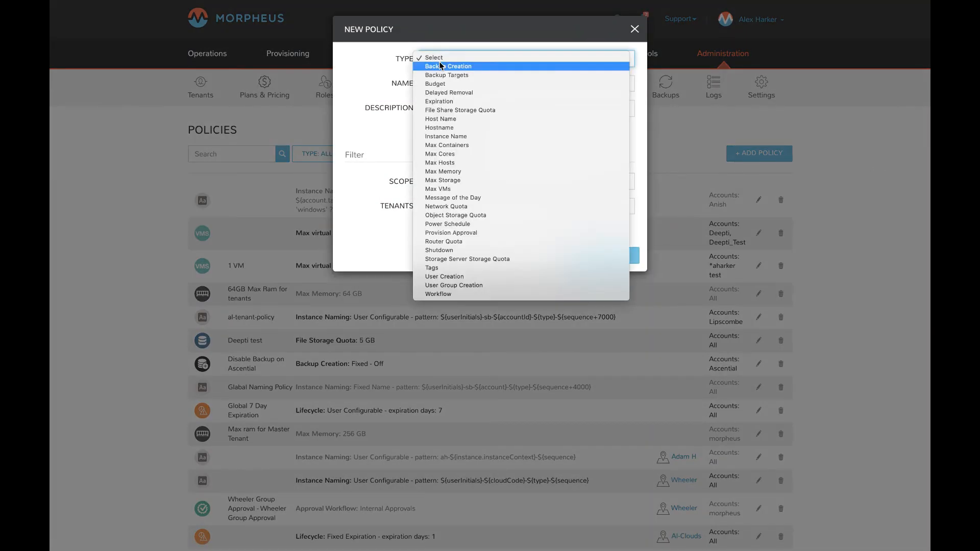
pyautogui.moveTo(446, 75)
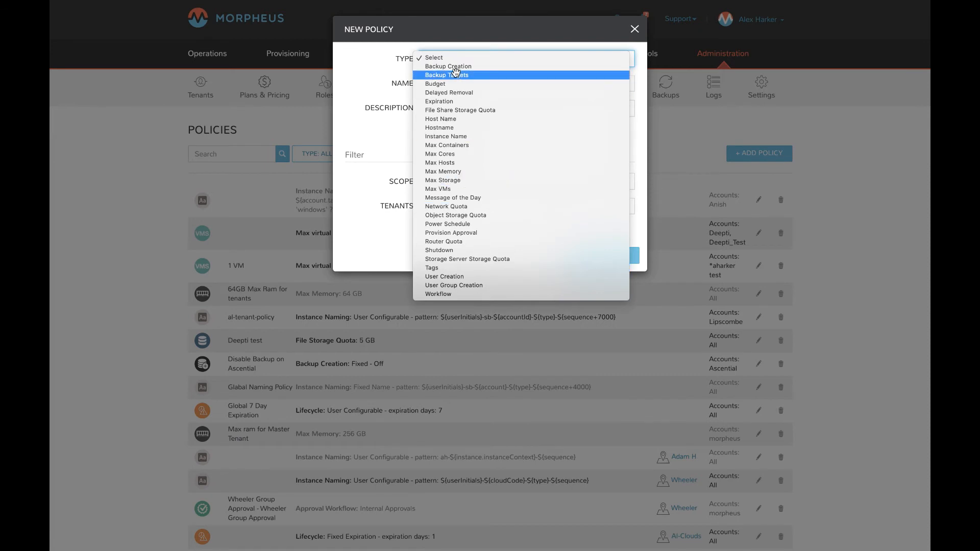
pyautogui.moveTo(481, 83)
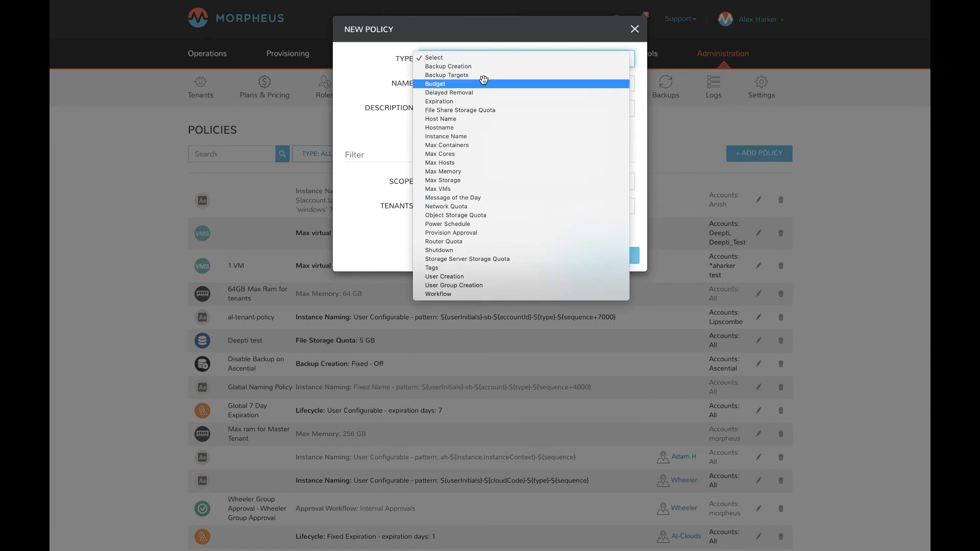
pyautogui.moveTo(473, 180)
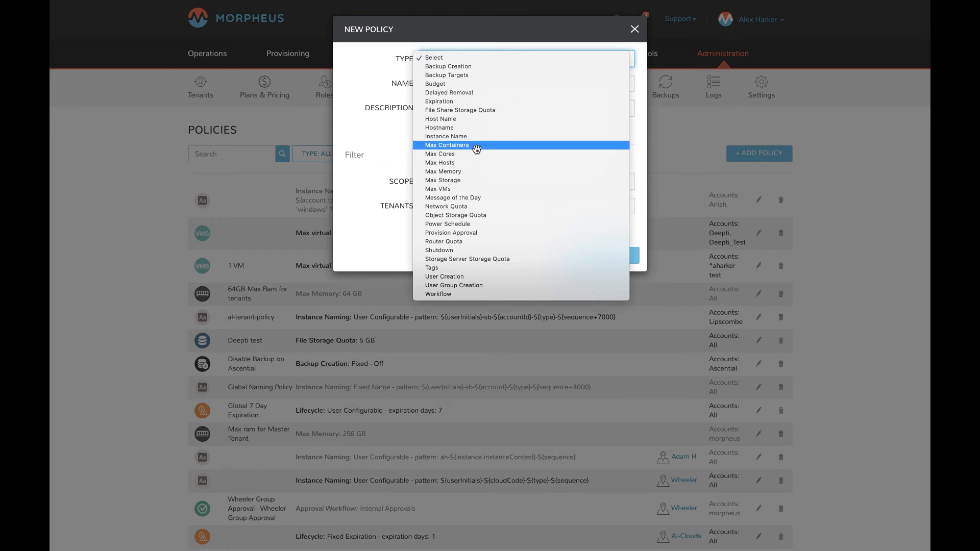
pyautogui.moveTo(493, 147)
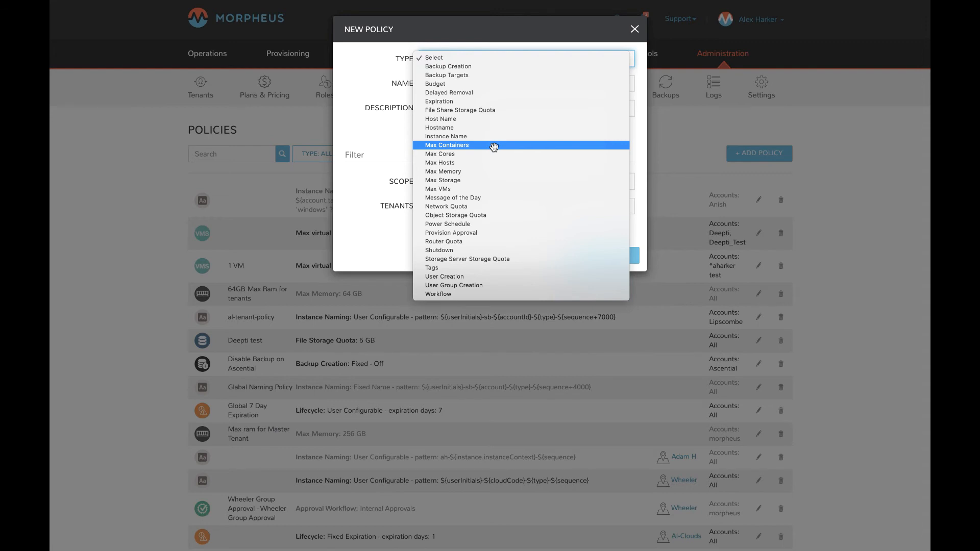
pyautogui.moveTo(475, 154)
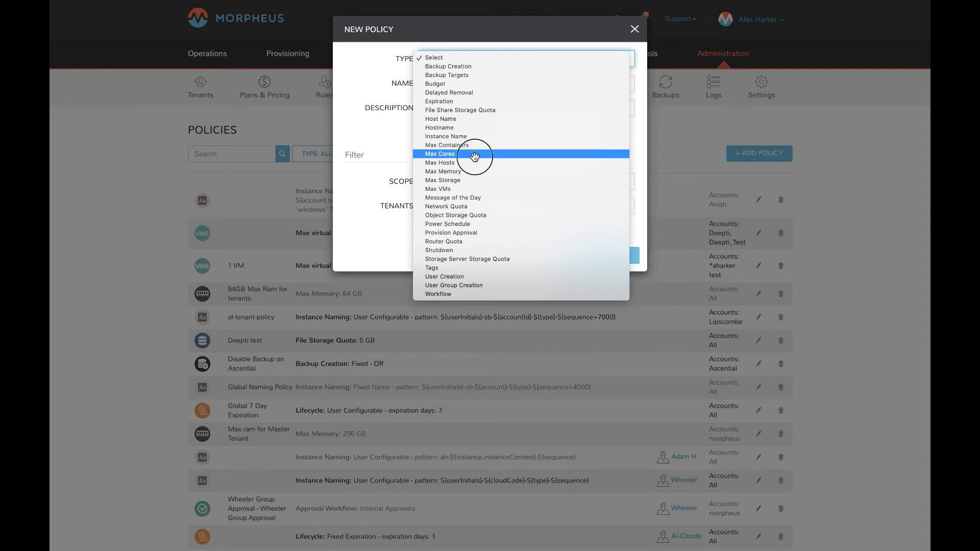
pyautogui.click(440, 153)
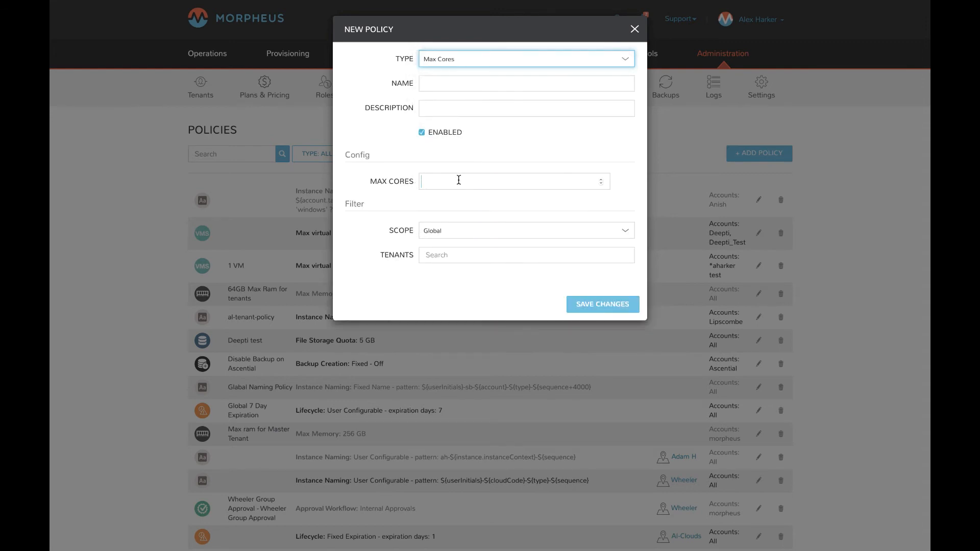
pyautogui.click(525, 59)
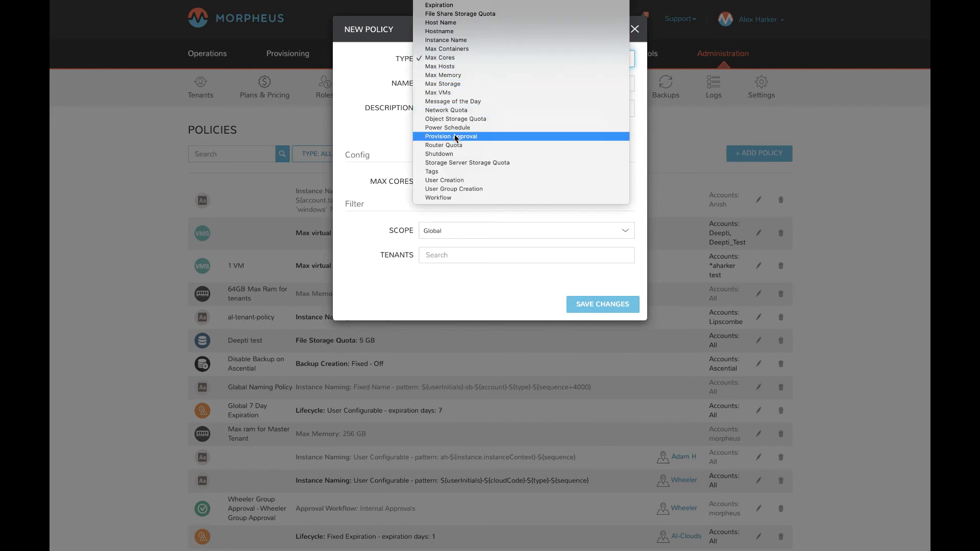
pyautogui.click(448, 127)
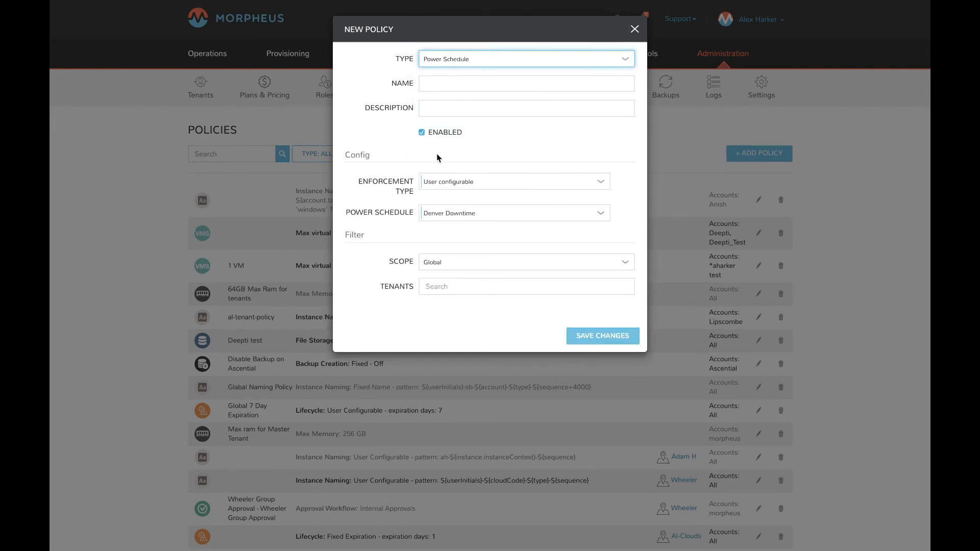
pyautogui.moveTo(460, 64)
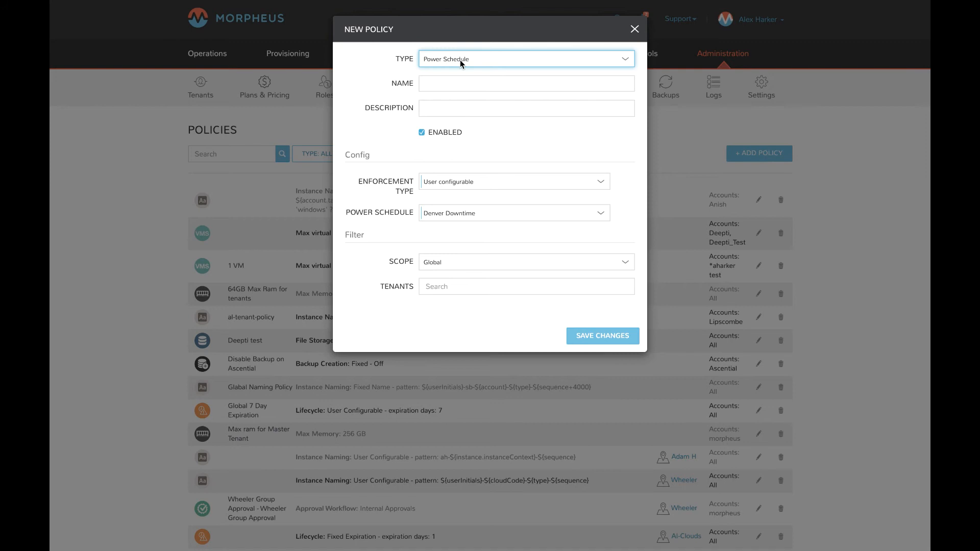
pyautogui.moveTo(442, 271)
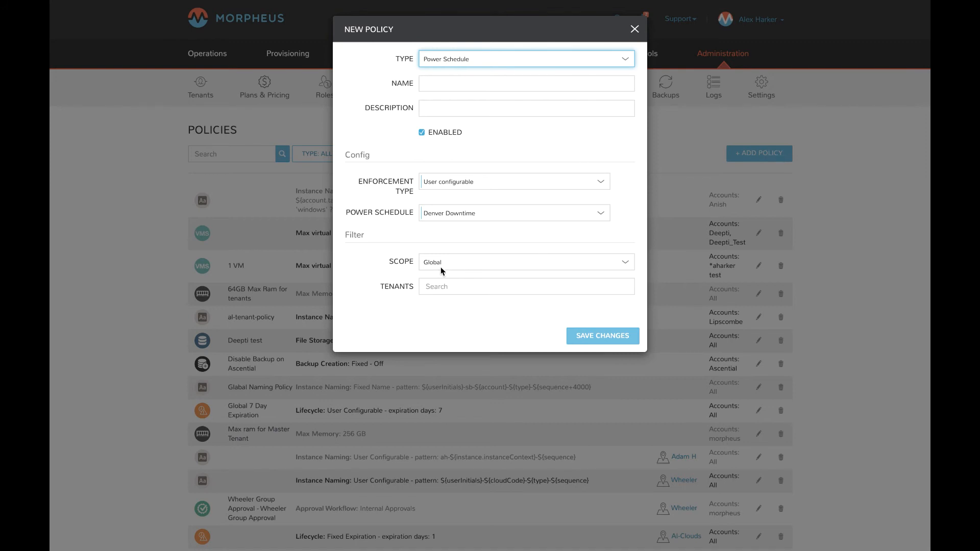
# Change the new policy's scope from global to Role.
pyautogui.click(526, 262)
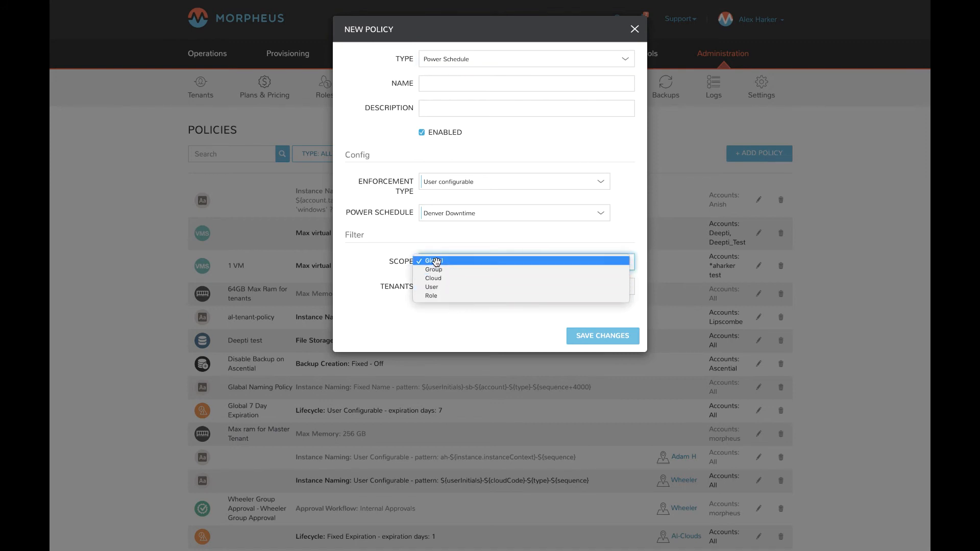
pyautogui.moveTo(433, 296)
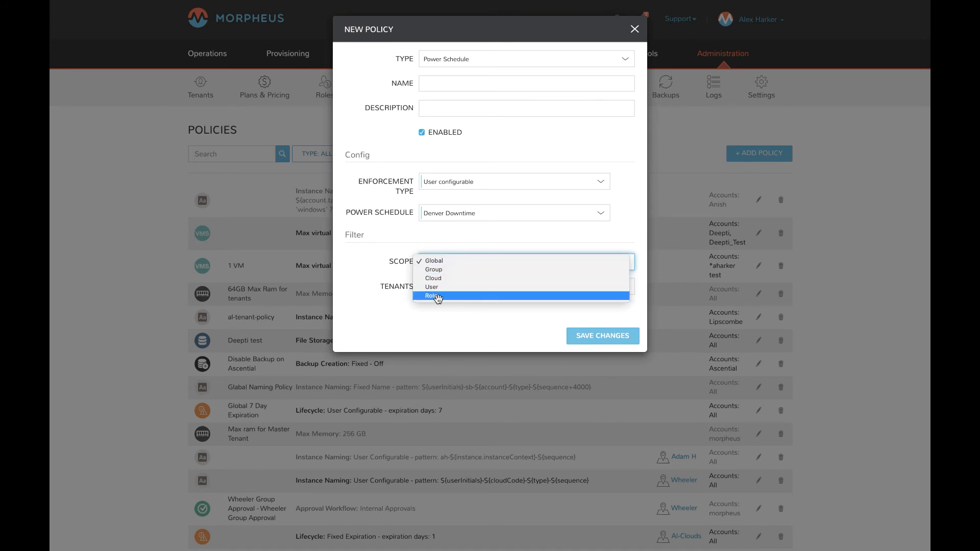
pyautogui.moveTo(434, 261)
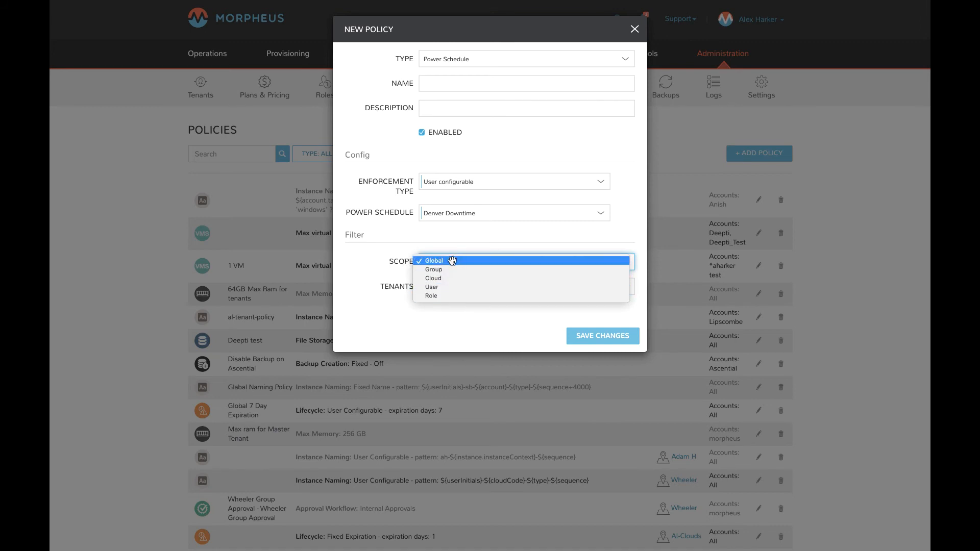
pyautogui.moveTo(434, 278)
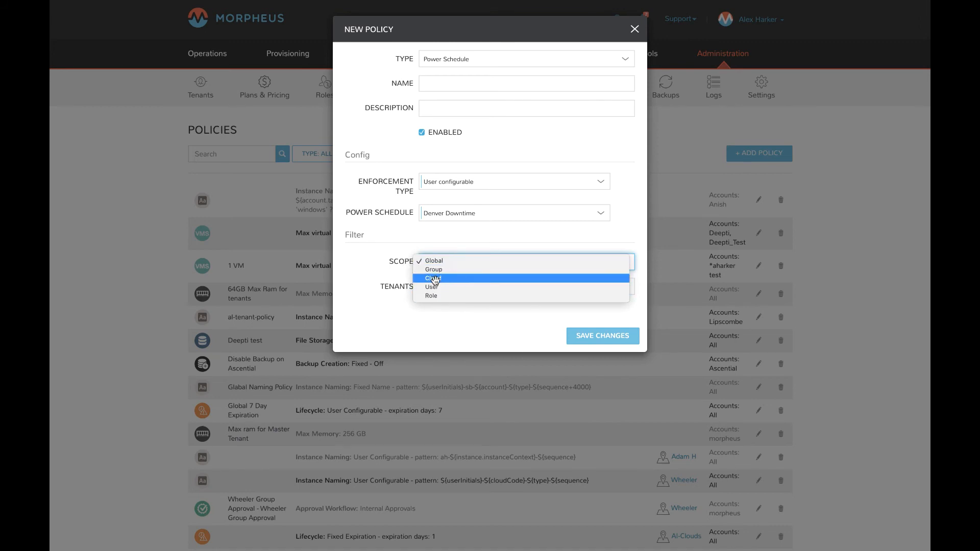
pyautogui.moveTo(449, 295)
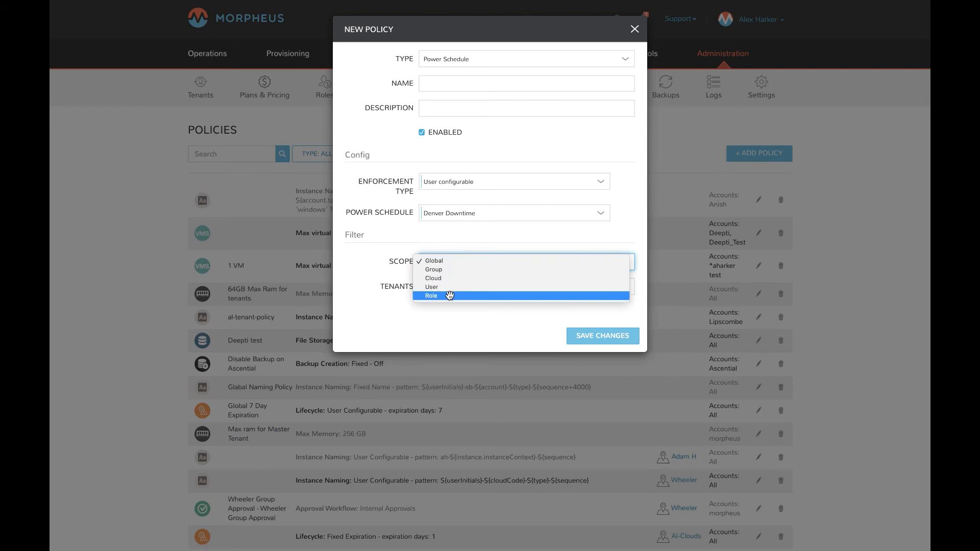
pyautogui.click(431, 295)
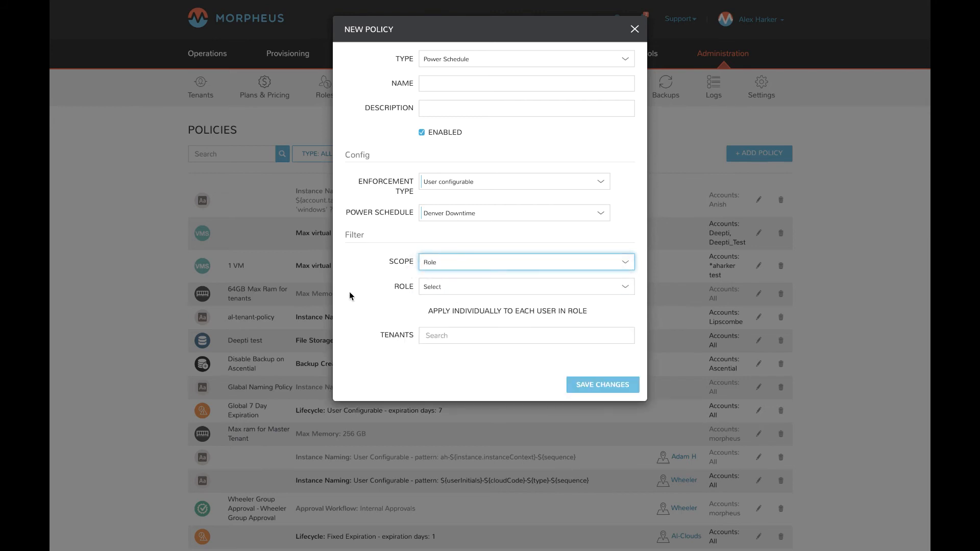
pyautogui.moveTo(429, 317)
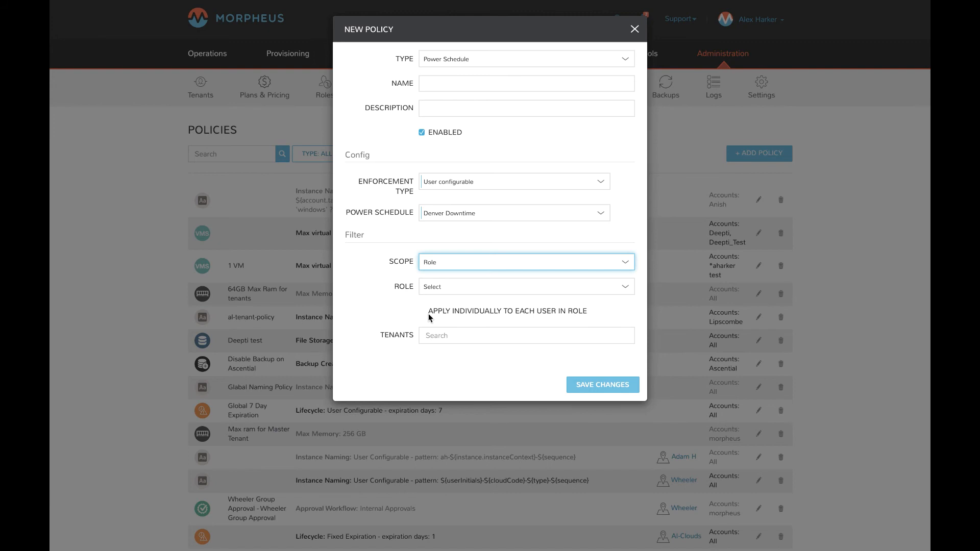
pyautogui.moveTo(565, 316)
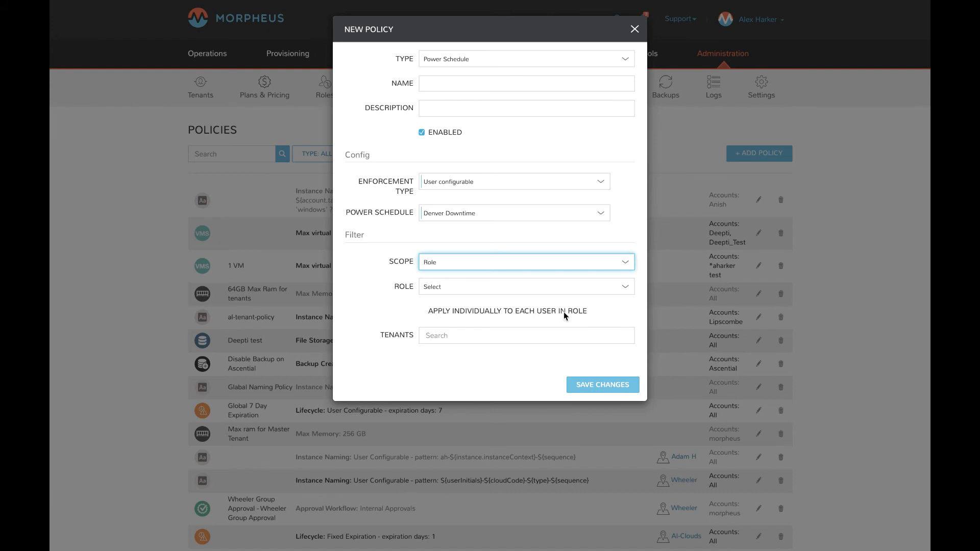
pyautogui.moveTo(453, 283)
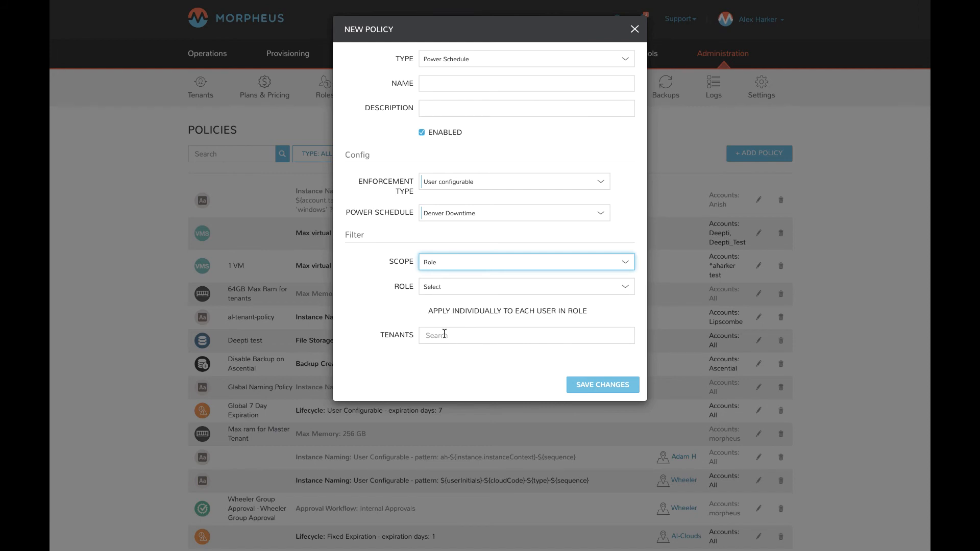
pyautogui.click(525, 335)
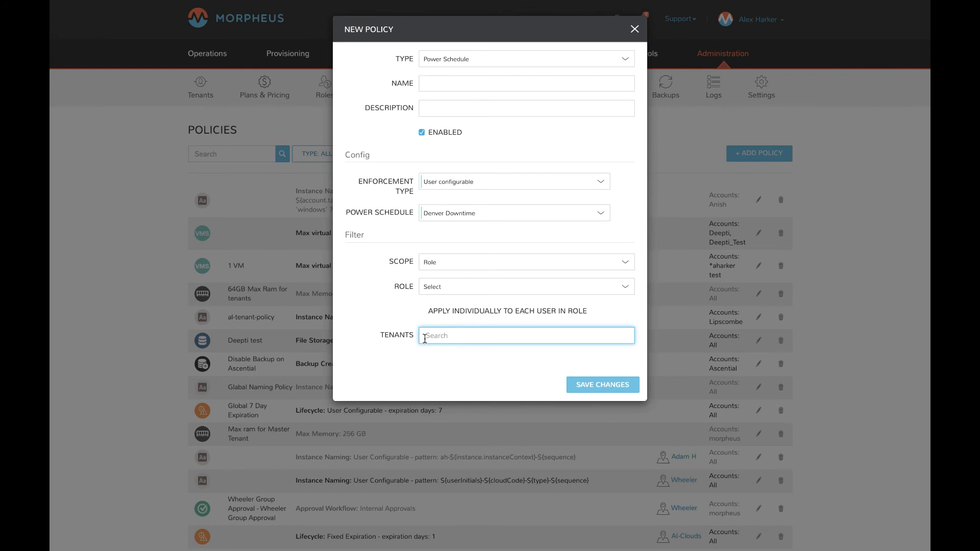
pyautogui.moveTo(449, 328)
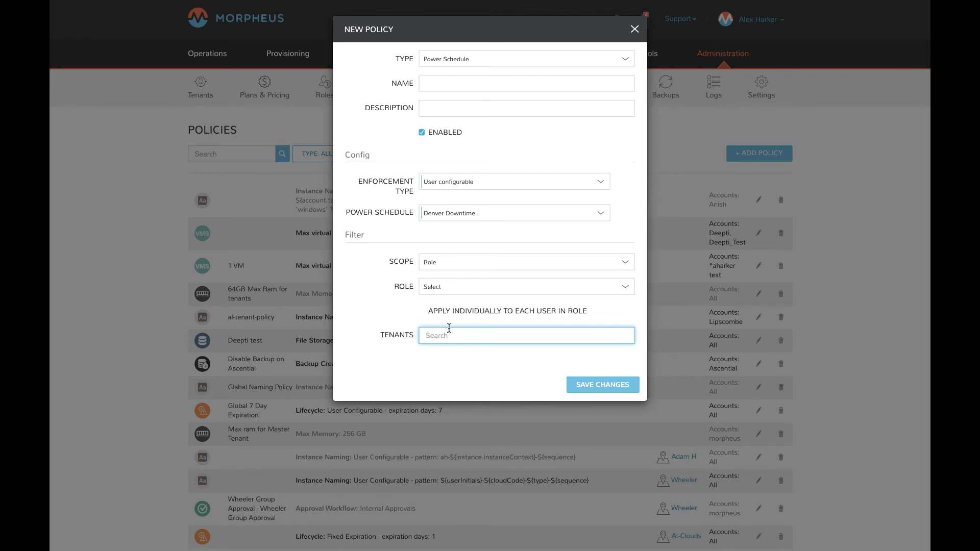
pyautogui.write('adam H')
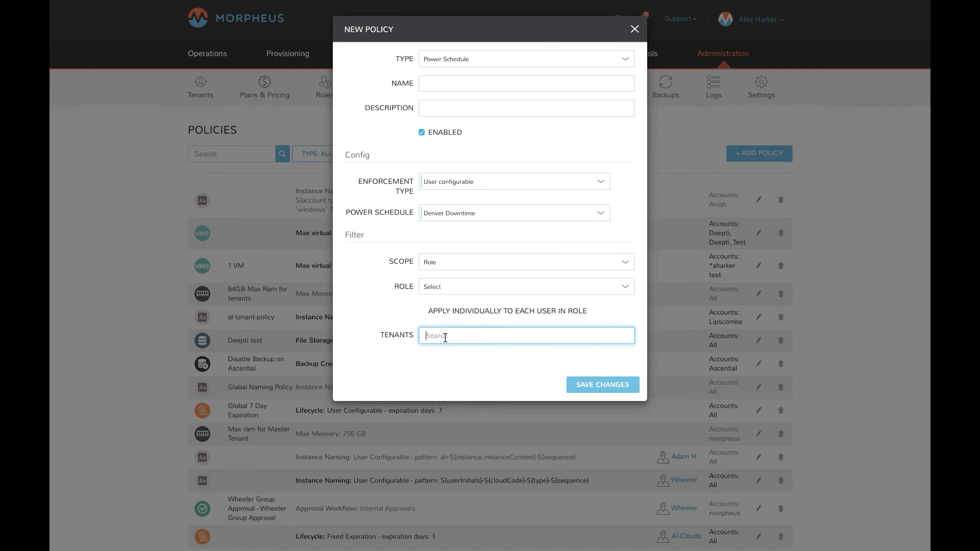
pyautogui.moveTo(533, 94)
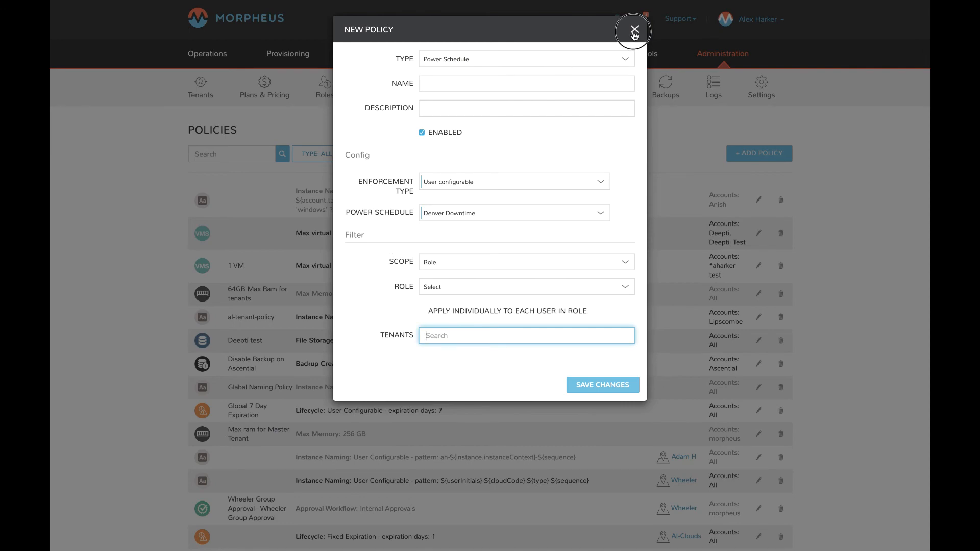
pyautogui.click(633, 30)
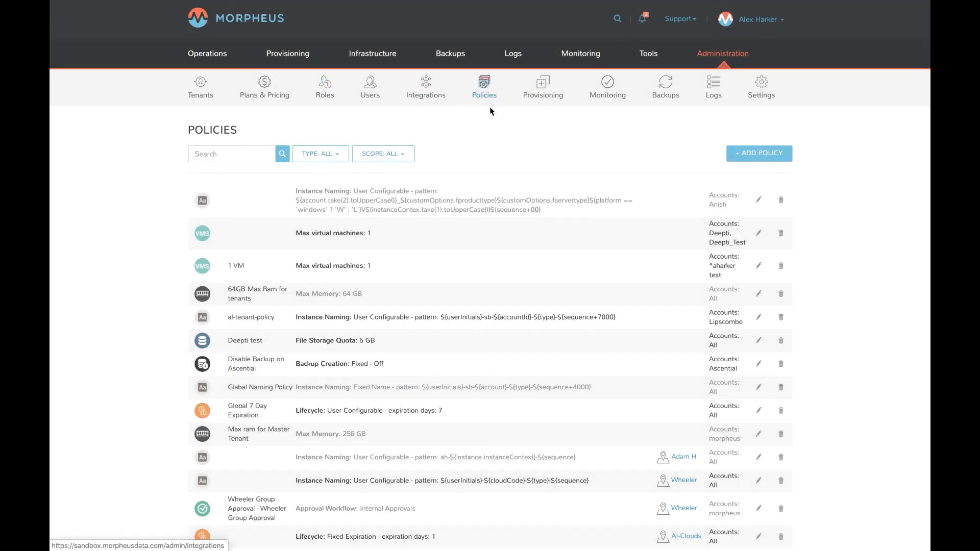
pyautogui.moveTo(200, 86)
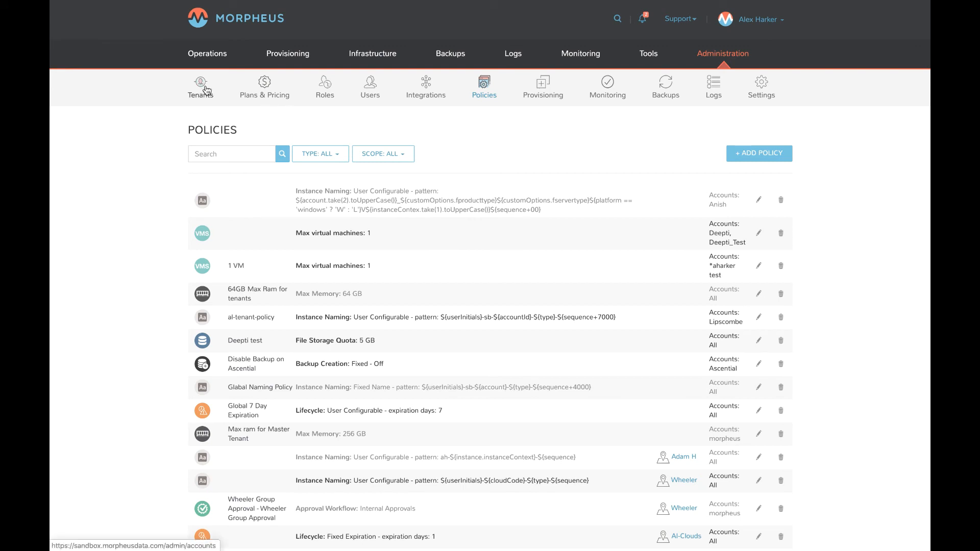
pyautogui.moveTo(325, 86)
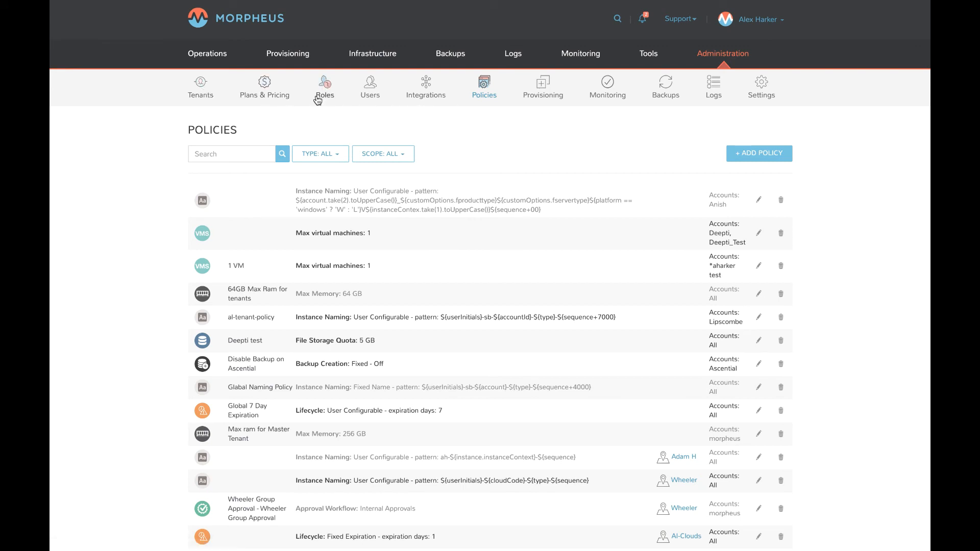
pyautogui.moveTo(515, 126)
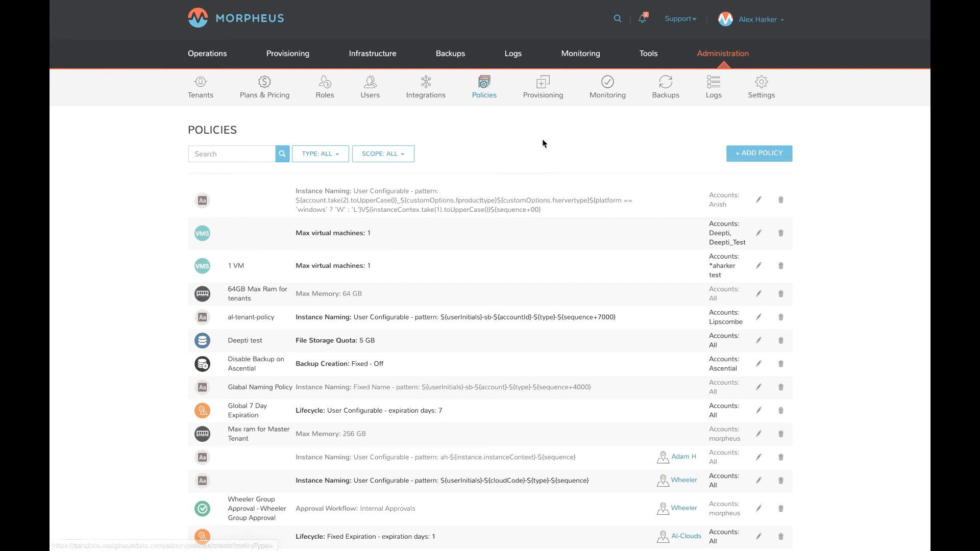
pyautogui.moveTo(481, 128)
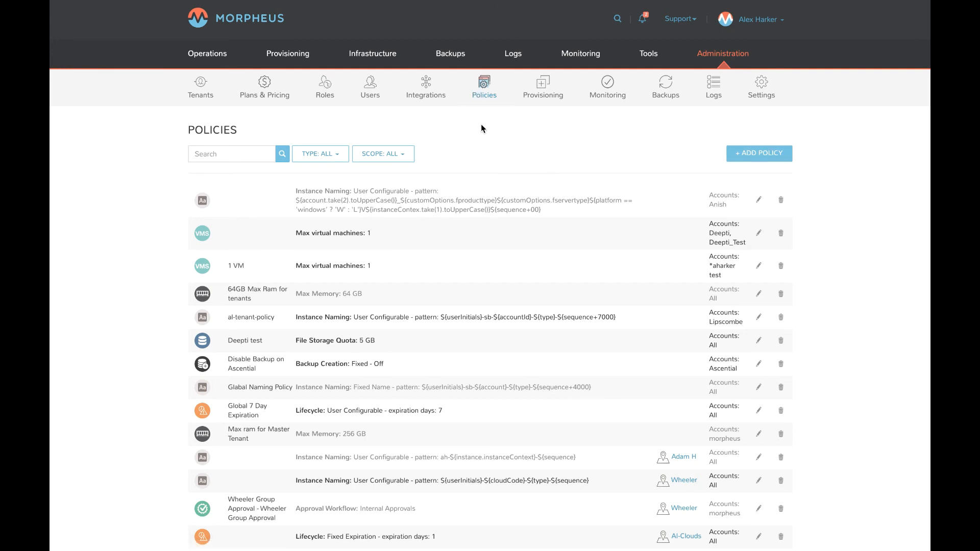
pyautogui.moveTo(512, 133)
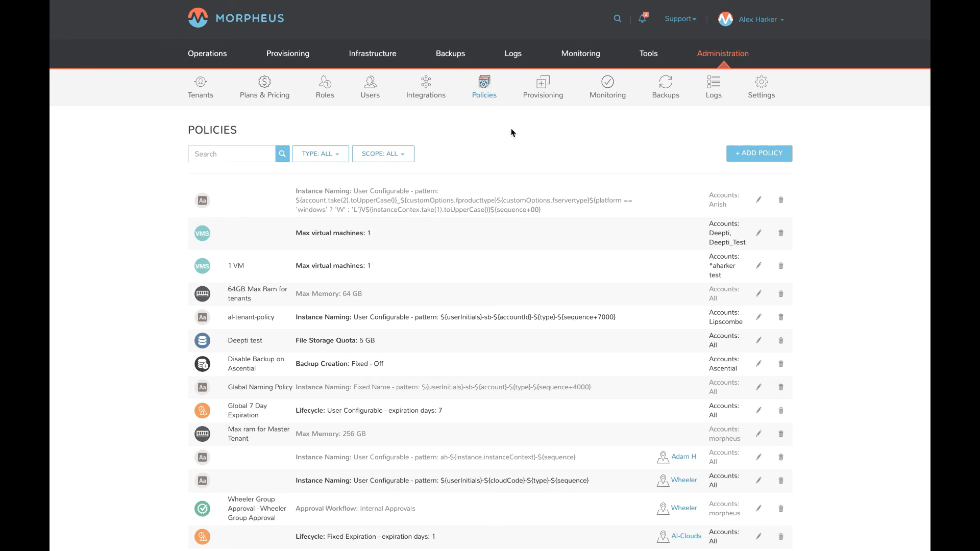
pyautogui.moveTo(200, 84)
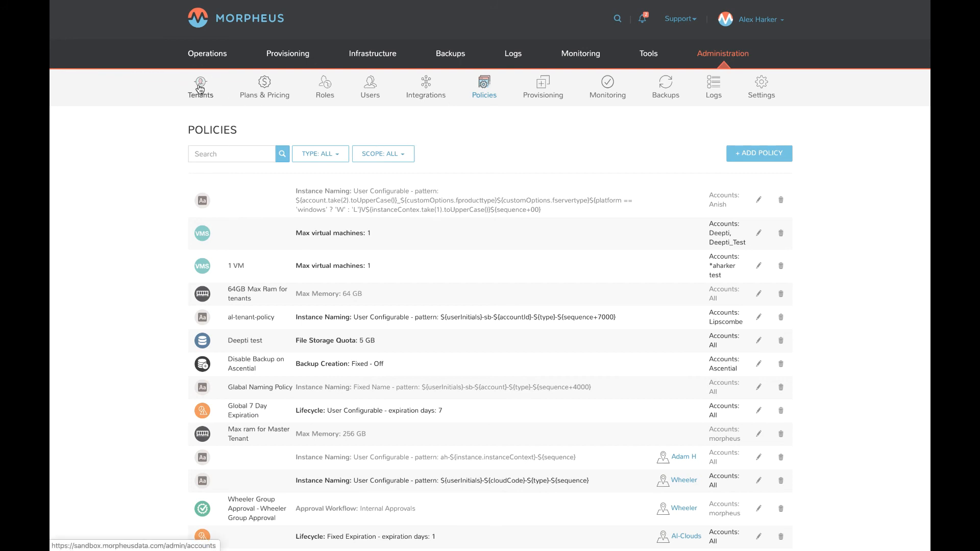
# Open the *aharker test tenant from Tenants and impersonate its admin user.
pyautogui.click(200, 86)
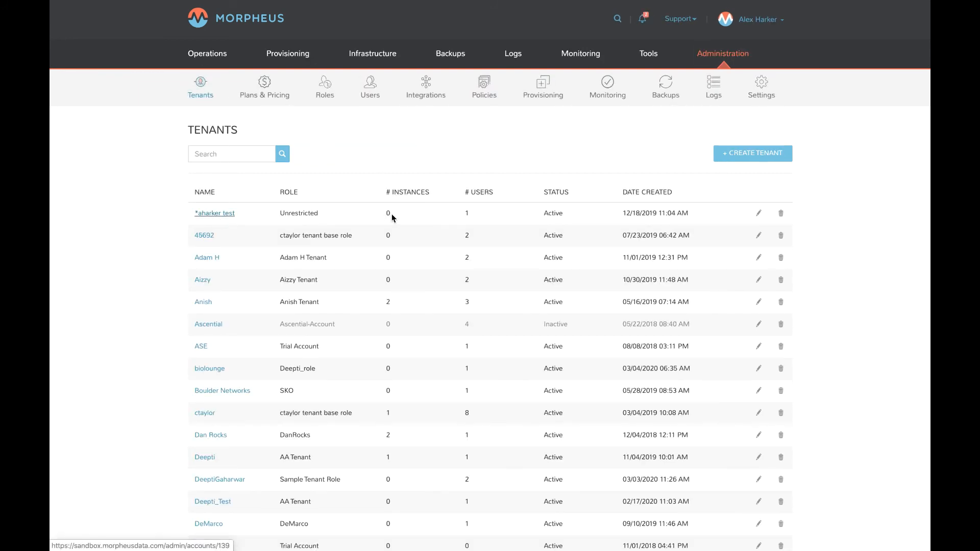
pyautogui.click(215, 213)
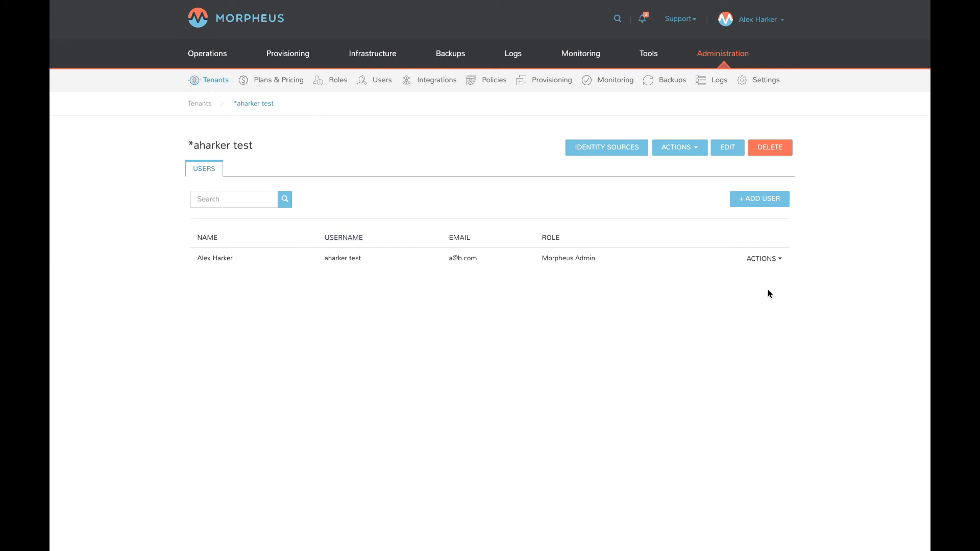
pyautogui.click(762, 258)
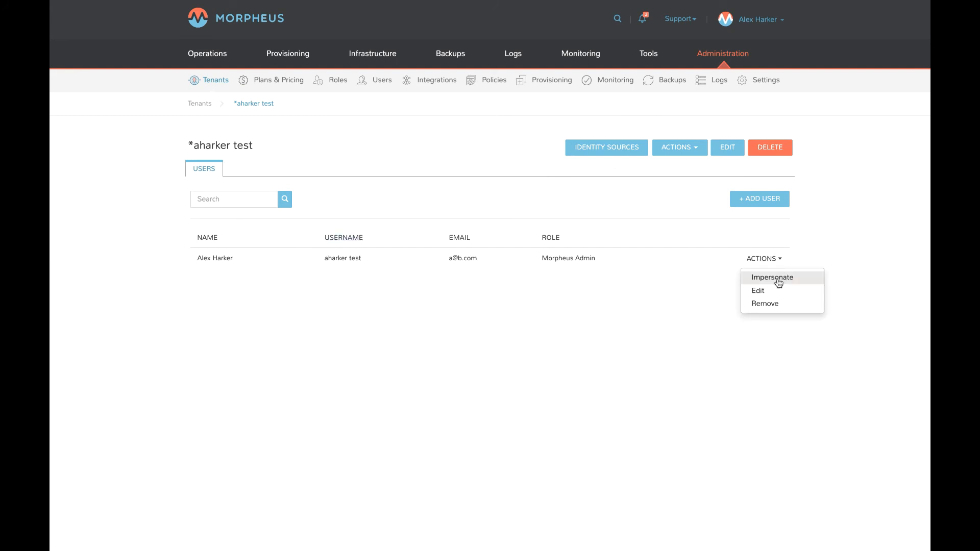
pyautogui.click(772, 277)
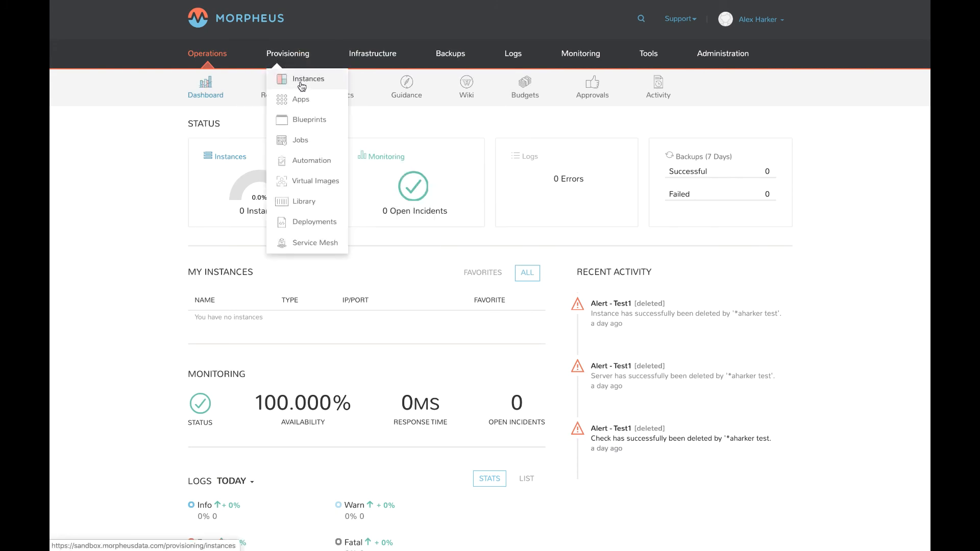
pyautogui.moveTo(539, 124)
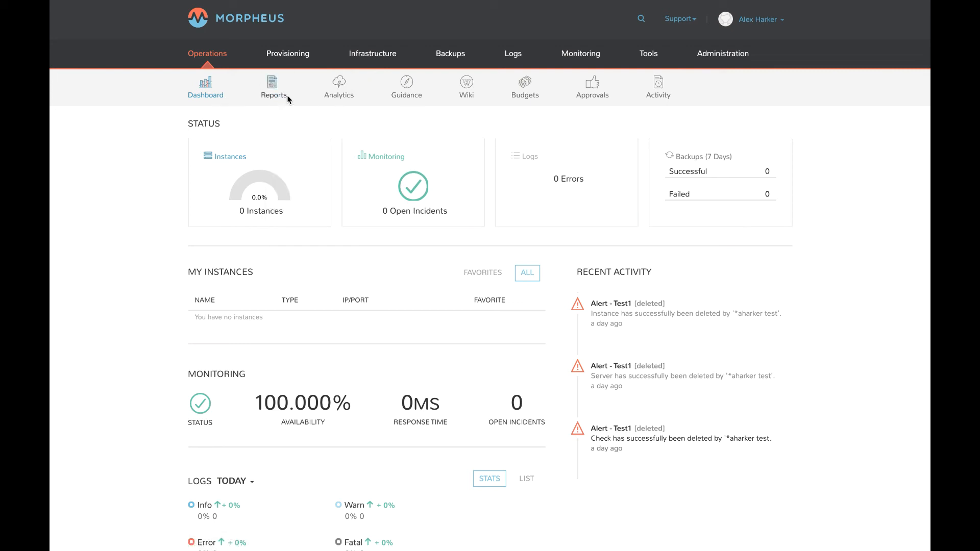
pyautogui.moveTo(631, 111)
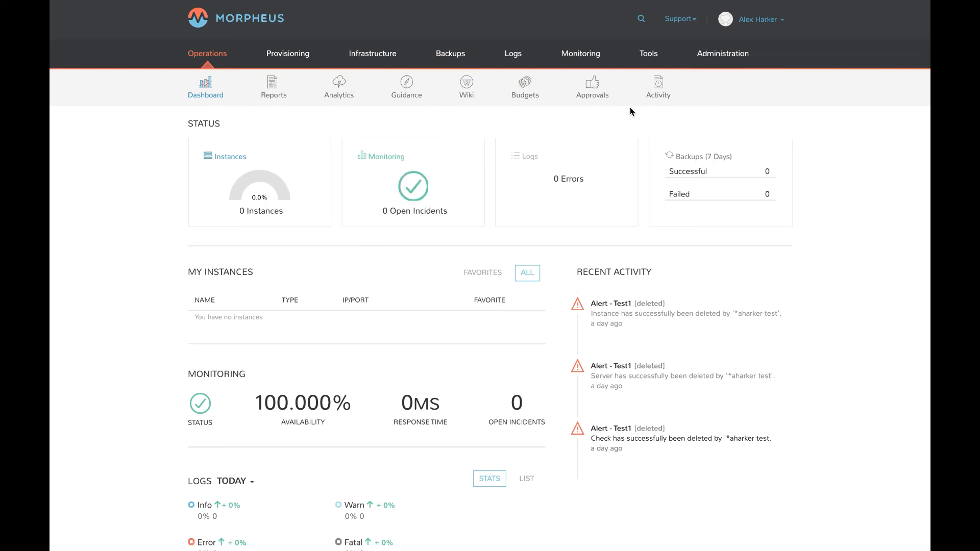
pyautogui.moveTo(716, 74)
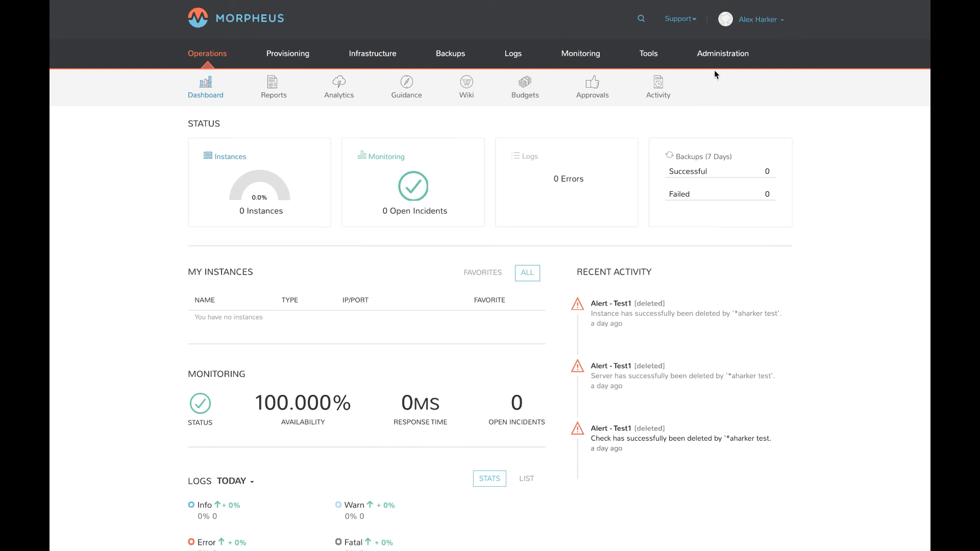
# Expand the Administration menu on the impersonated tenant's dashboard to list its pages.
pyautogui.click(723, 53)
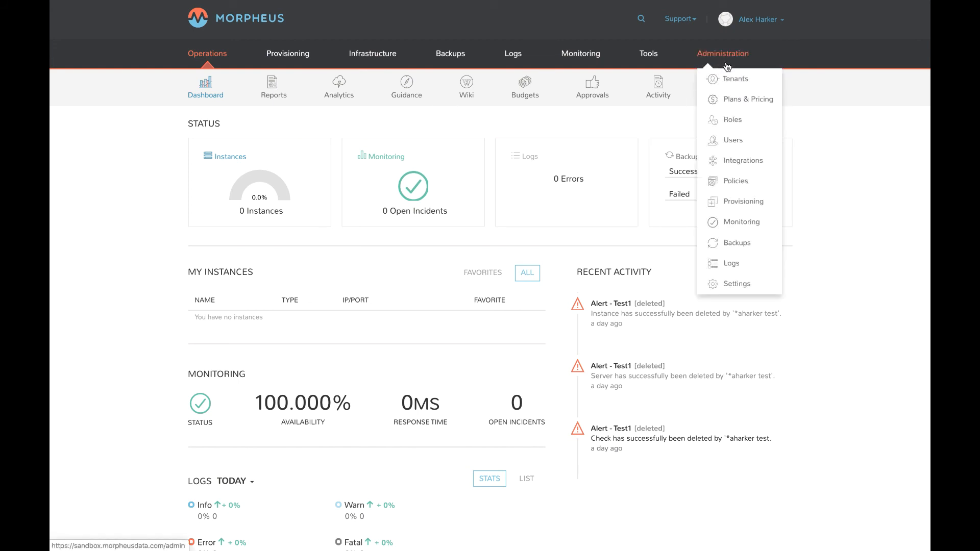
pyautogui.moveTo(735, 78)
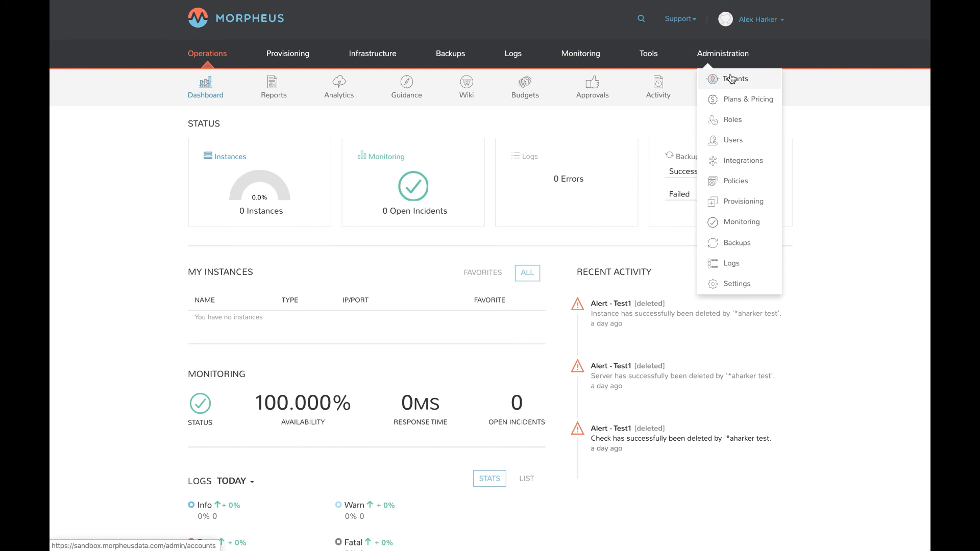
pyautogui.moveTo(741, 99)
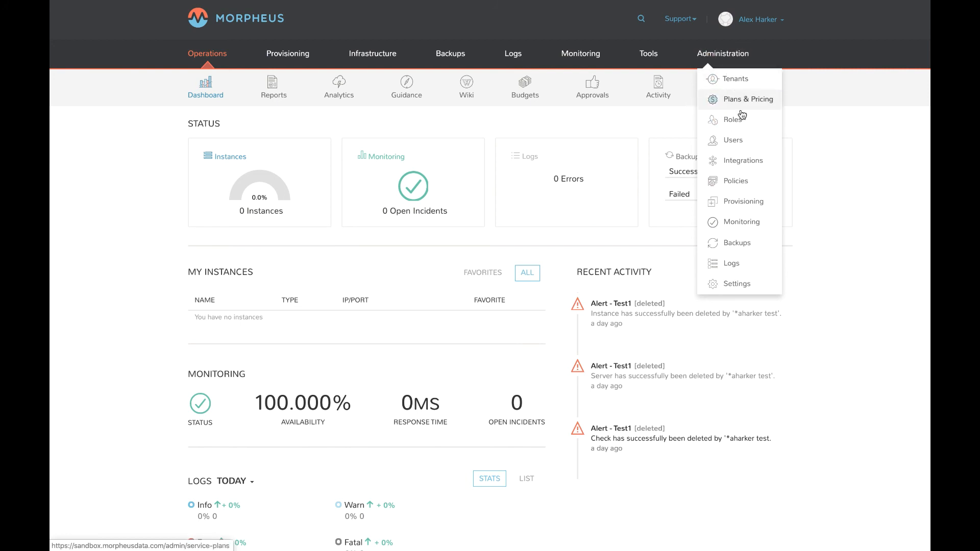
pyautogui.moveTo(732, 98)
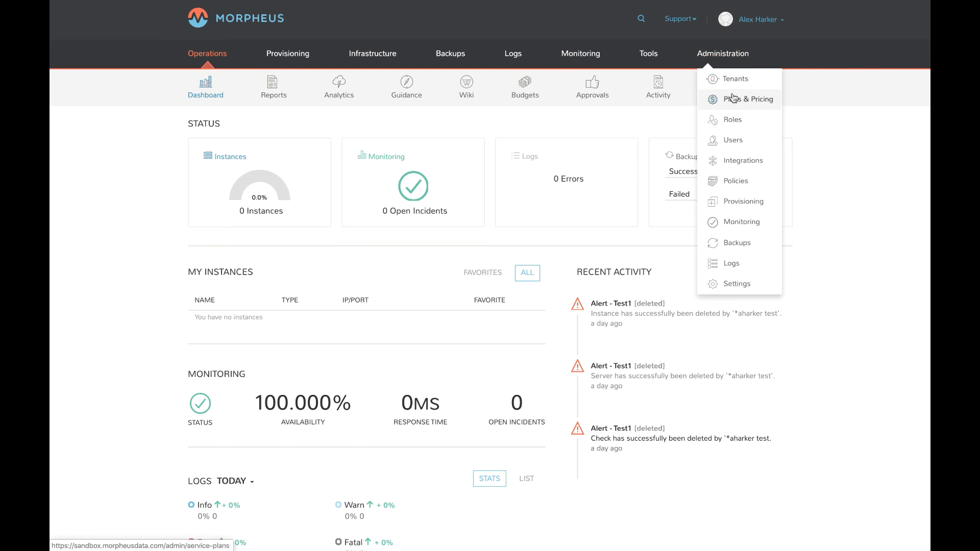
pyautogui.moveTo(732, 120)
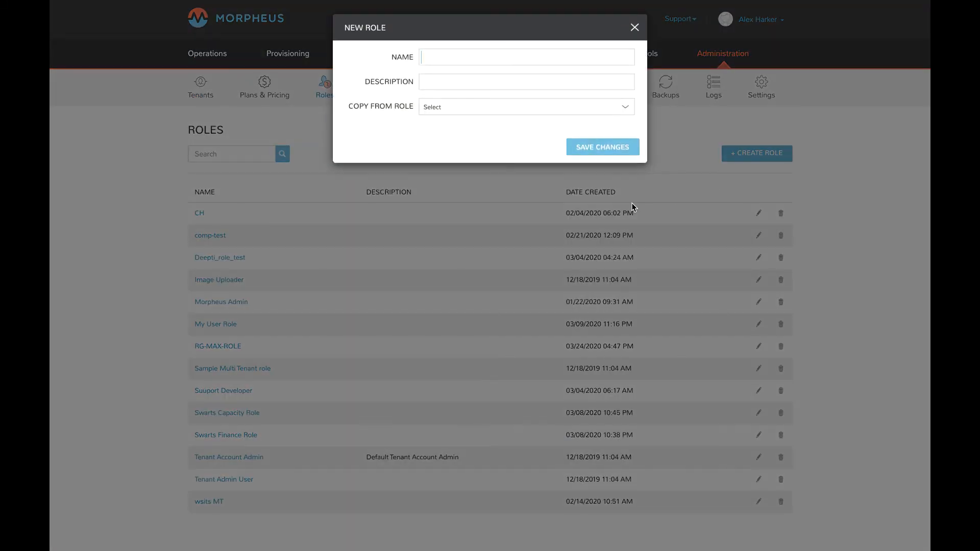
# Dismiss the New Role form unsaved and view the empty Policies page.
pyautogui.click(526, 58)
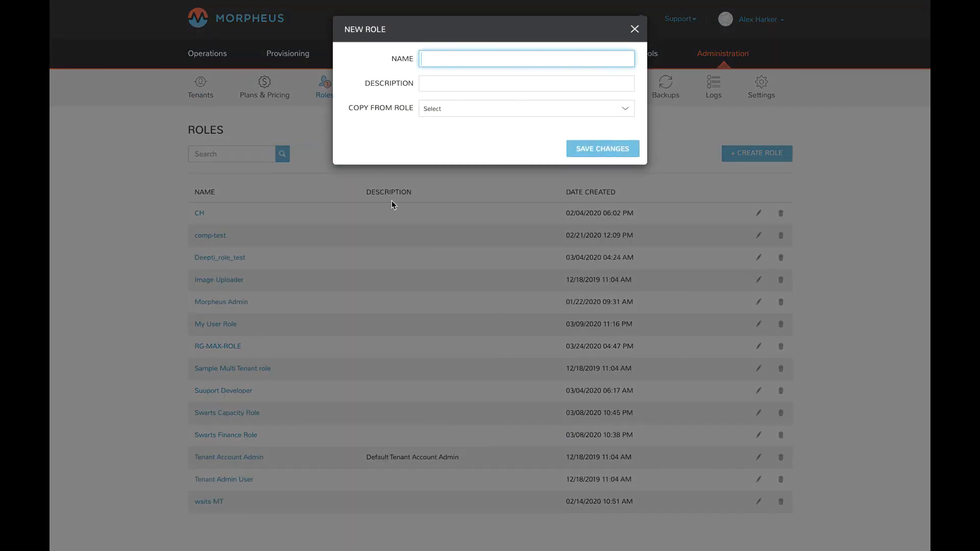
pyautogui.moveTo(481, 242)
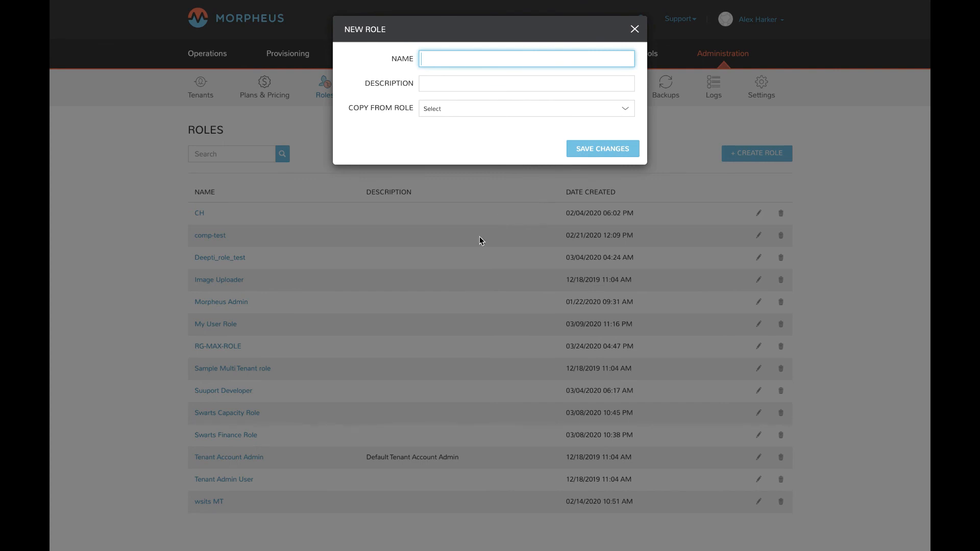
pyautogui.moveTo(492, 232)
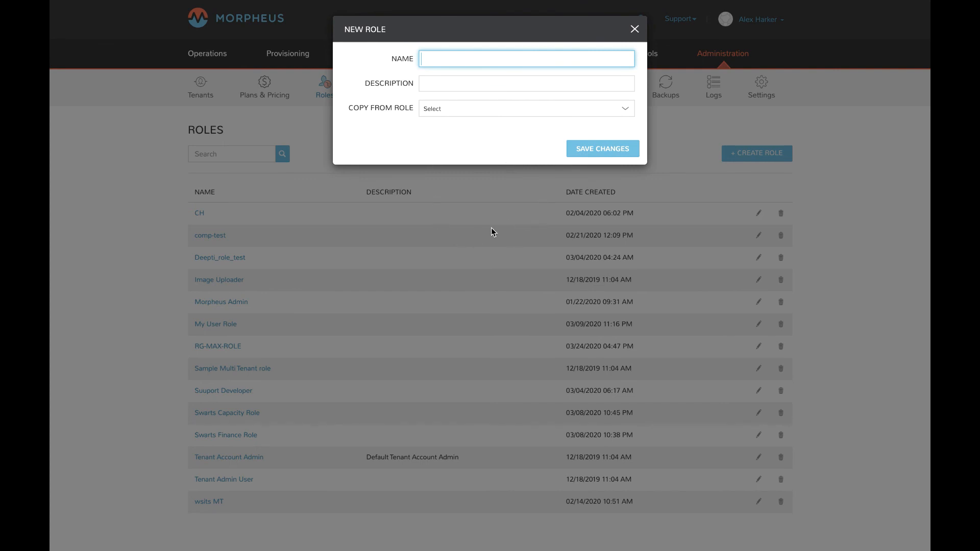
pyautogui.click(634, 29)
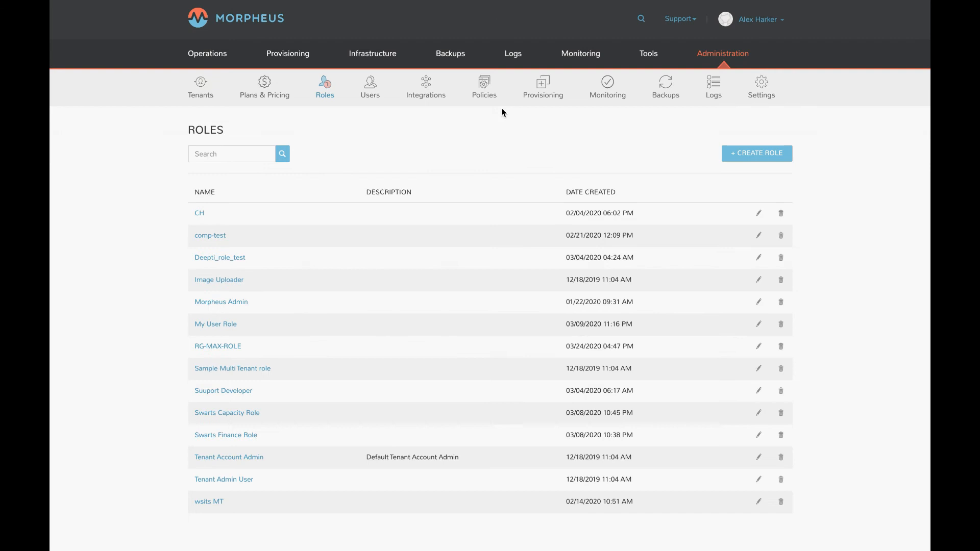
pyautogui.click(484, 86)
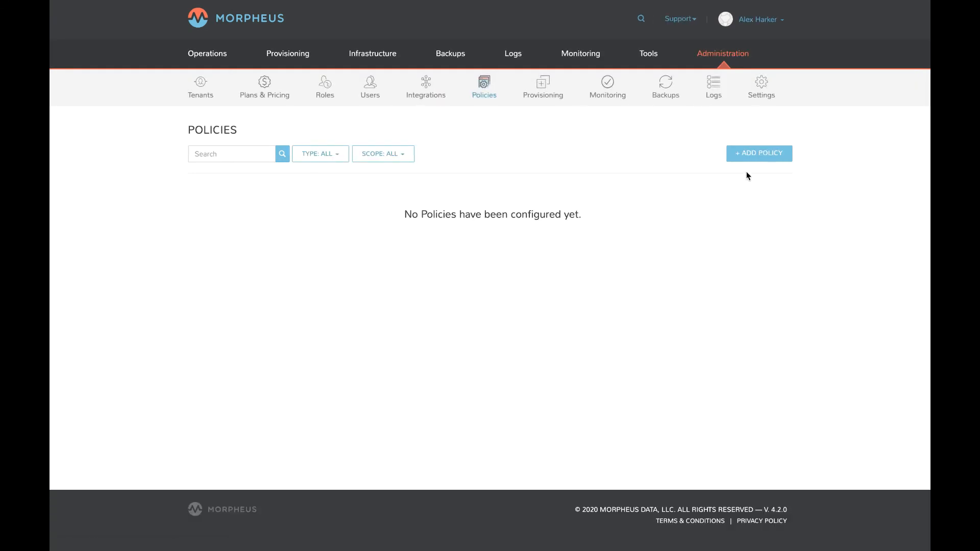
# Close the New Policy form unsaved, then stop impersonating the subtenant user.
pyautogui.click(759, 154)
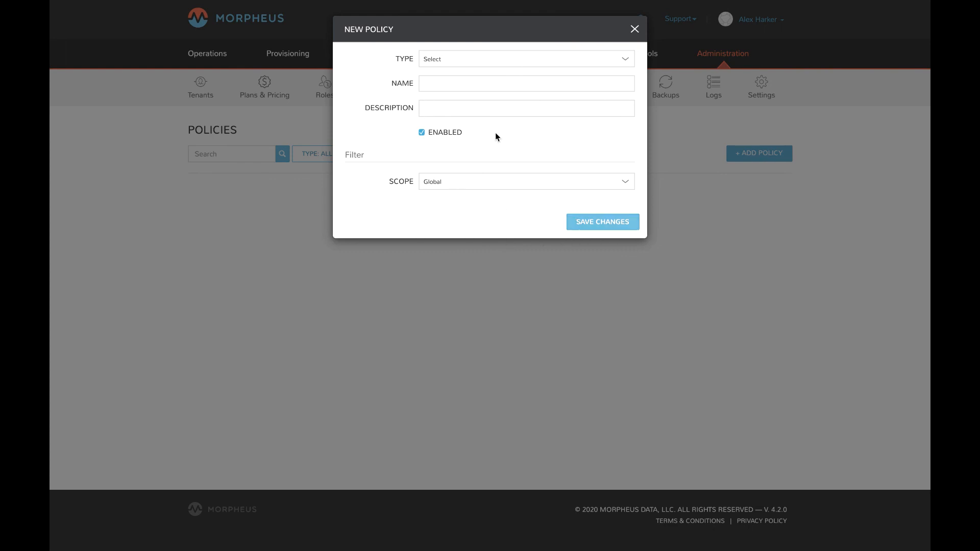
pyautogui.moveTo(401, 86)
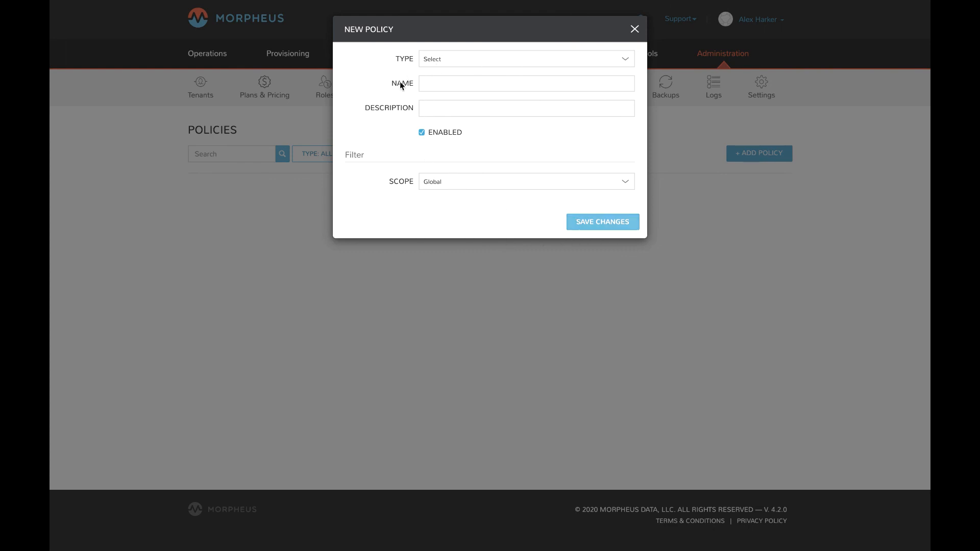
pyautogui.click(634, 28)
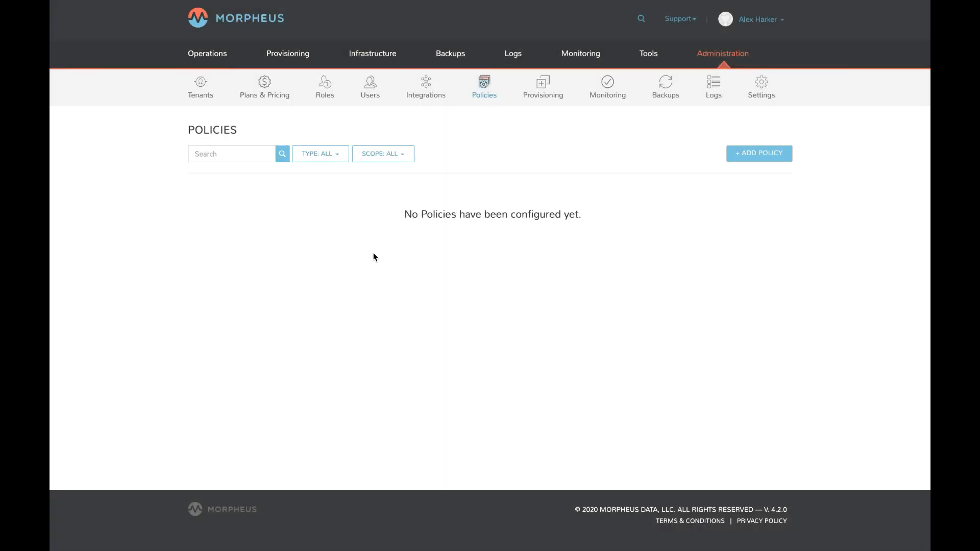
pyautogui.click(723, 53)
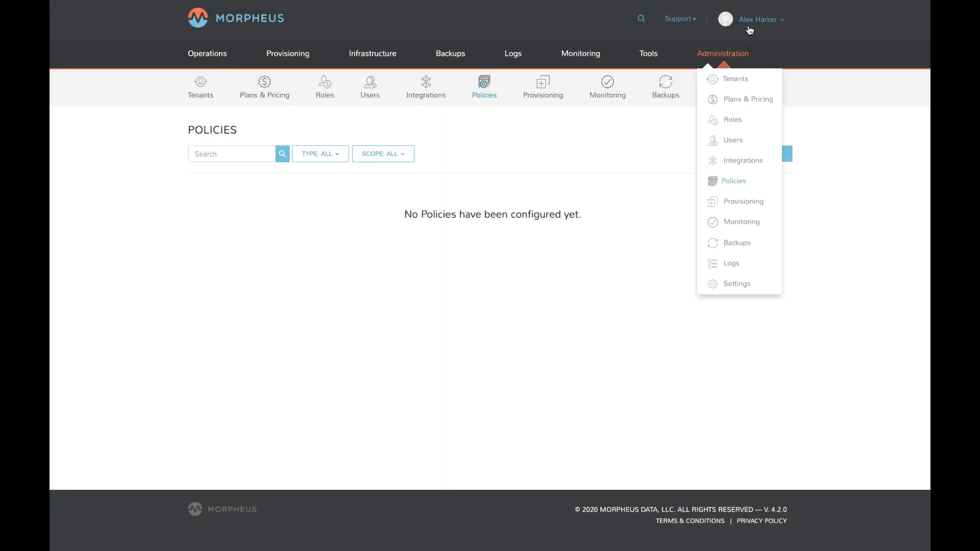
pyautogui.click(207, 53)
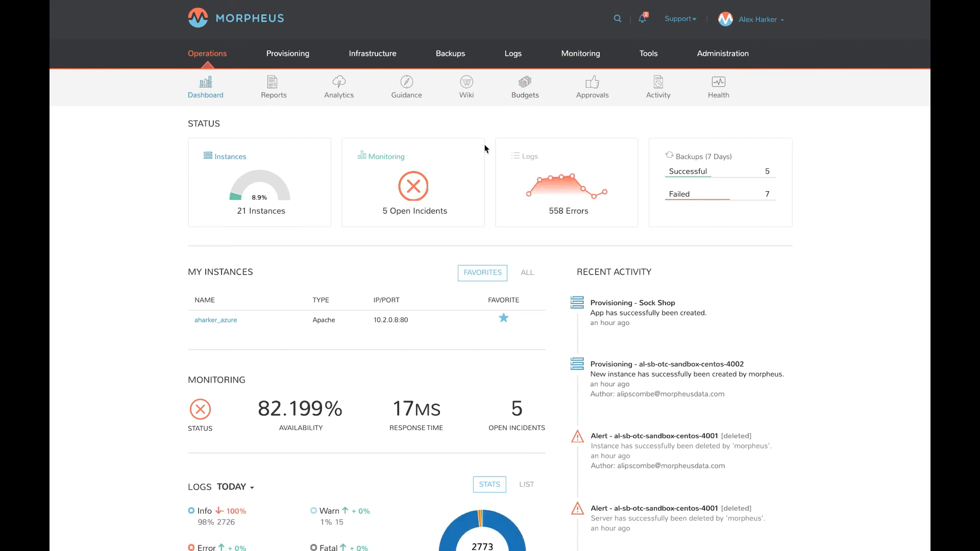
pyautogui.moveTo(657, 86)
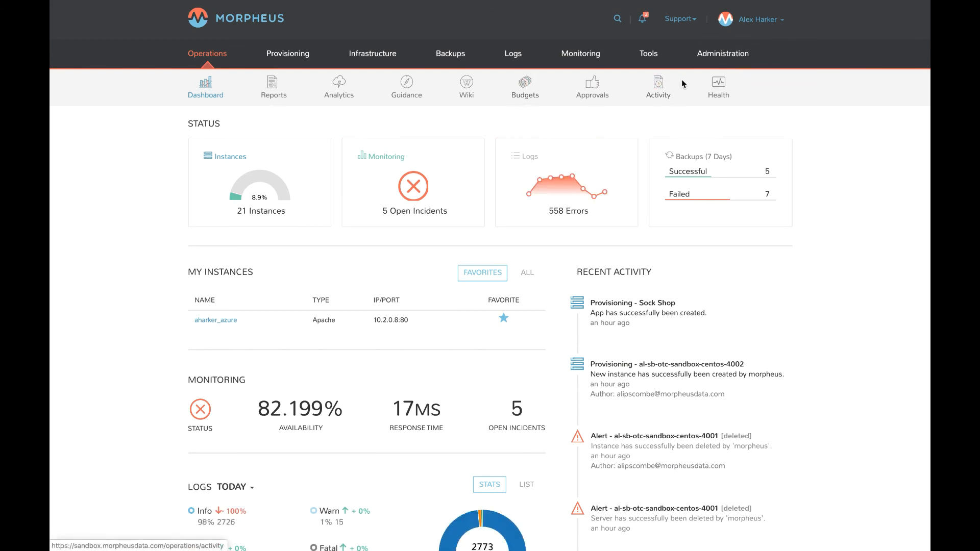
pyautogui.moveTo(858, 133)
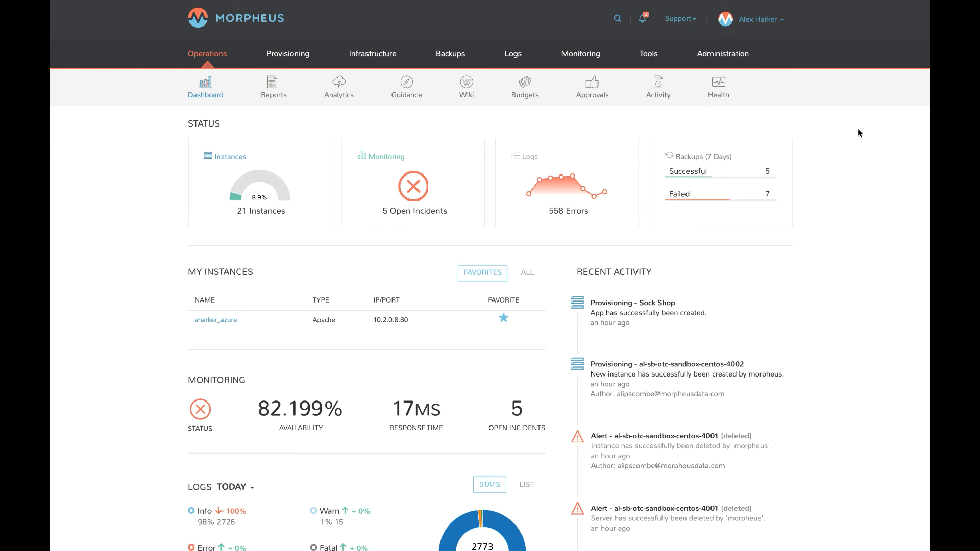
pyautogui.moveTo(495, 133)
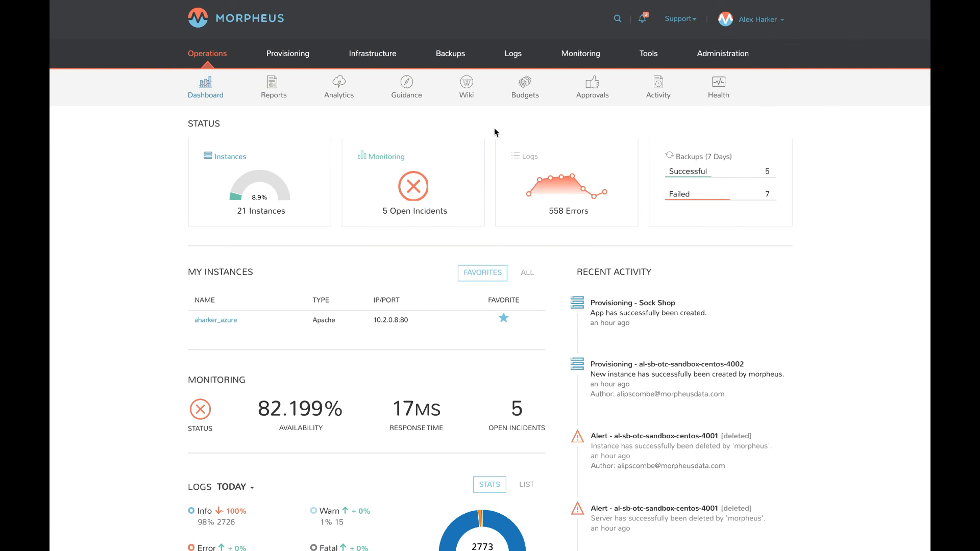
pyautogui.moveTo(551, 133)
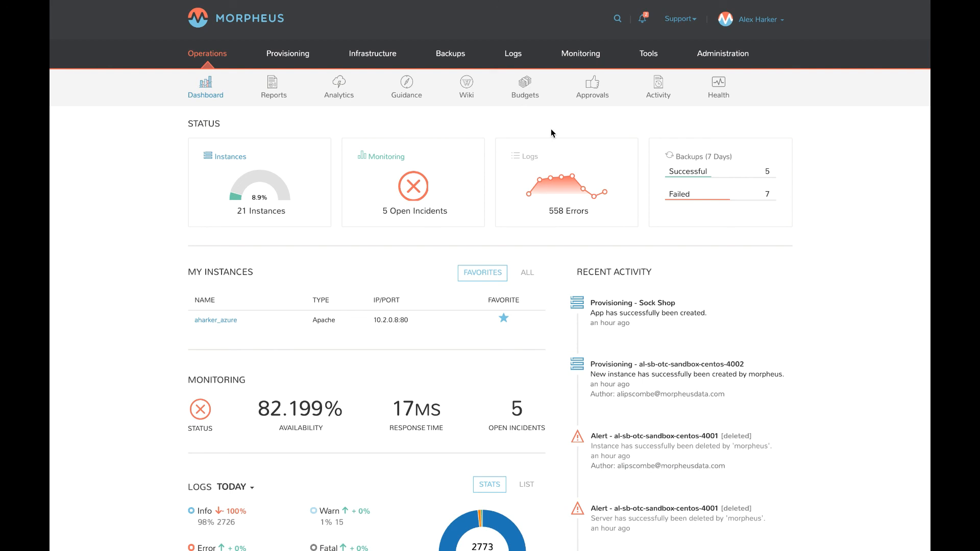
pyautogui.moveTo(542, 136)
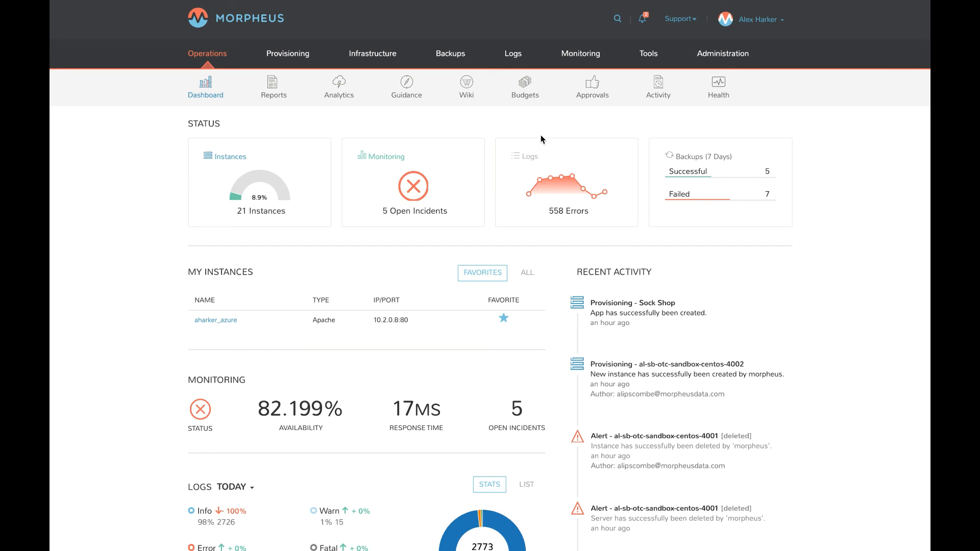
pyautogui.moveTo(541, 150)
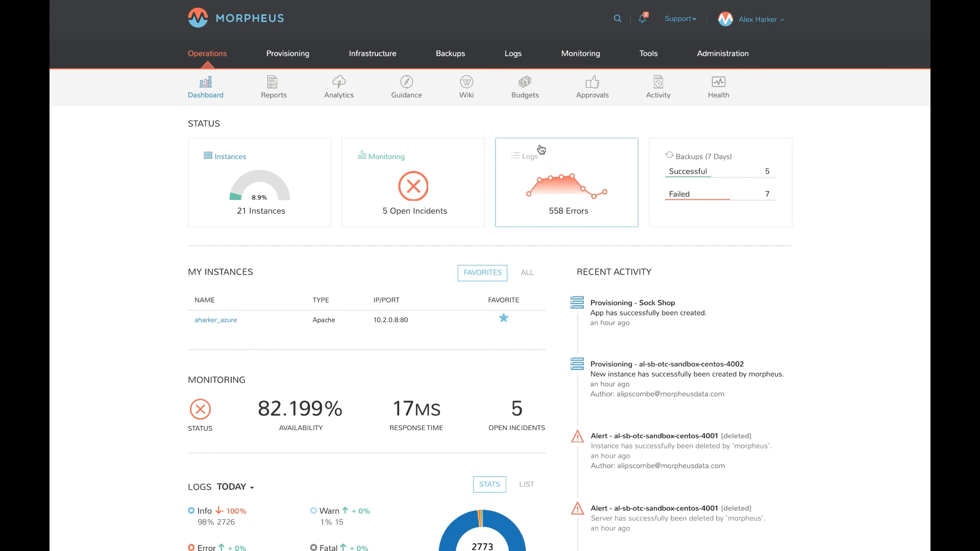
pyautogui.moveTo(504, 132)
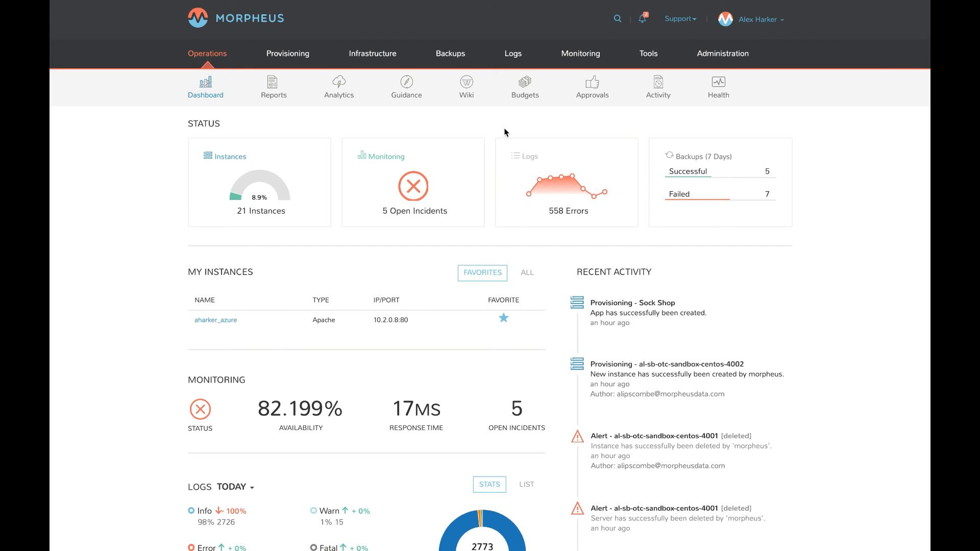
pyautogui.moveTo(552, 138)
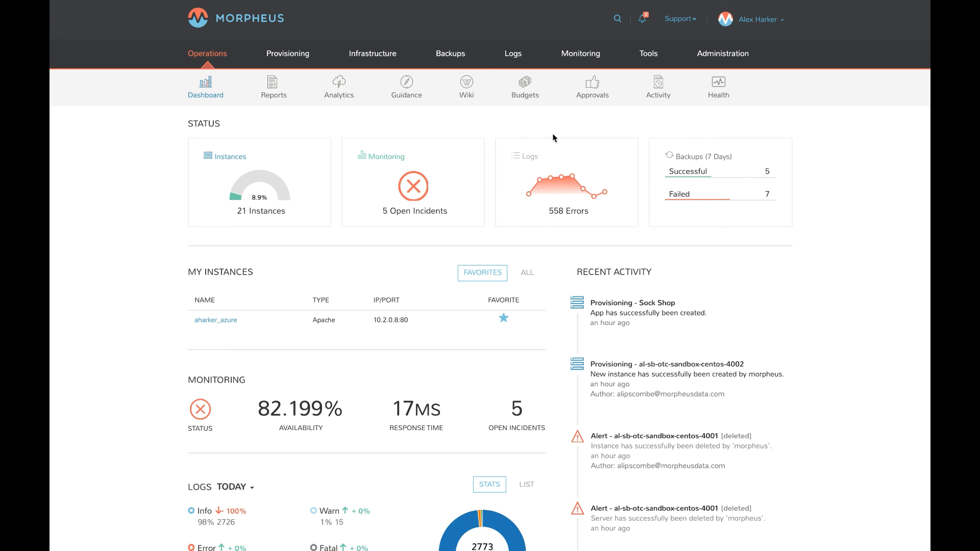
pyautogui.moveTo(555, 139)
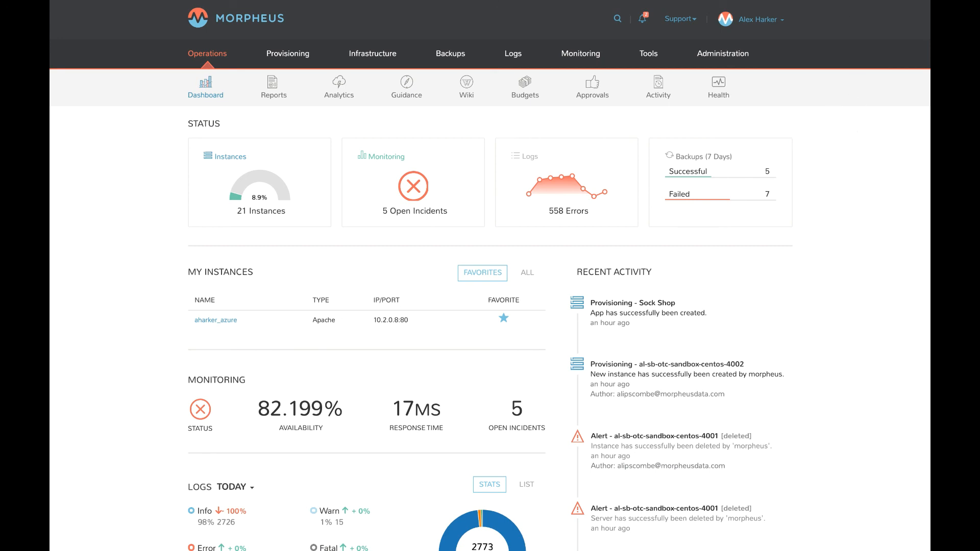